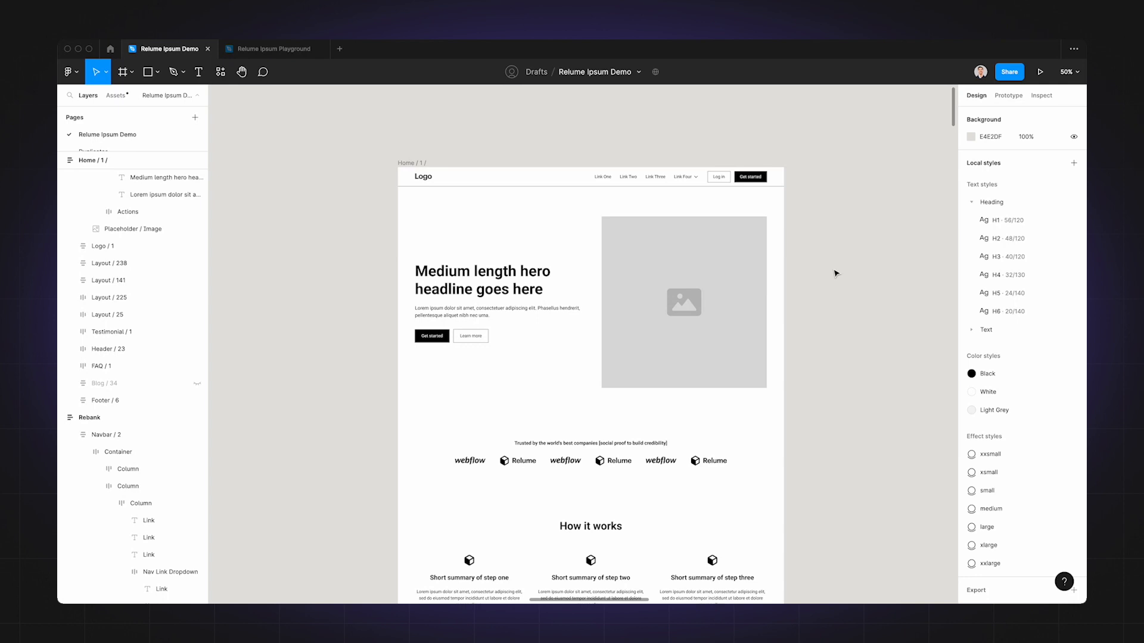
# - Launch Relume Ipsum and load the Rebank page frame, showing its company name and description
pyautogui.scroll(-3)
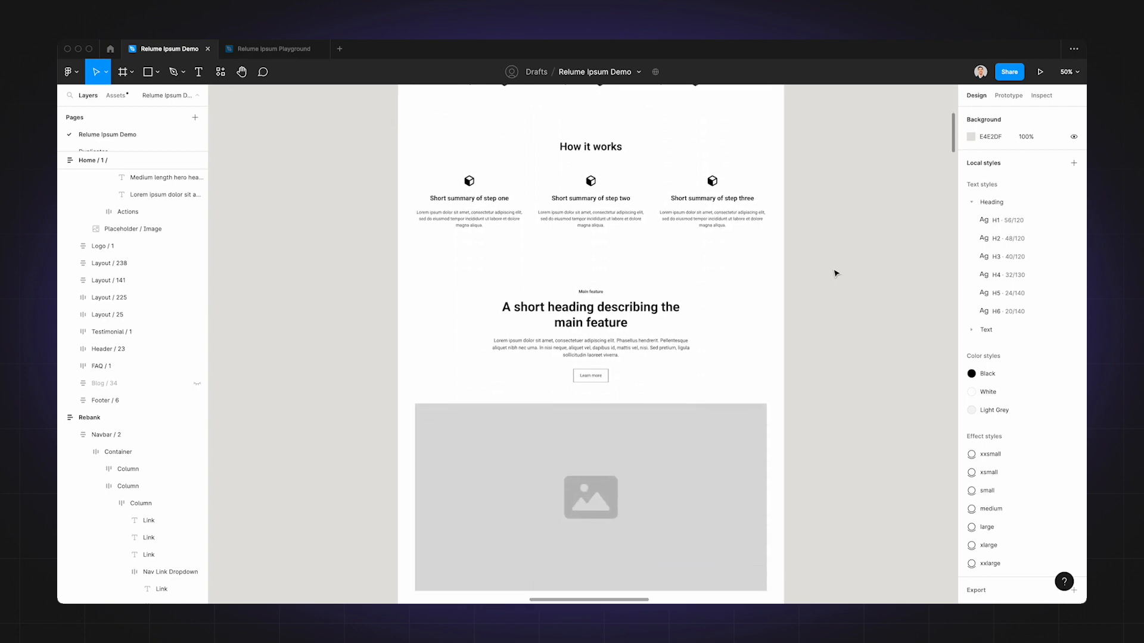
pyautogui.scroll(-3)
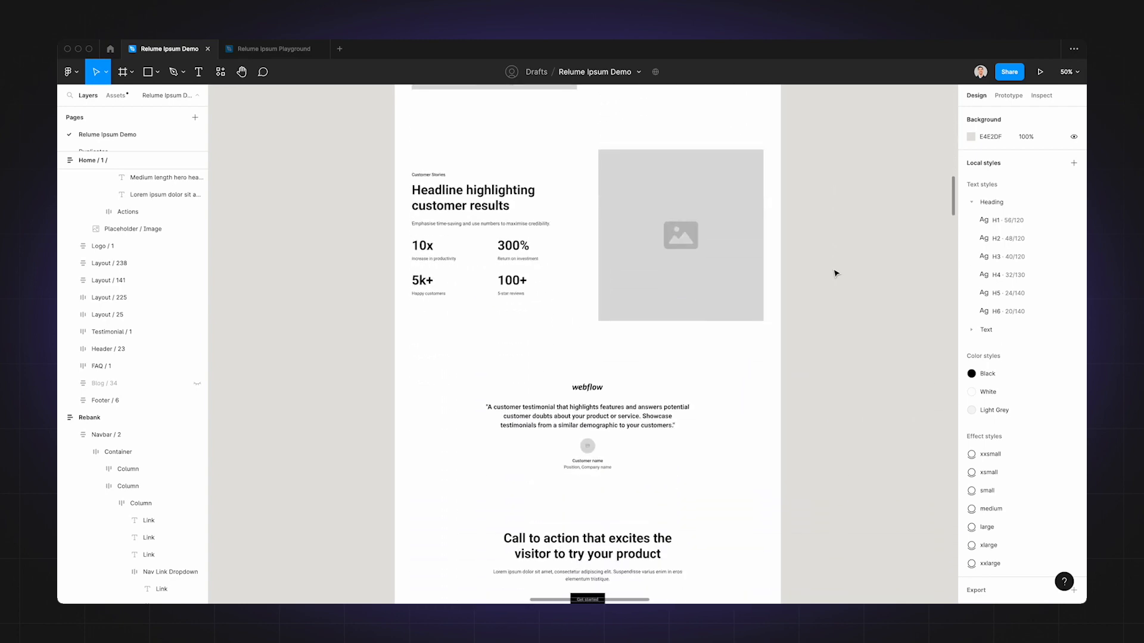
pyautogui.scroll(-3)
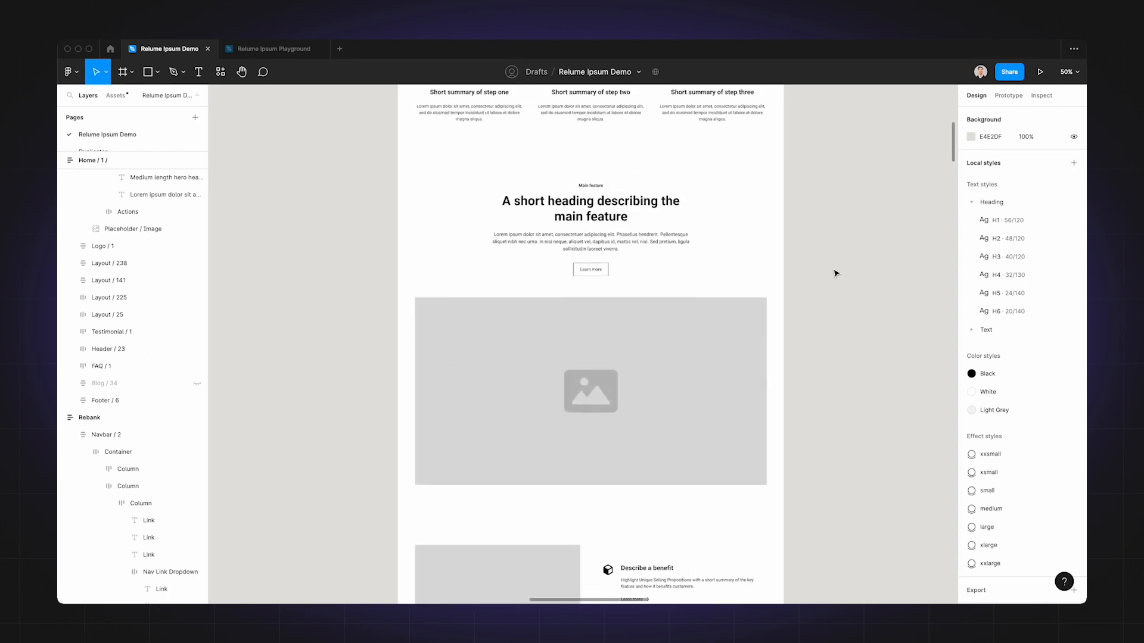
pyautogui.scroll(3)
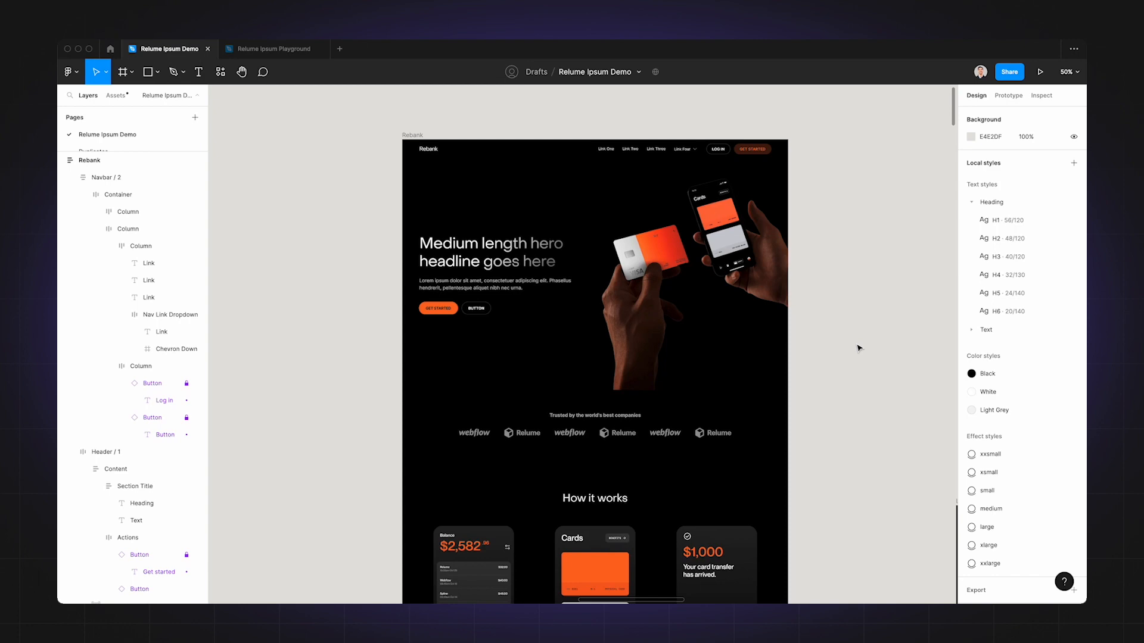
pyautogui.scroll(-3)
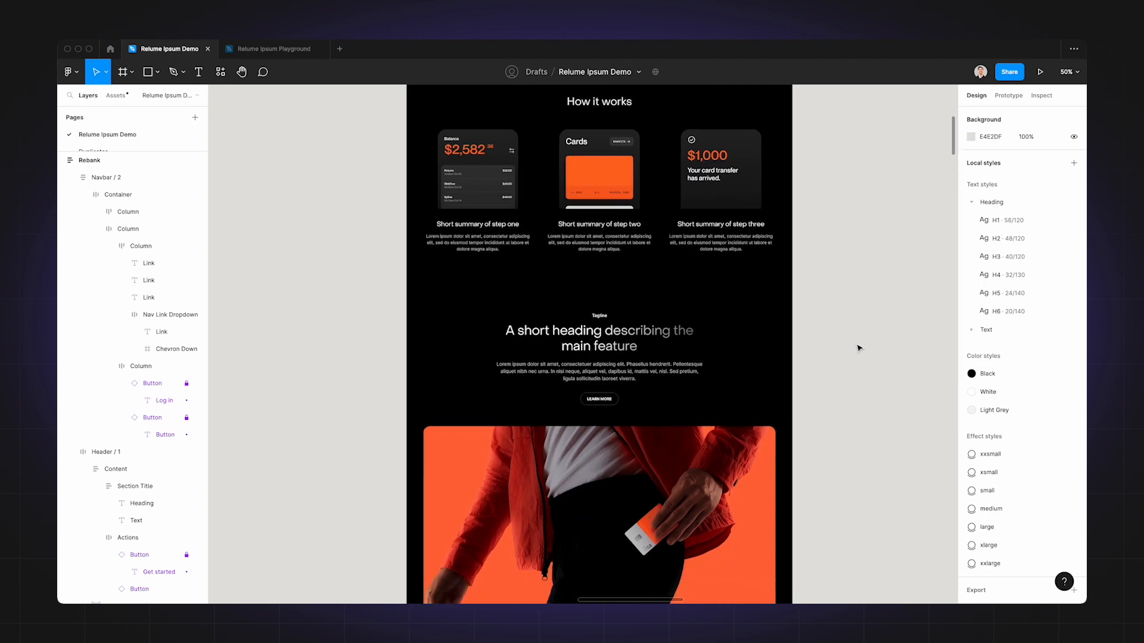
pyautogui.scroll(-3)
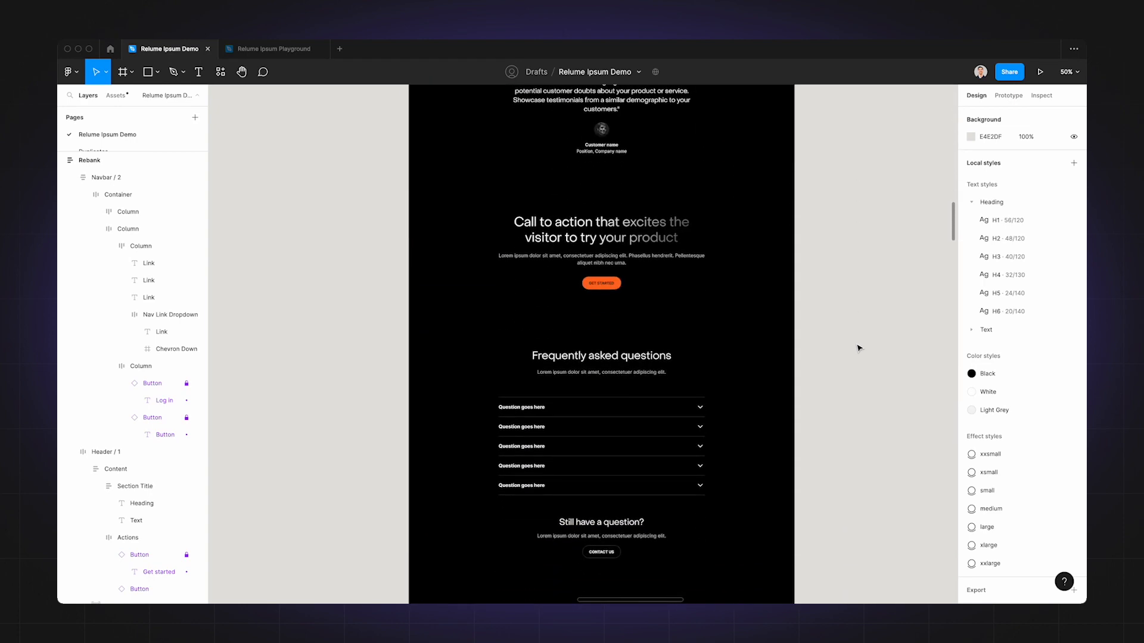
pyautogui.scroll(3)
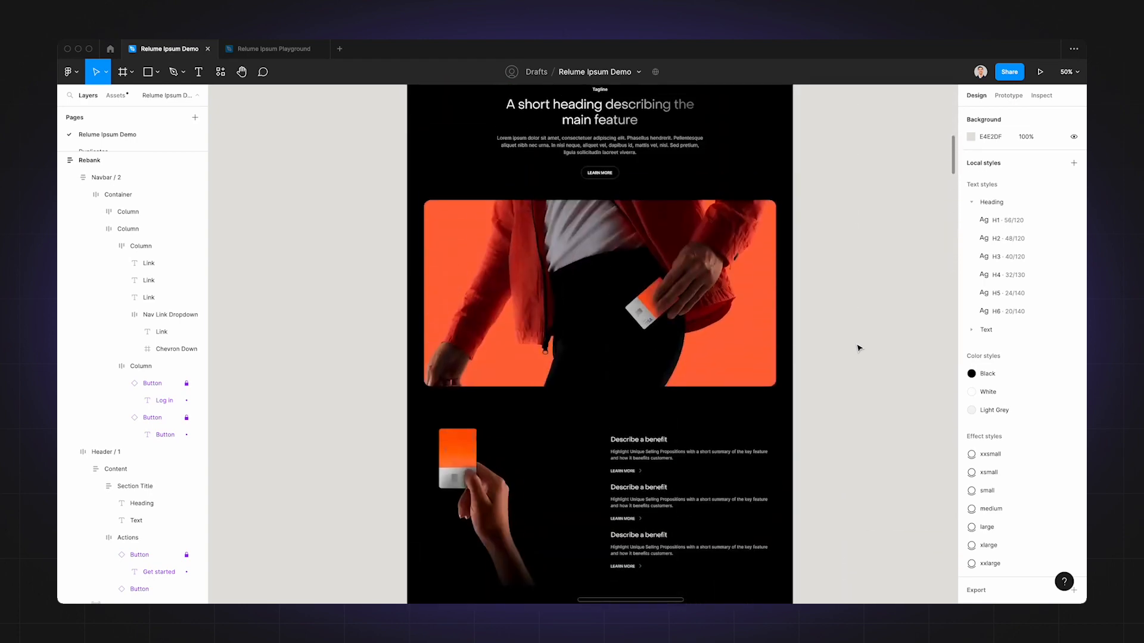
pyautogui.scroll(3)
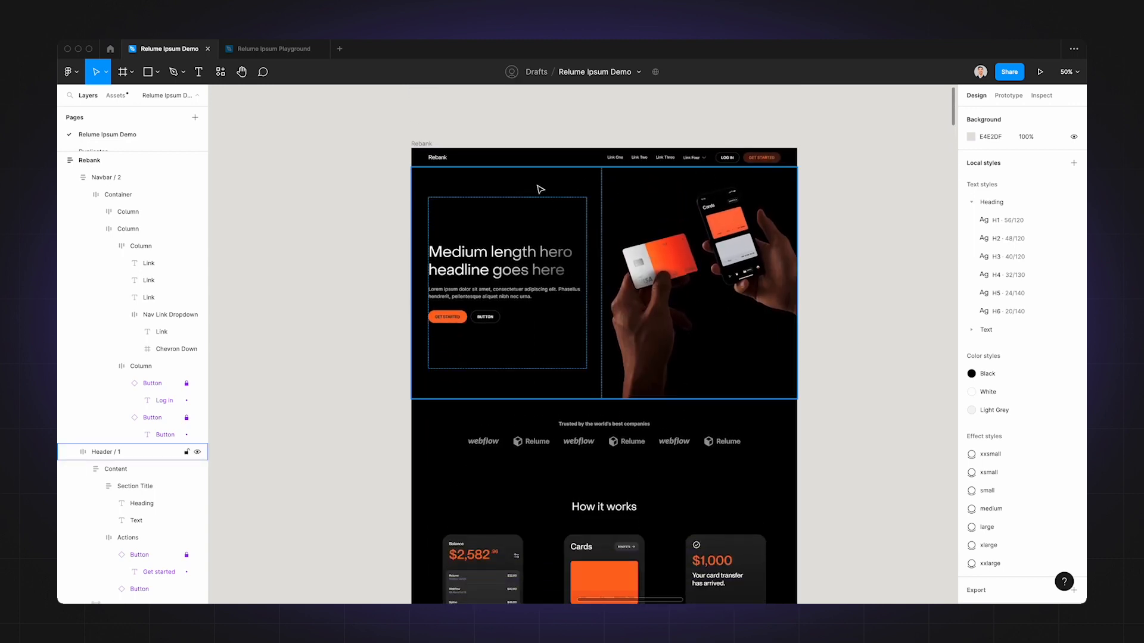
pyautogui.click(220, 72)
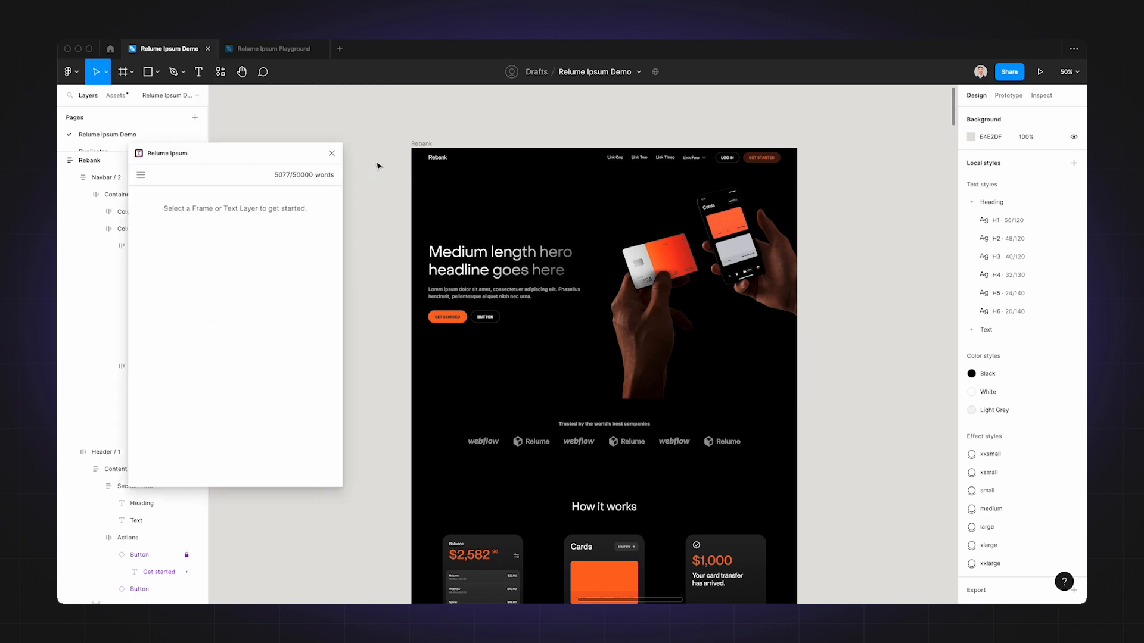
pyautogui.click(421, 143)
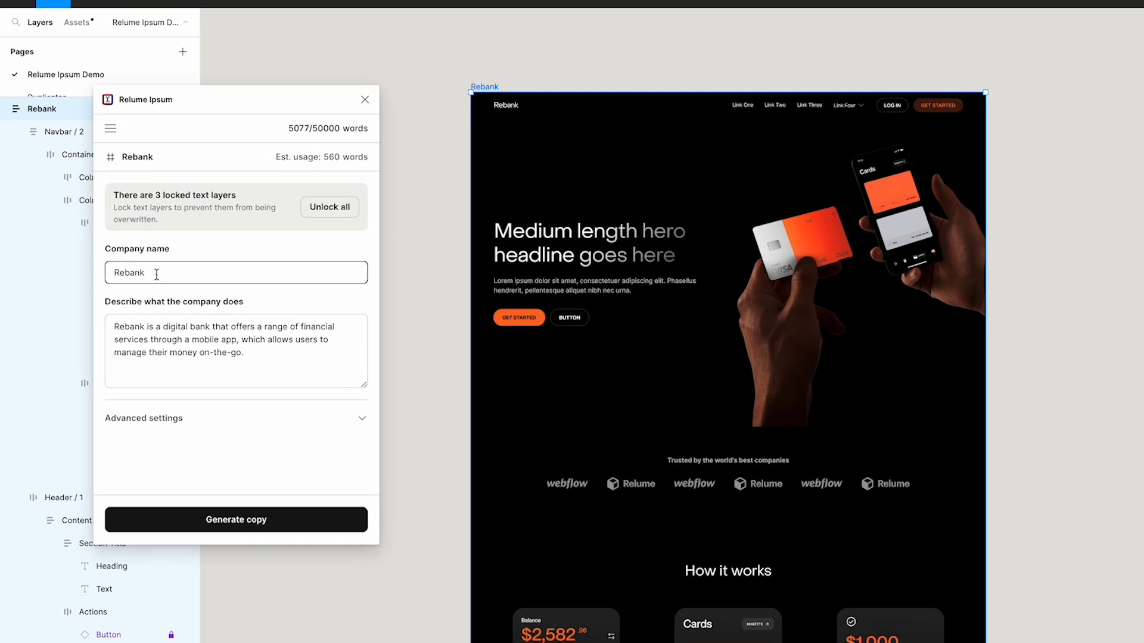
pyautogui.moveTo(193, 247)
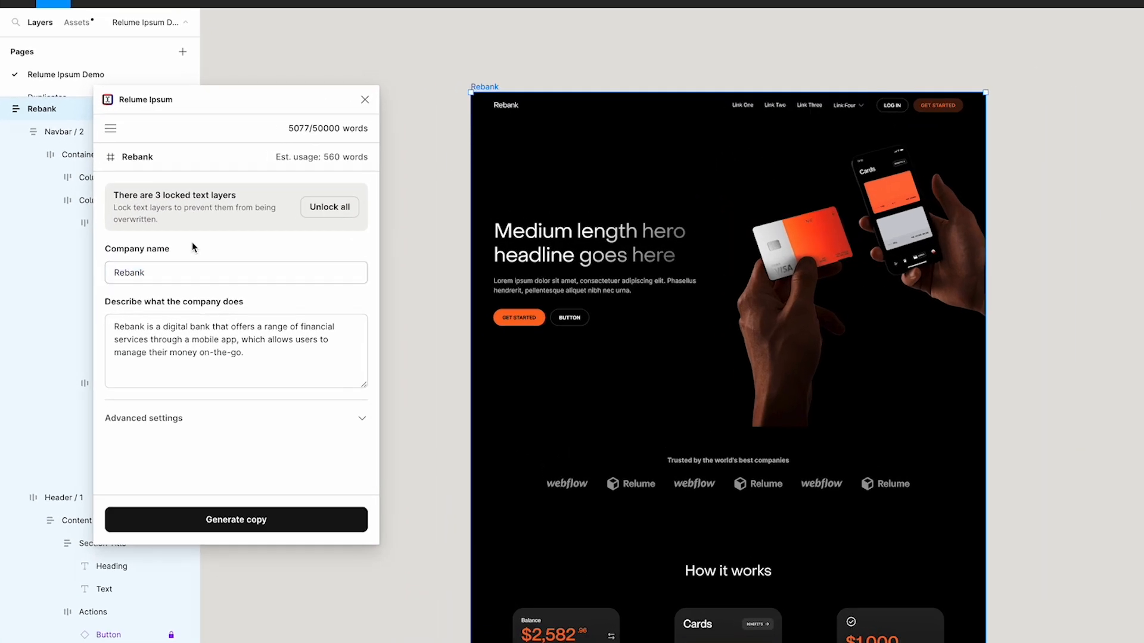
pyautogui.tripleClick(219, 339)
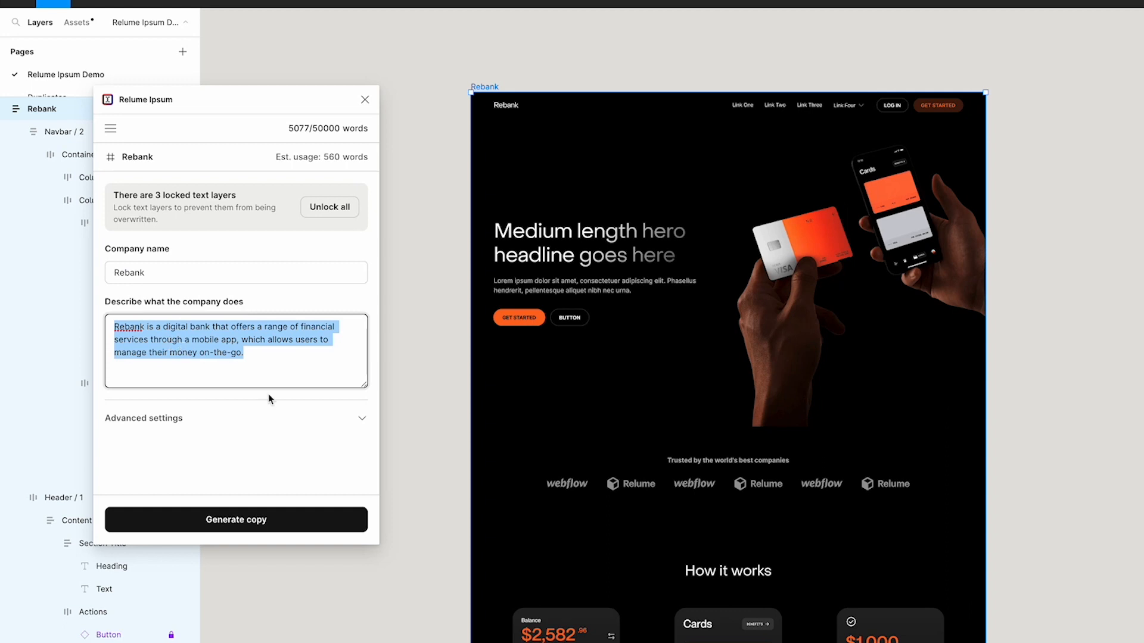
pyautogui.click(285, 350)
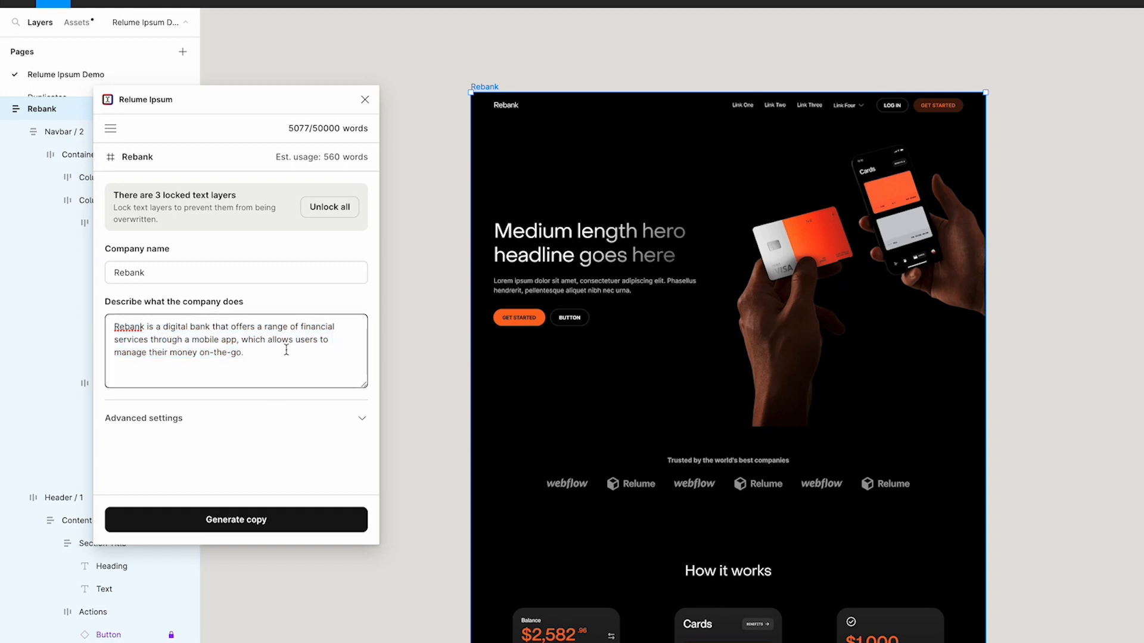
pyautogui.moveTo(335, 447)
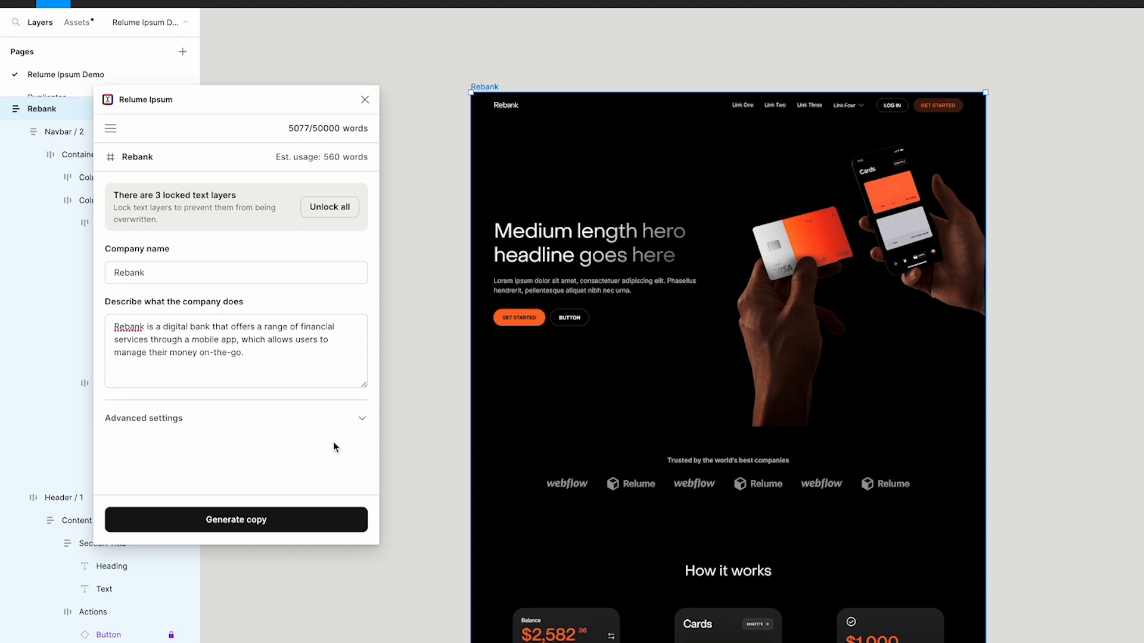
pyautogui.moveTo(309, 431)
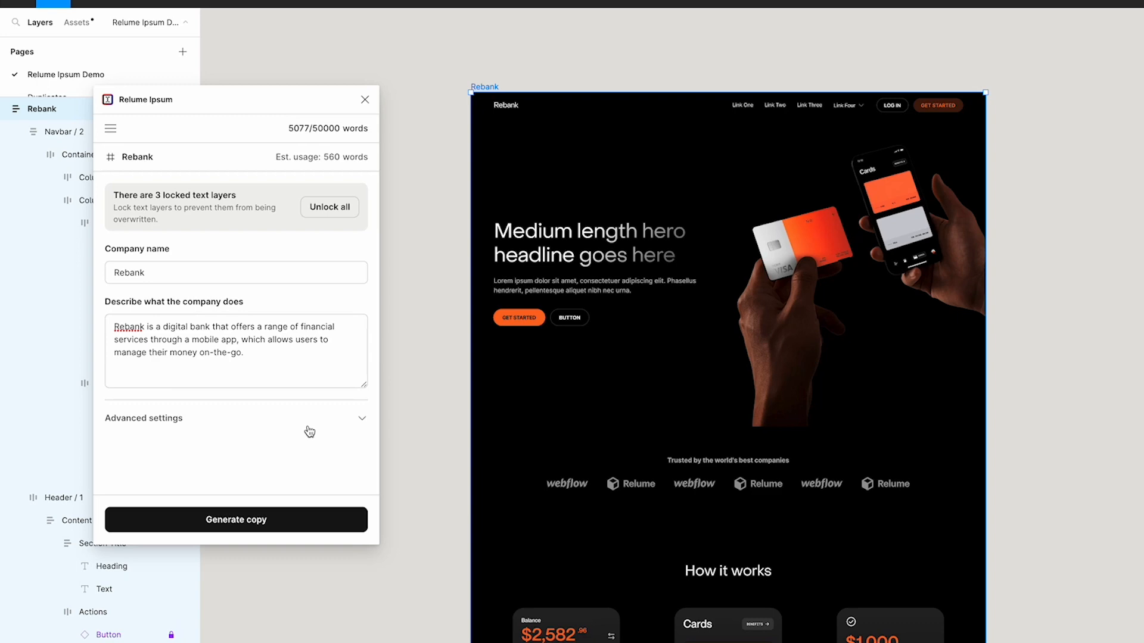
pyautogui.moveTo(295, 438)
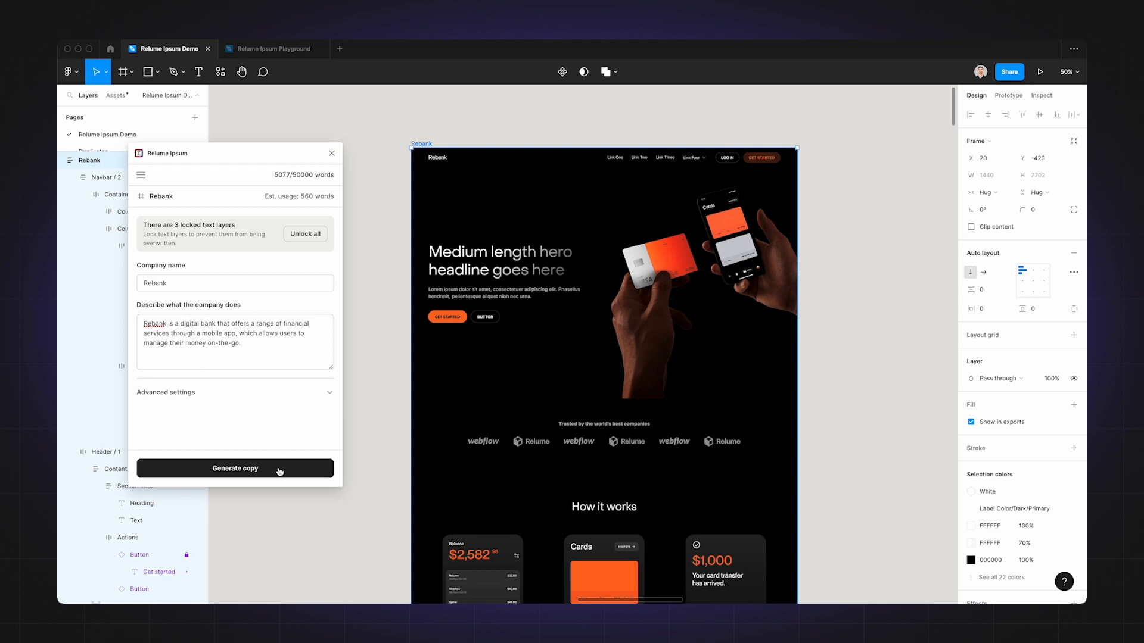
# - Generate banking copy for the Rebank frame, producing the headline 'Manage Your Money On-the-Go'
pyautogui.click(234, 468)
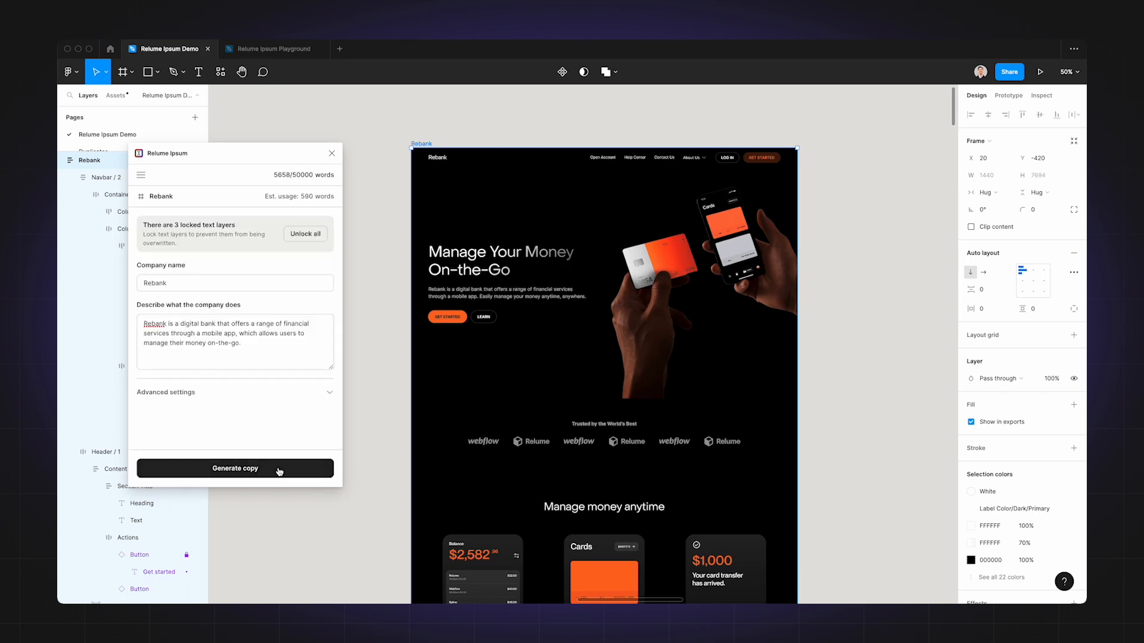
pyautogui.moveTo(828, 396)
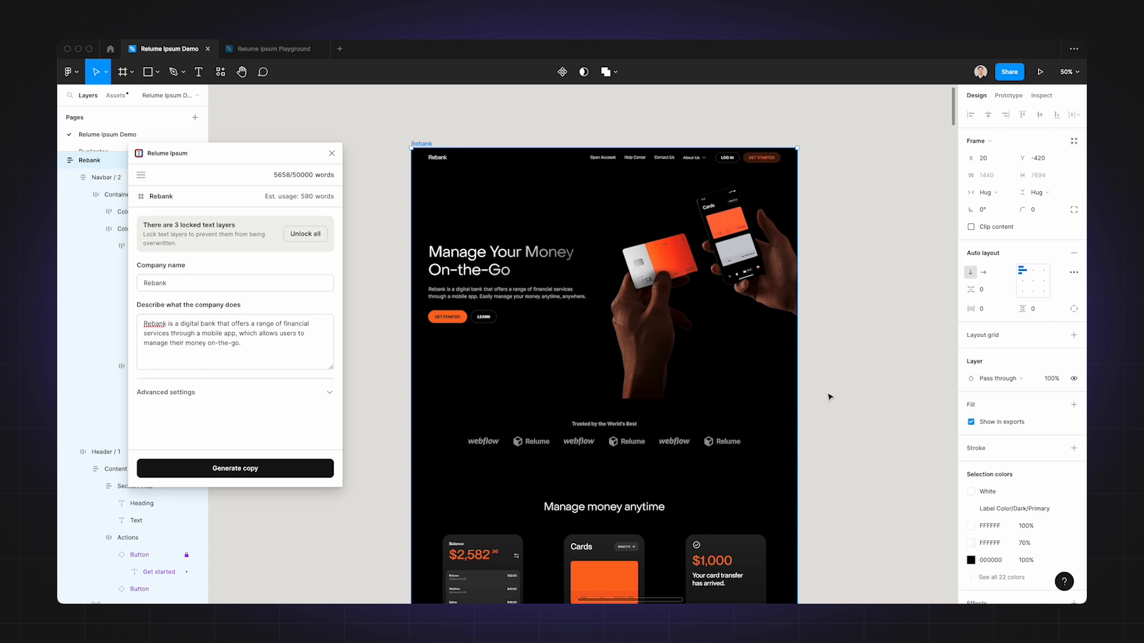
pyautogui.moveTo(830, 343)
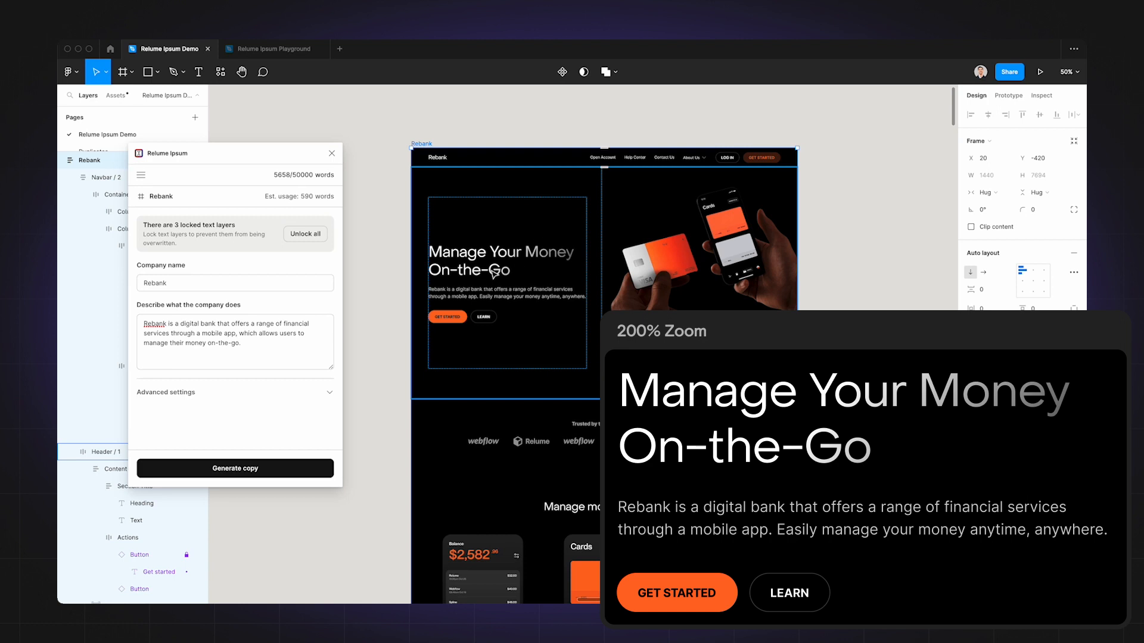
pyautogui.moveTo(448, 298)
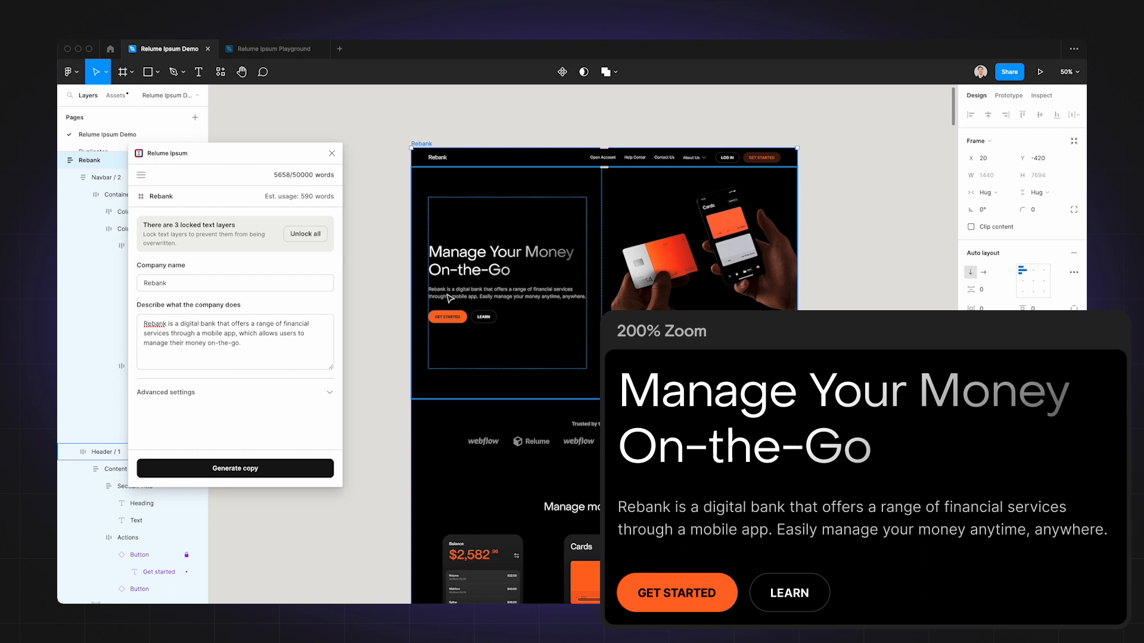
pyautogui.moveTo(501, 298)
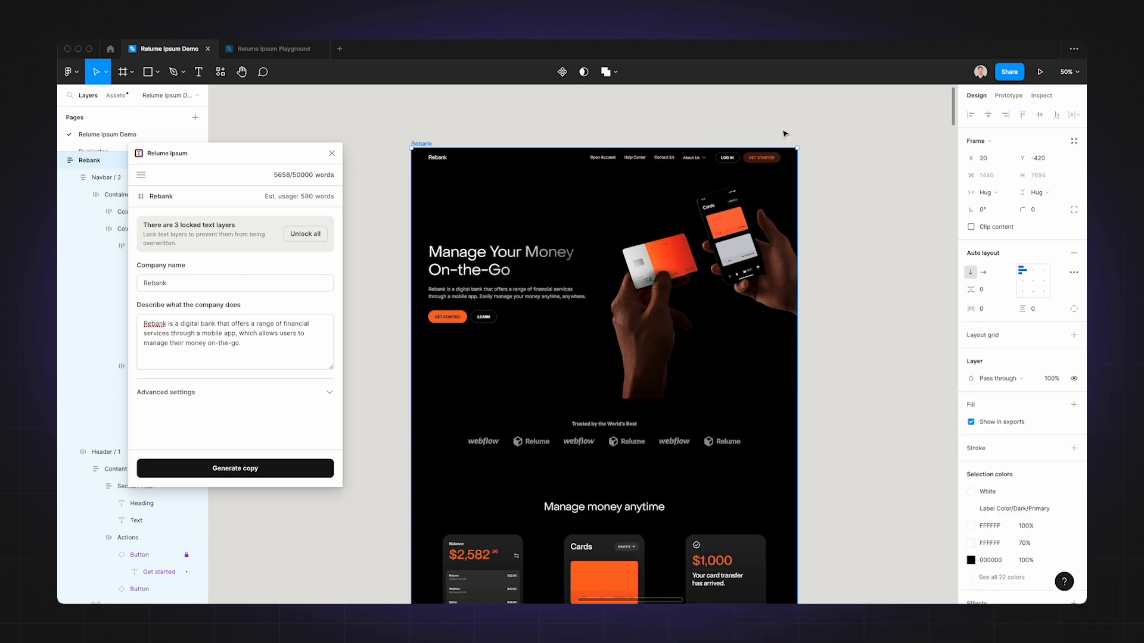
pyautogui.scroll(-3)
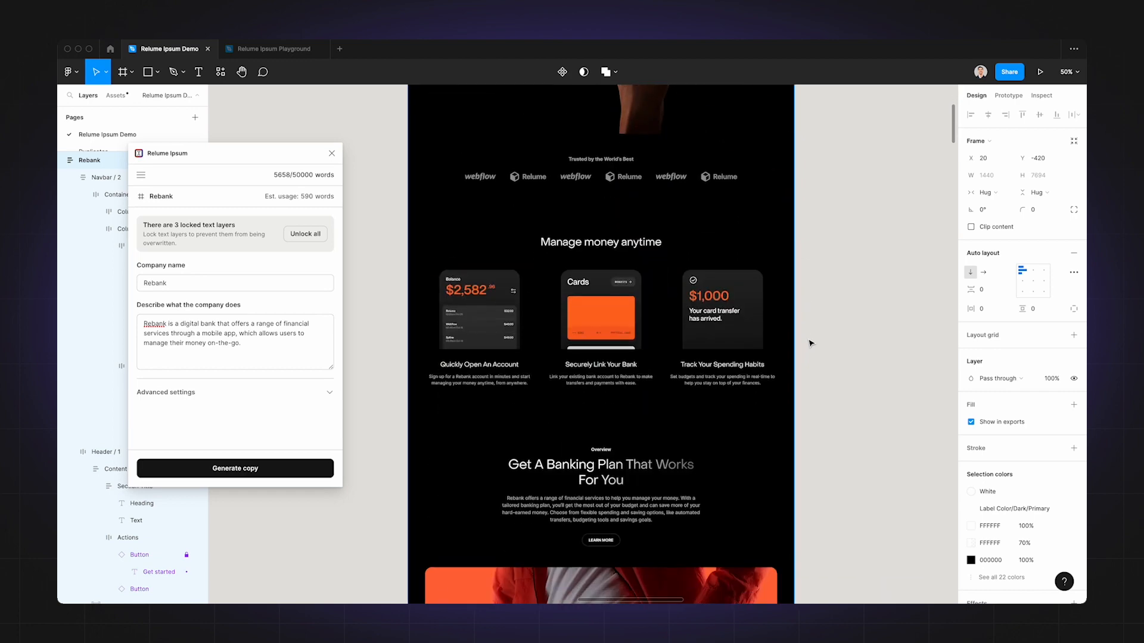
pyautogui.scroll(3)
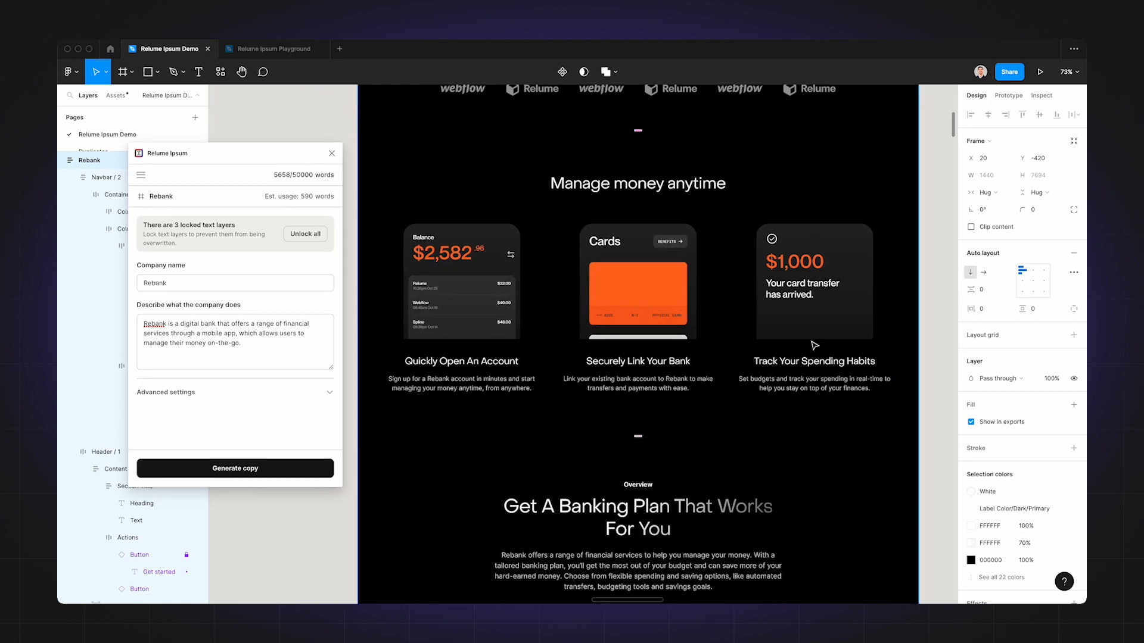
pyautogui.click(631, 363)
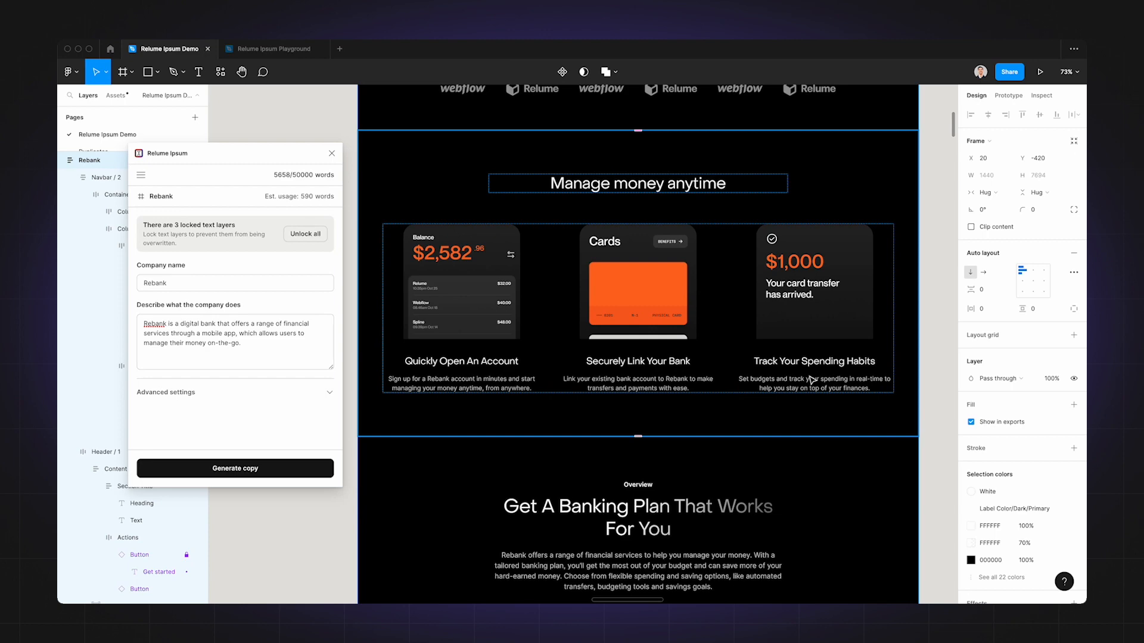
pyautogui.scroll(-3)
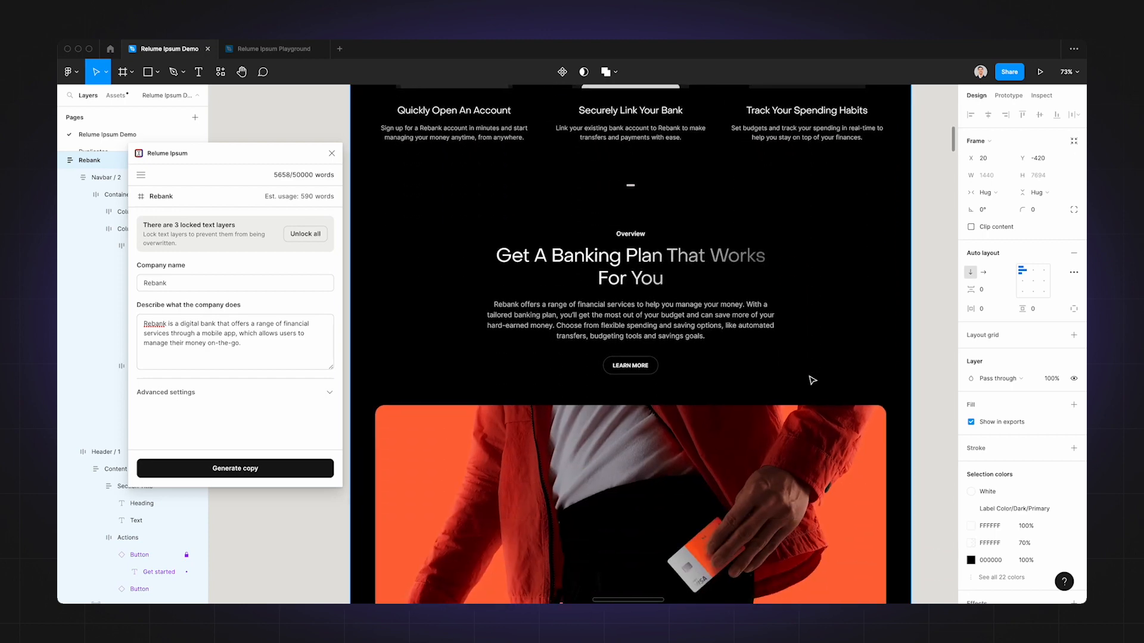
pyautogui.scroll(-3)
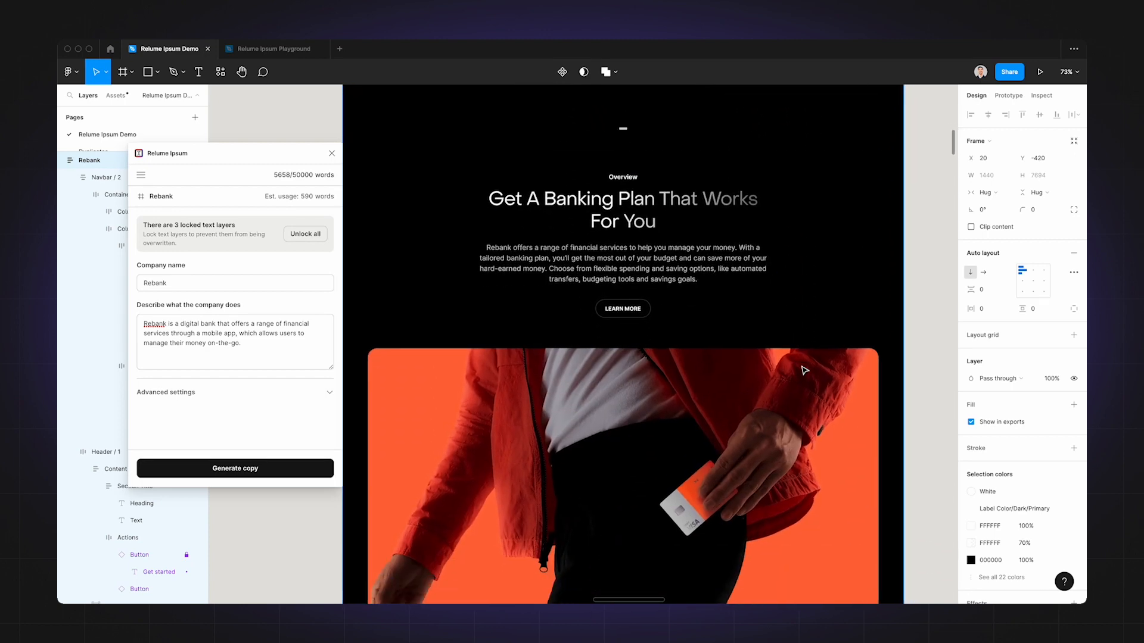
pyautogui.scroll(-3)
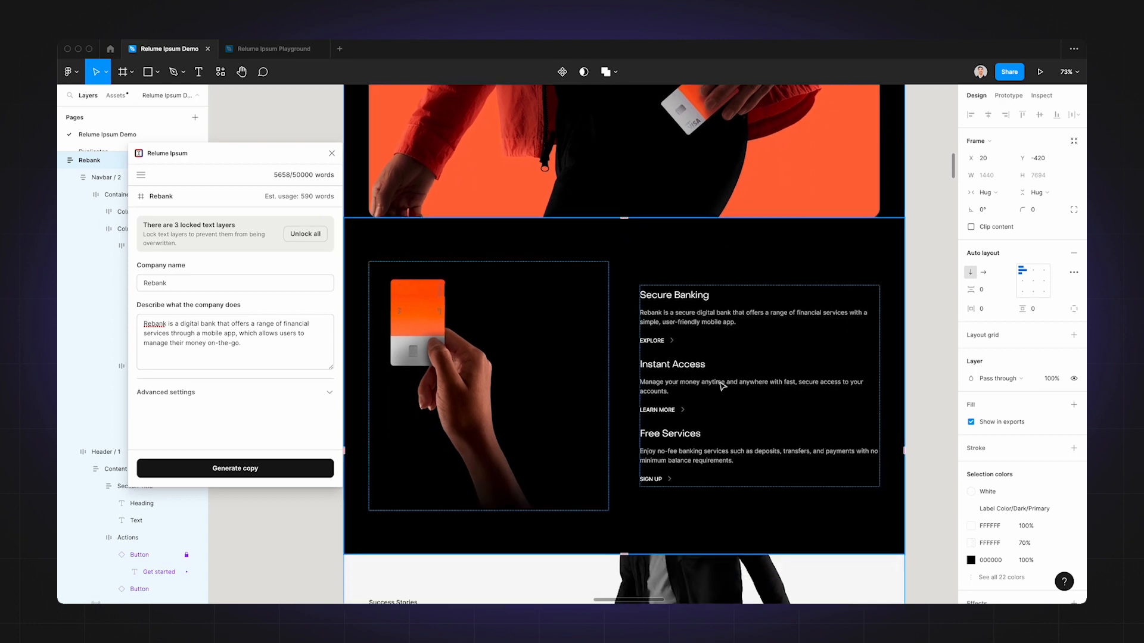
pyautogui.scroll(-3)
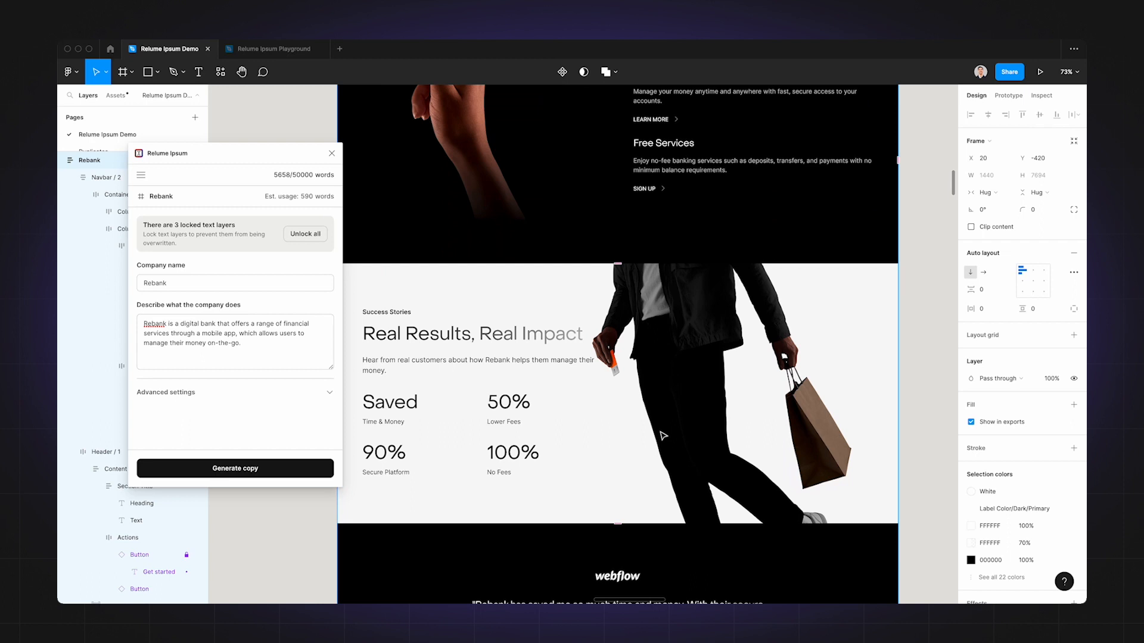
pyautogui.scroll(-3)
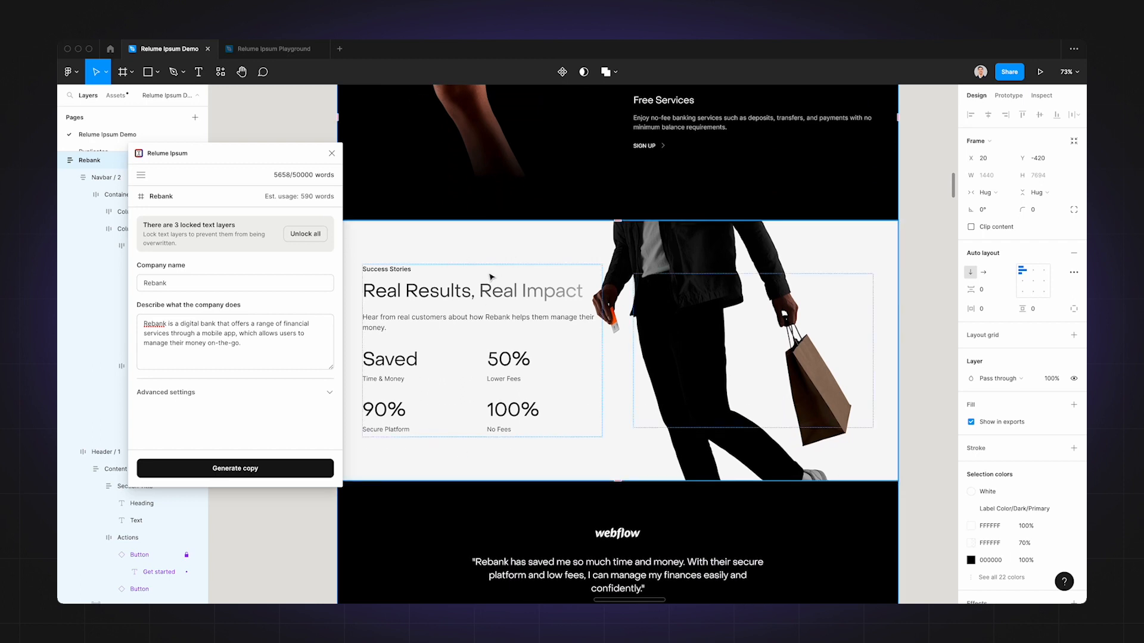
pyautogui.moveTo(689, 423)
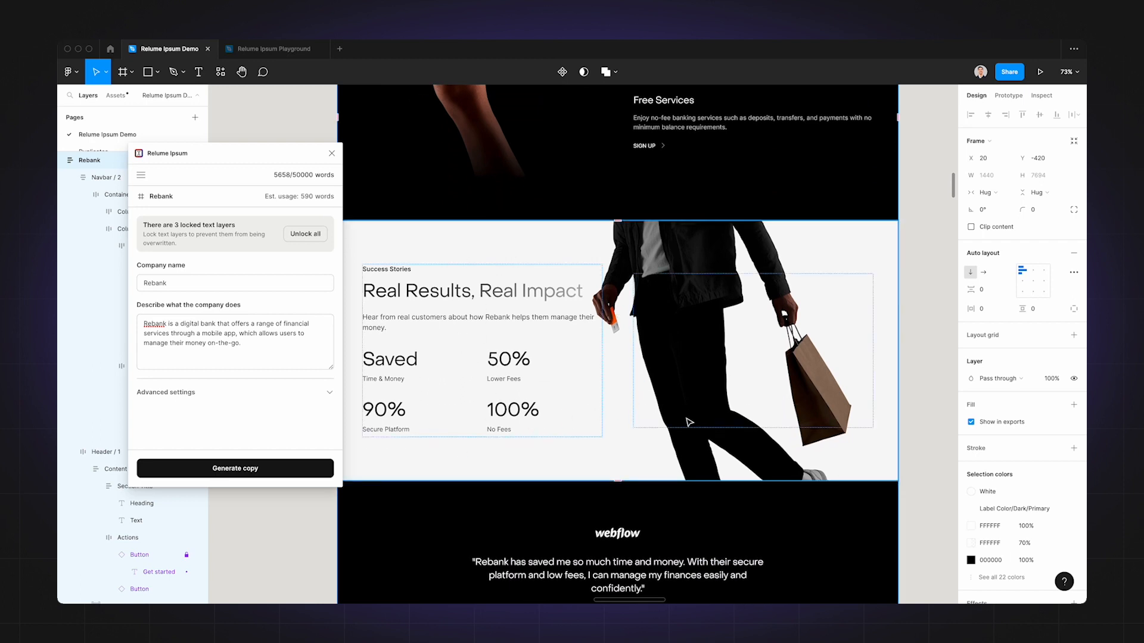
pyautogui.scroll(-3)
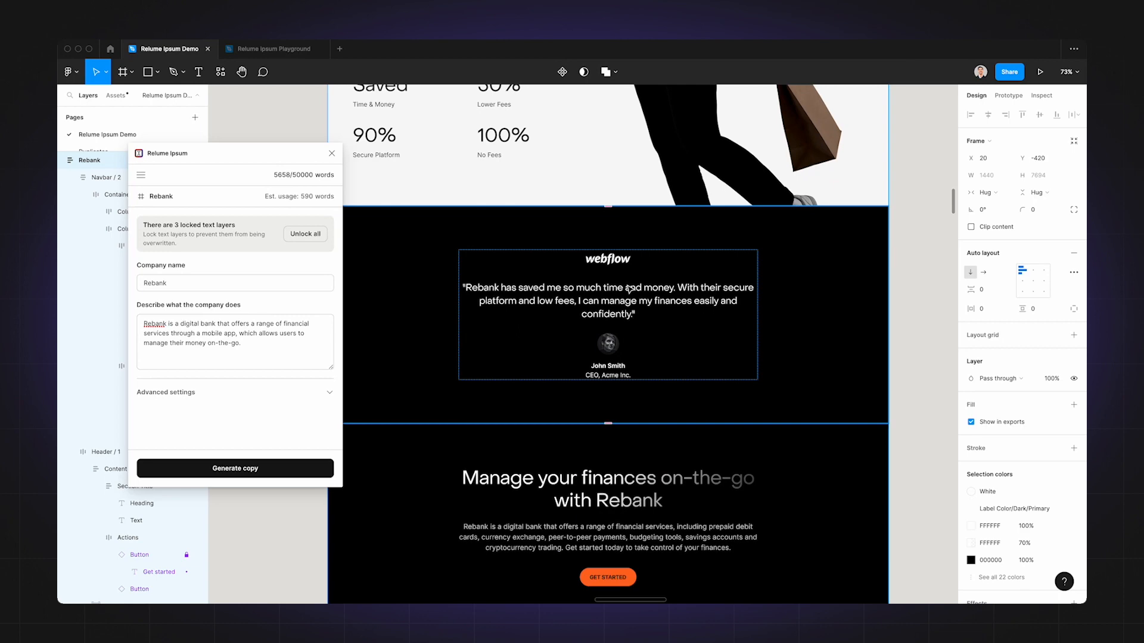
pyautogui.moveTo(688, 328)
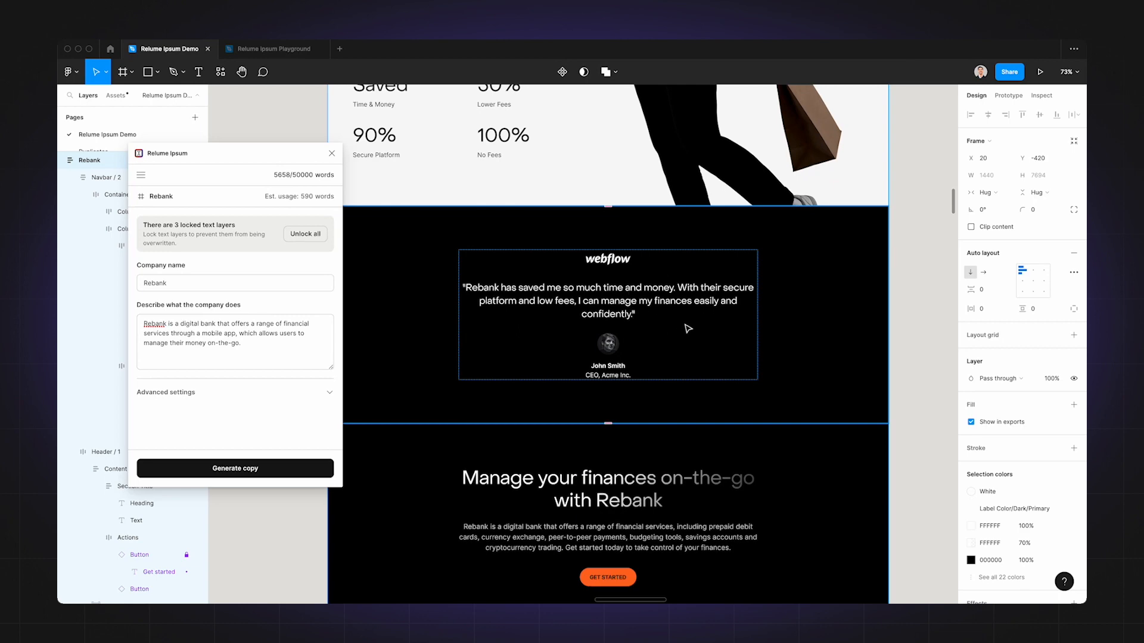
pyautogui.scroll(-3)
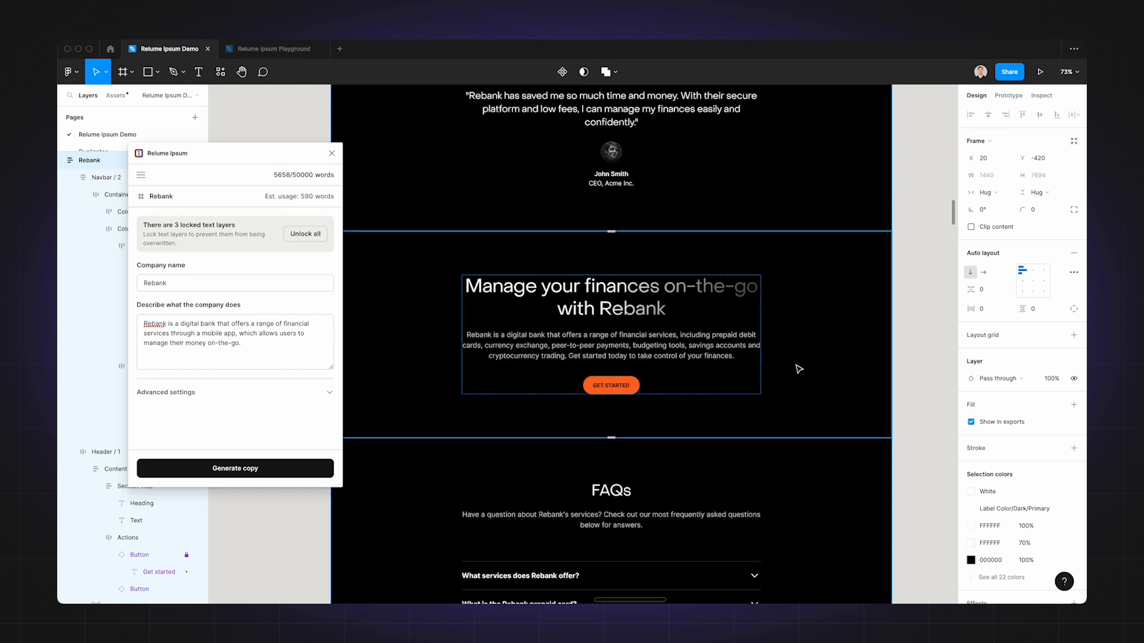
pyautogui.scroll(-3)
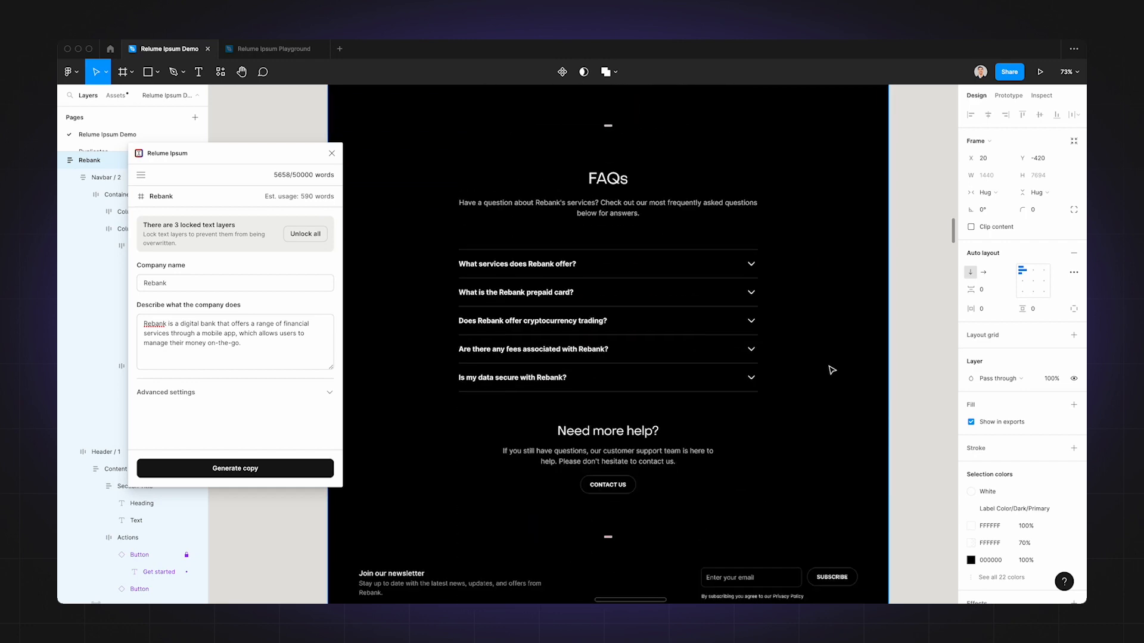
pyautogui.click(633, 307)
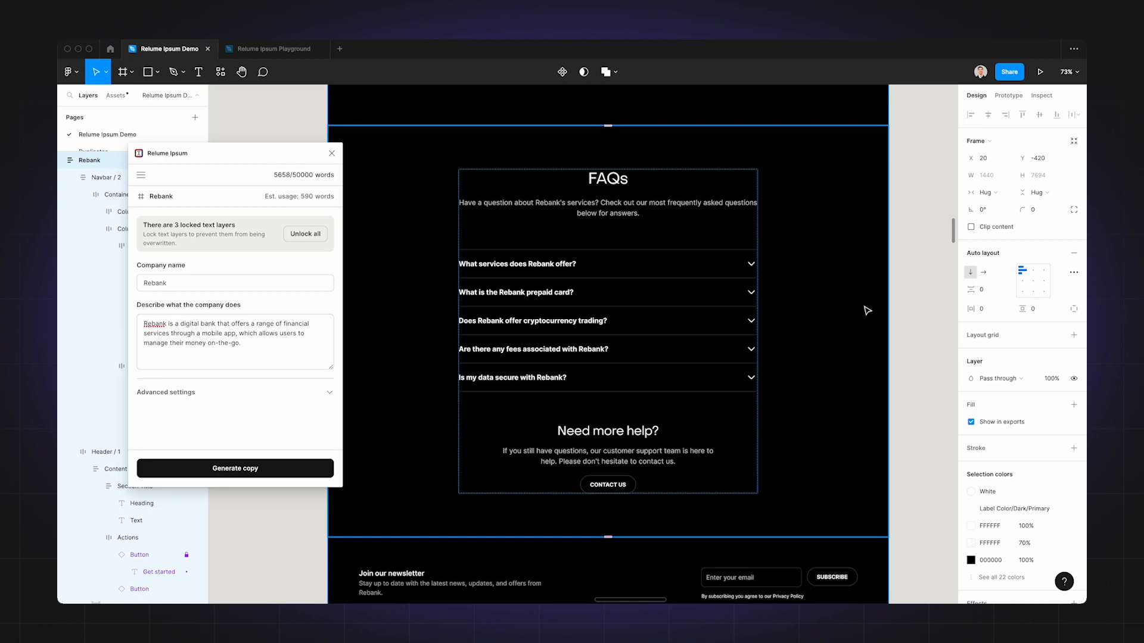
pyautogui.scroll(-3)
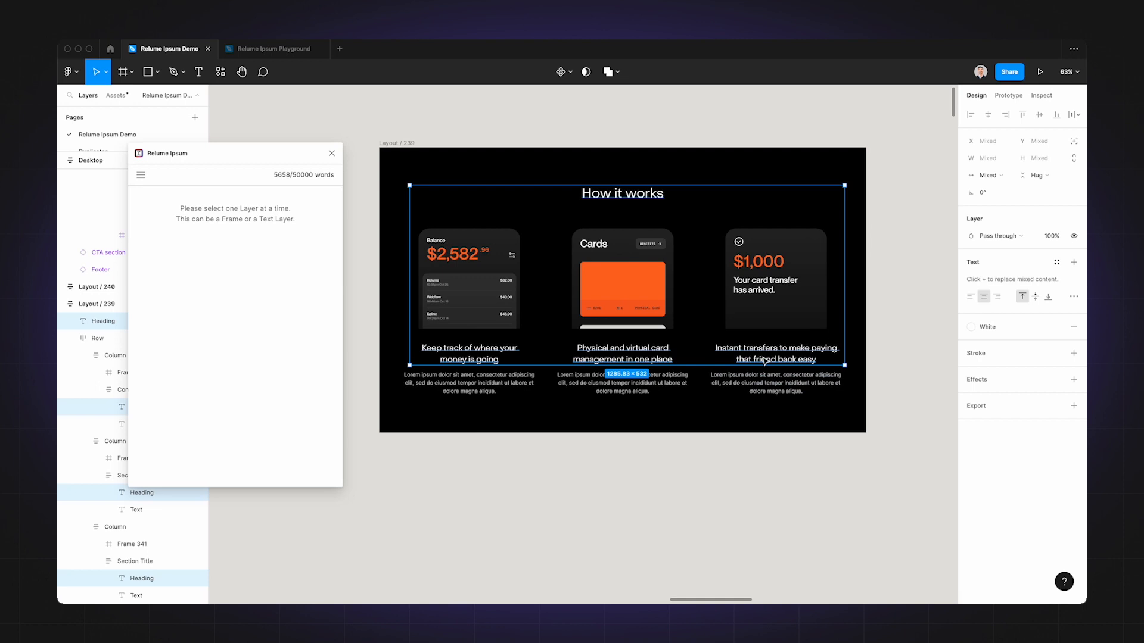
# - Lock the three 'How it works' column Heading layers from the right-click menu
pyautogui.rightClick(762, 358)
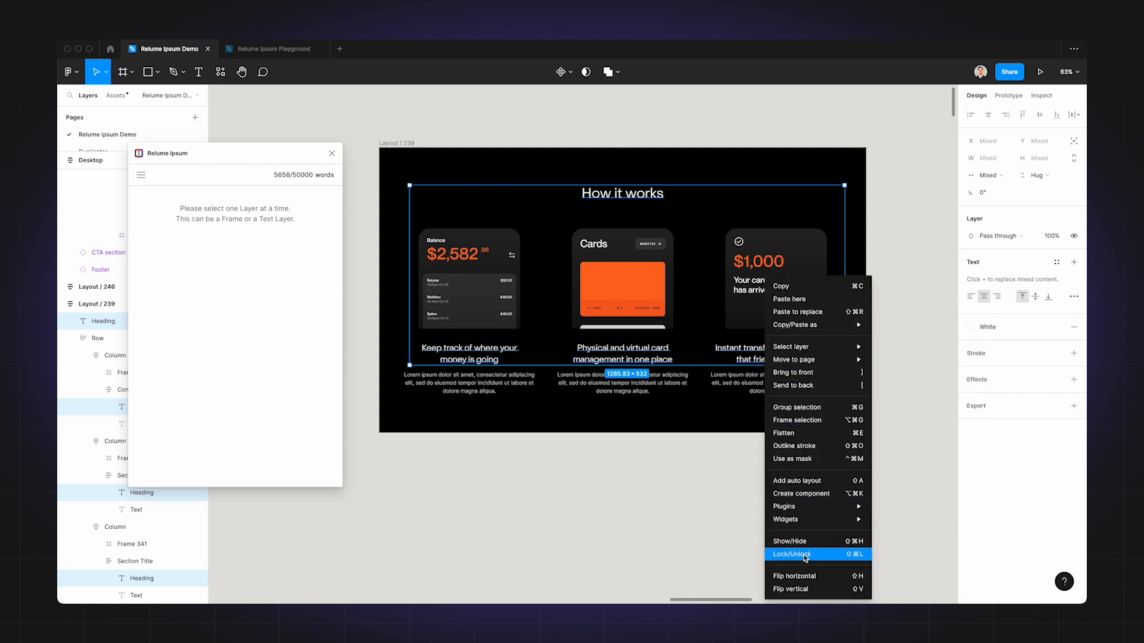
pyautogui.click(795, 554)
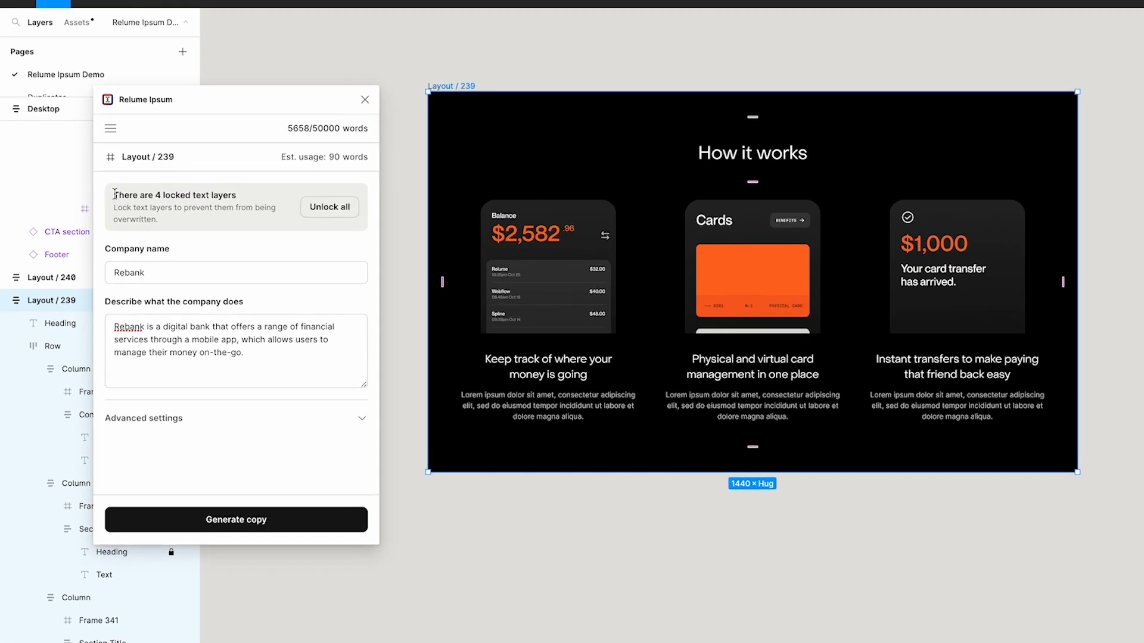
pyautogui.moveTo(129, 209)
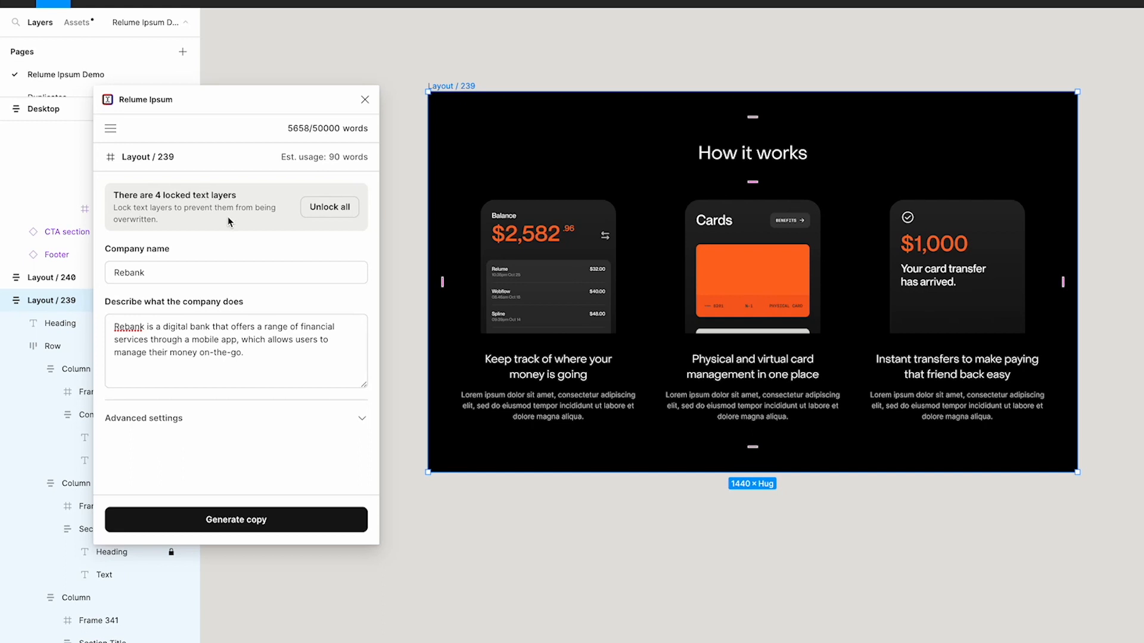
pyautogui.moveTo(329, 208)
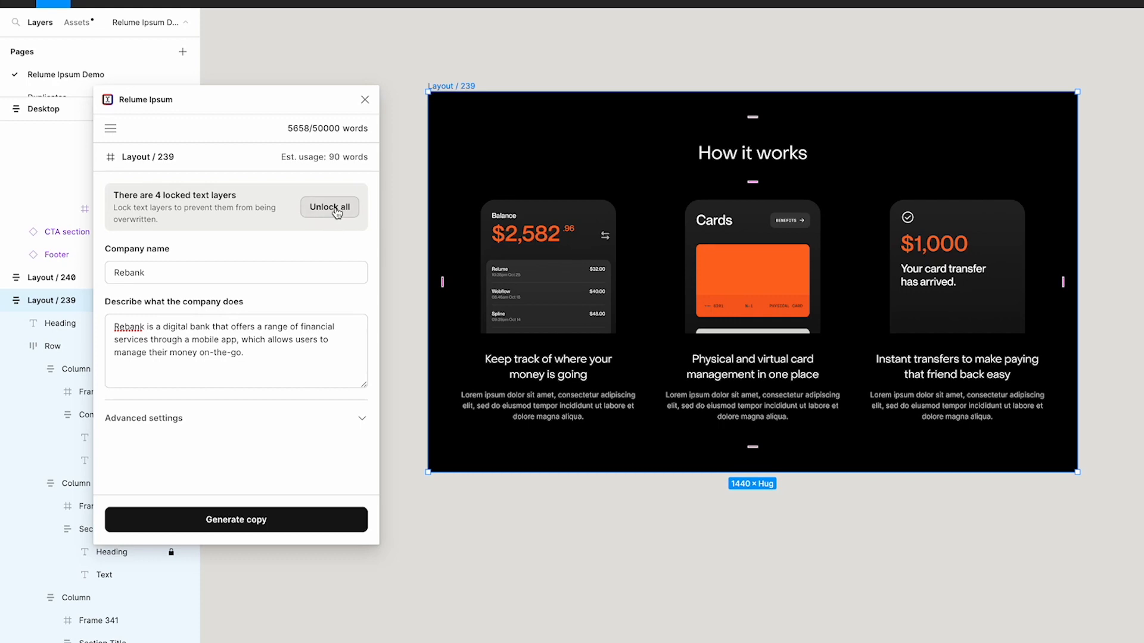
pyautogui.moveTo(273, 242)
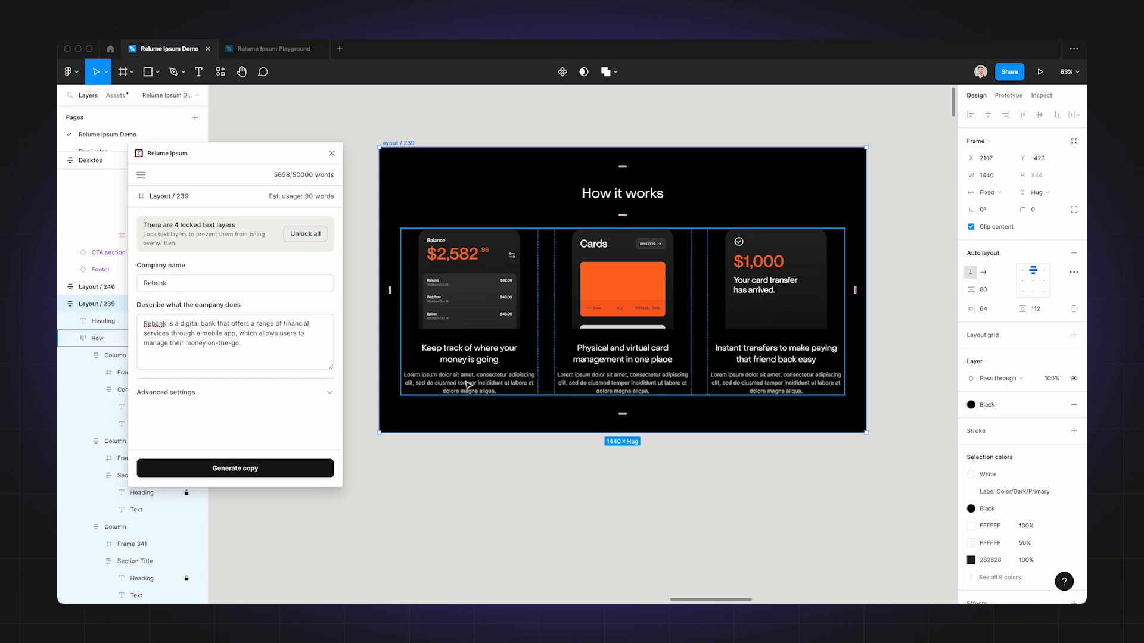
pyautogui.moveTo(607, 392)
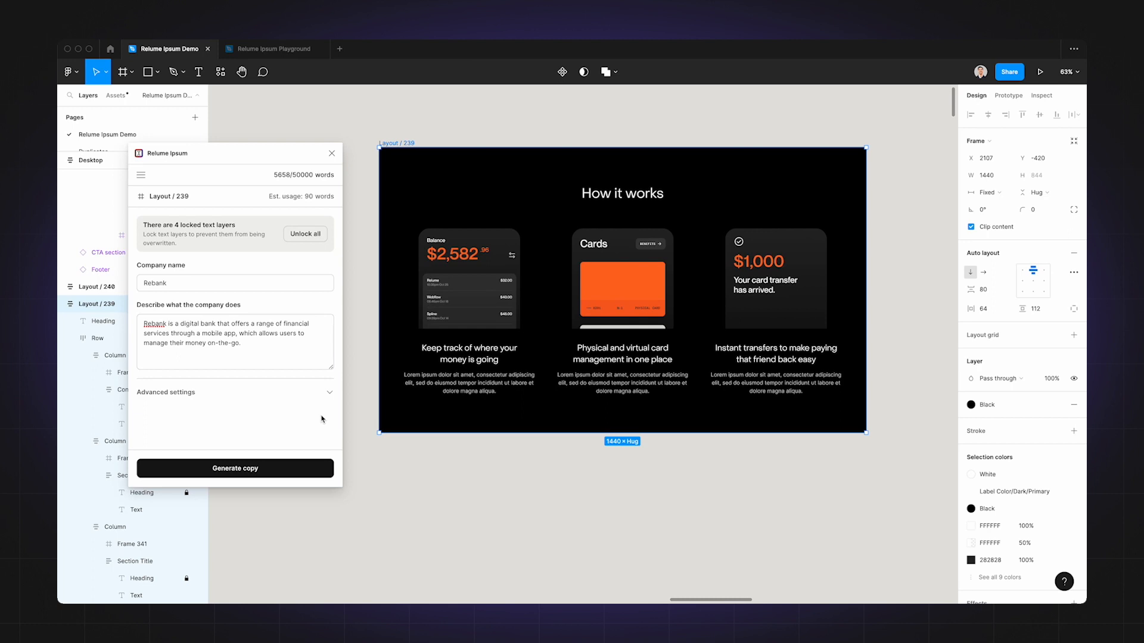
pyautogui.moveTo(289, 461)
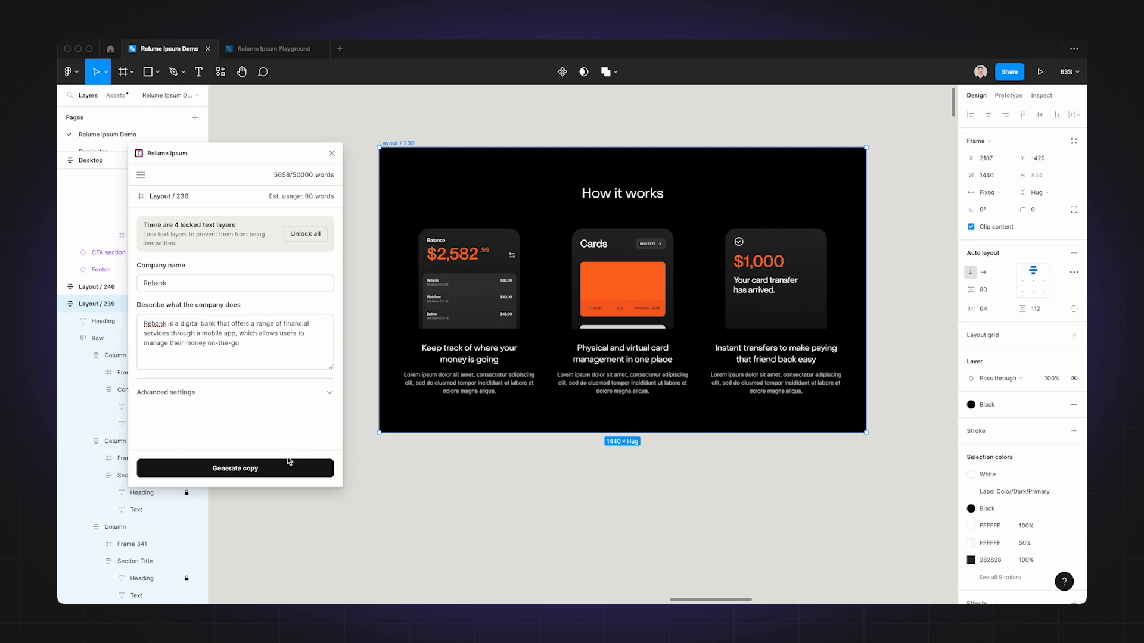
pyautogui.moveTo(278, 471)
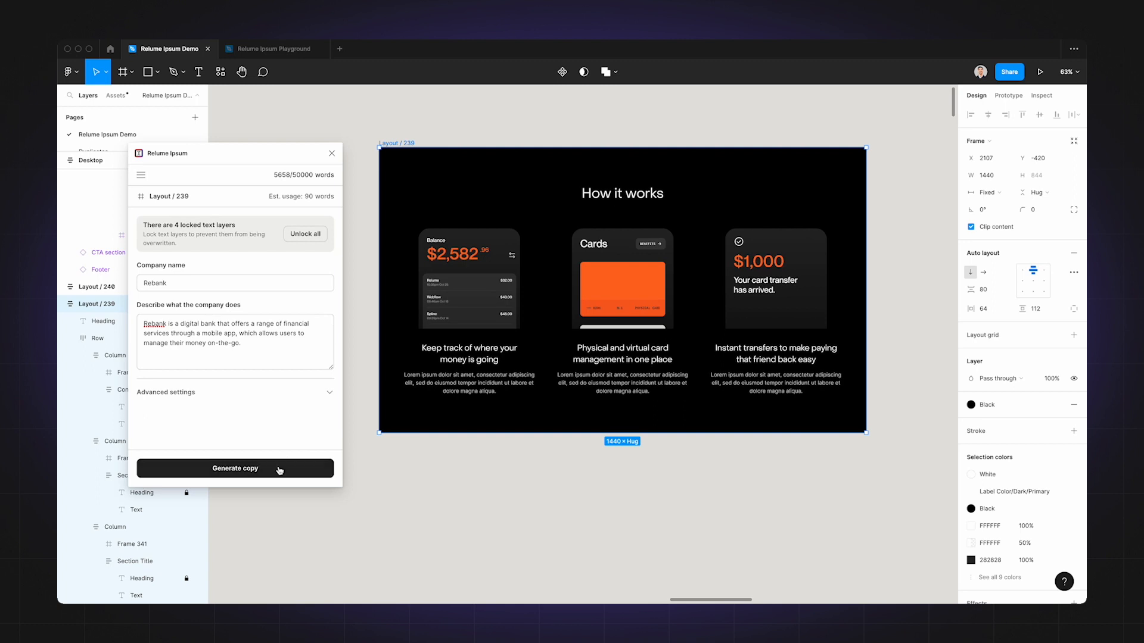
pyautogui.click(234, 468)
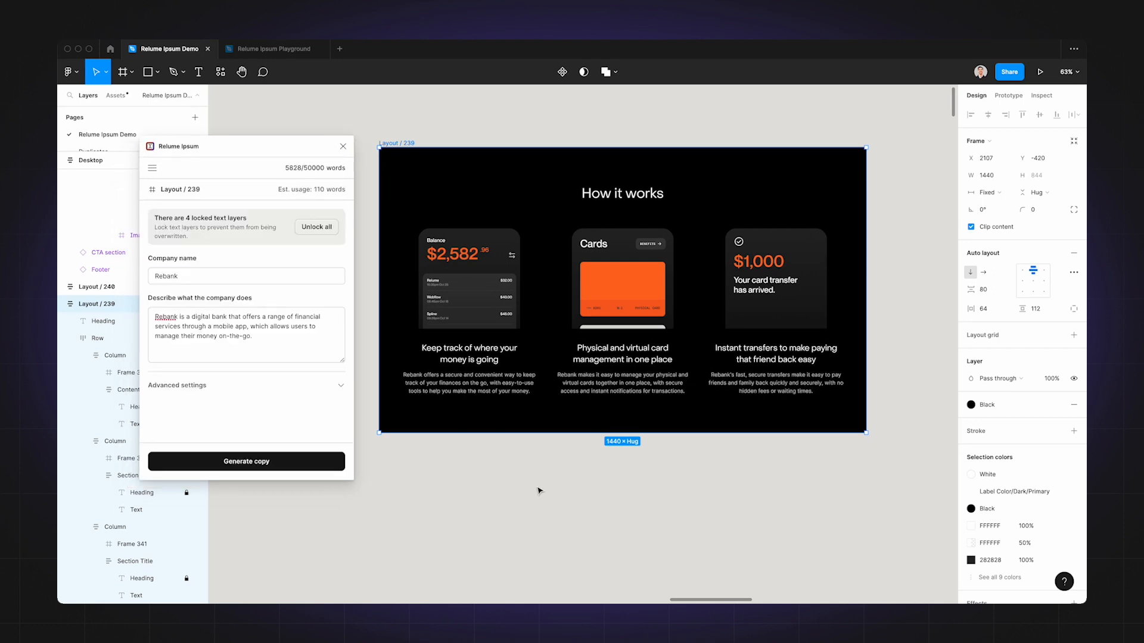
pyautogui.moveTo(540, 488)
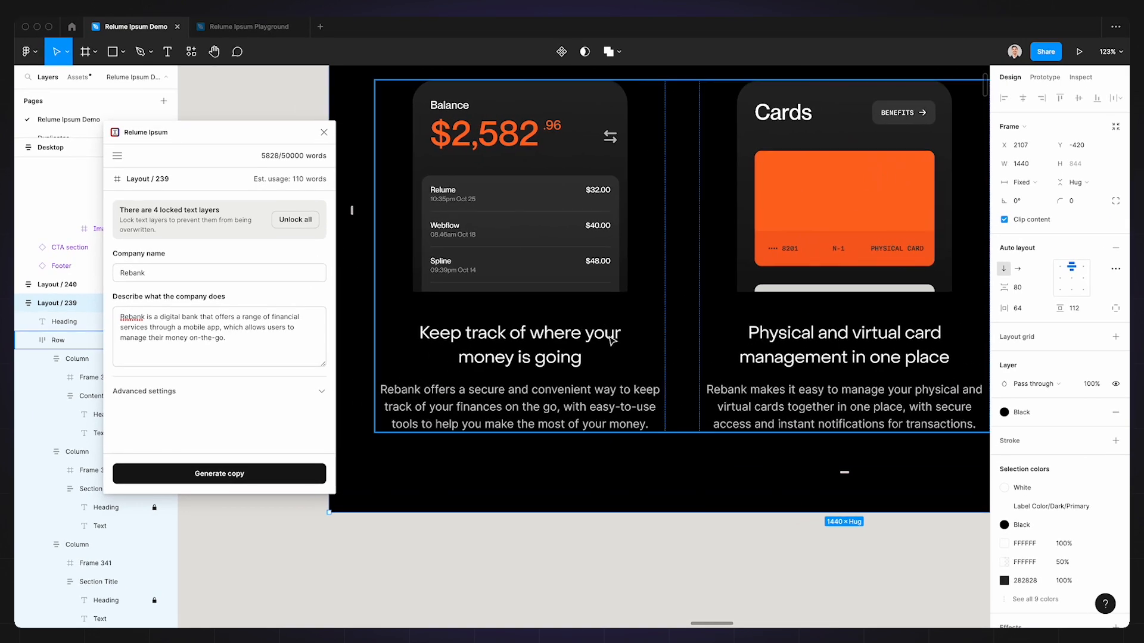
pyautogui.moveTo(538, 393)
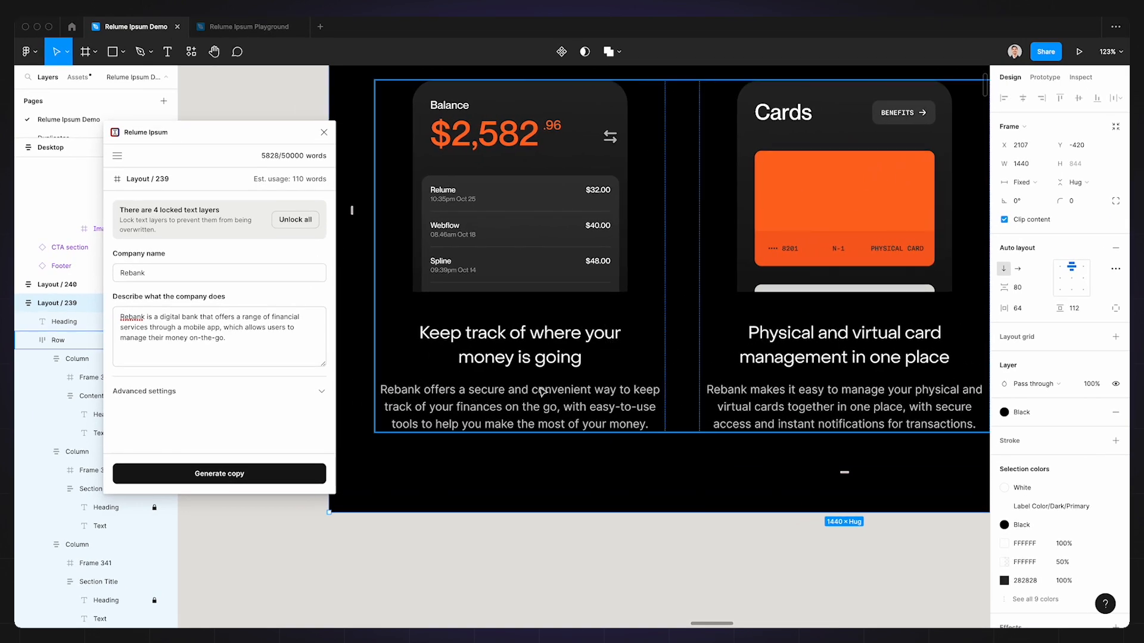
# - Let Relume Ipsum finish and zoom to review the new 'How it works' card descriptions
pyautogui.click(571, 550)
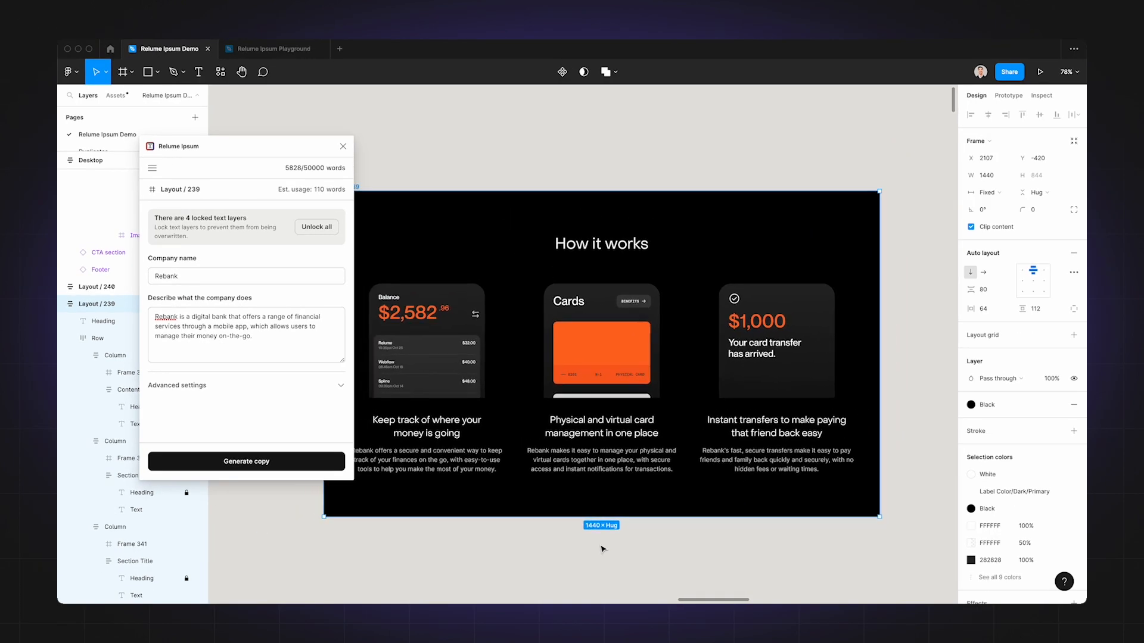
pyautogui.scroll(-3)
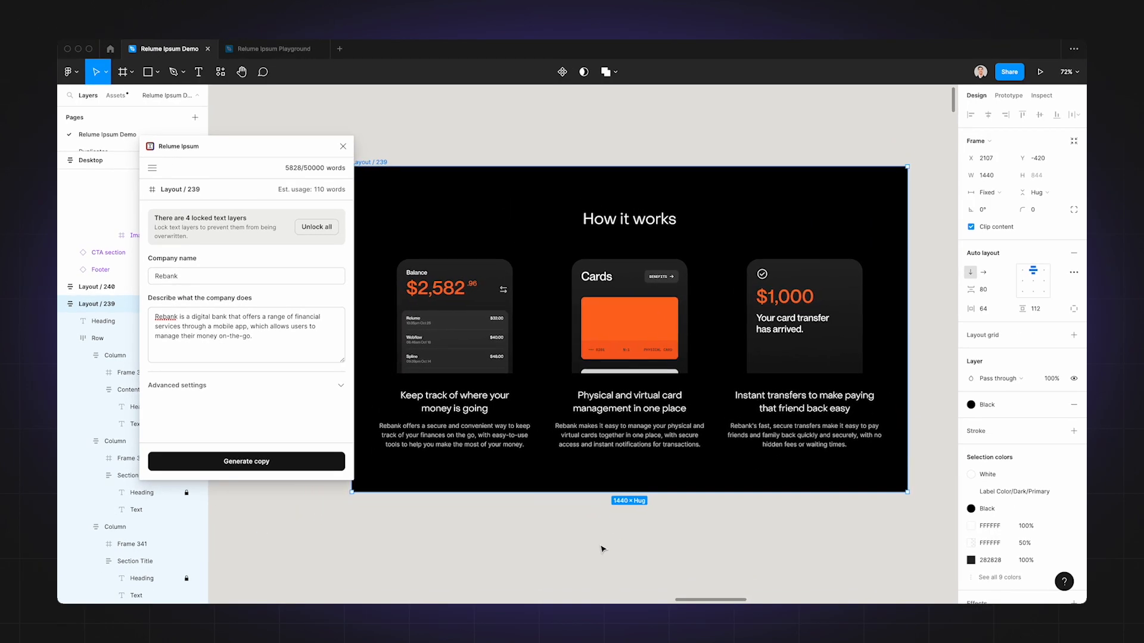
pyautogui.scroll(-3)
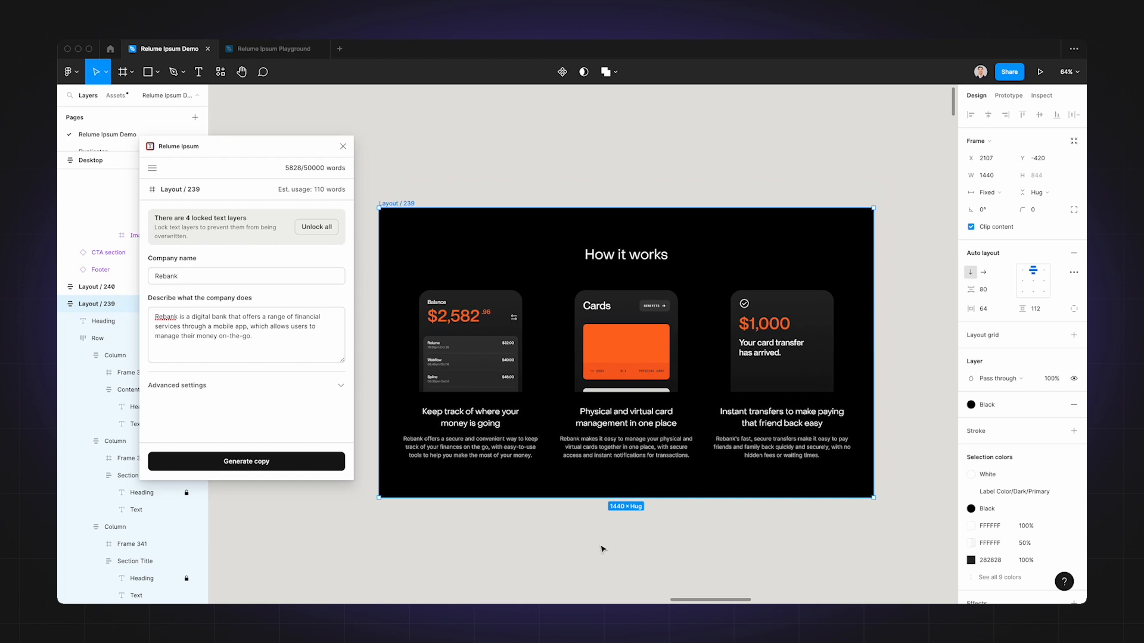
pyautogui.moveTo(620, 548)
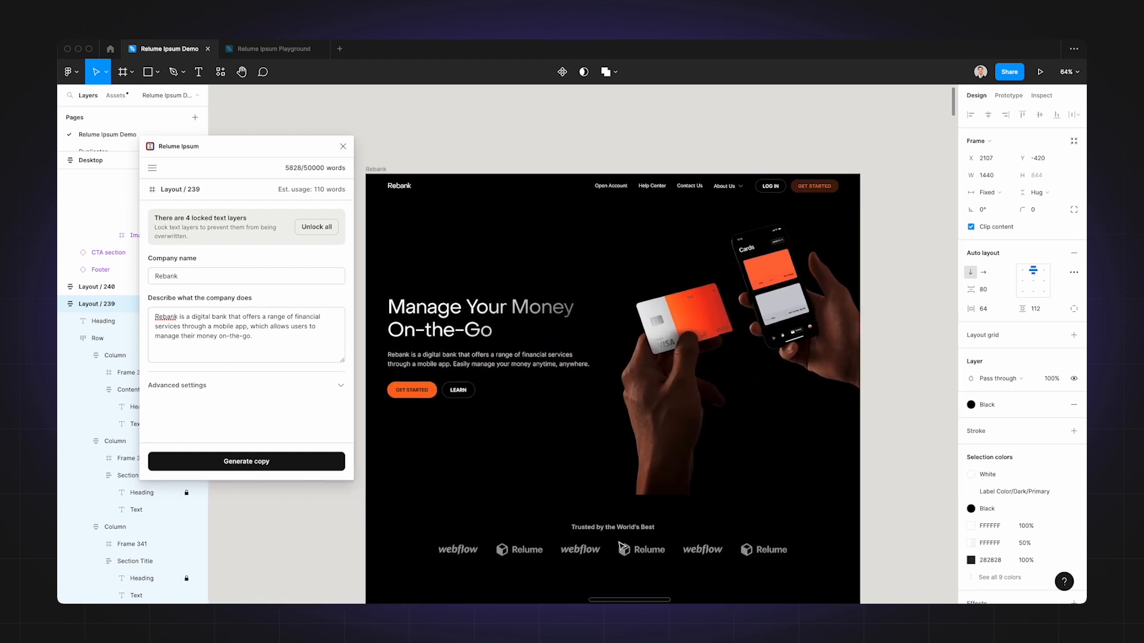
# - Regenerate the selected hero heading as 'Manage Your Money Anytime, Anywhere'
pyautogui.click(615, 406)
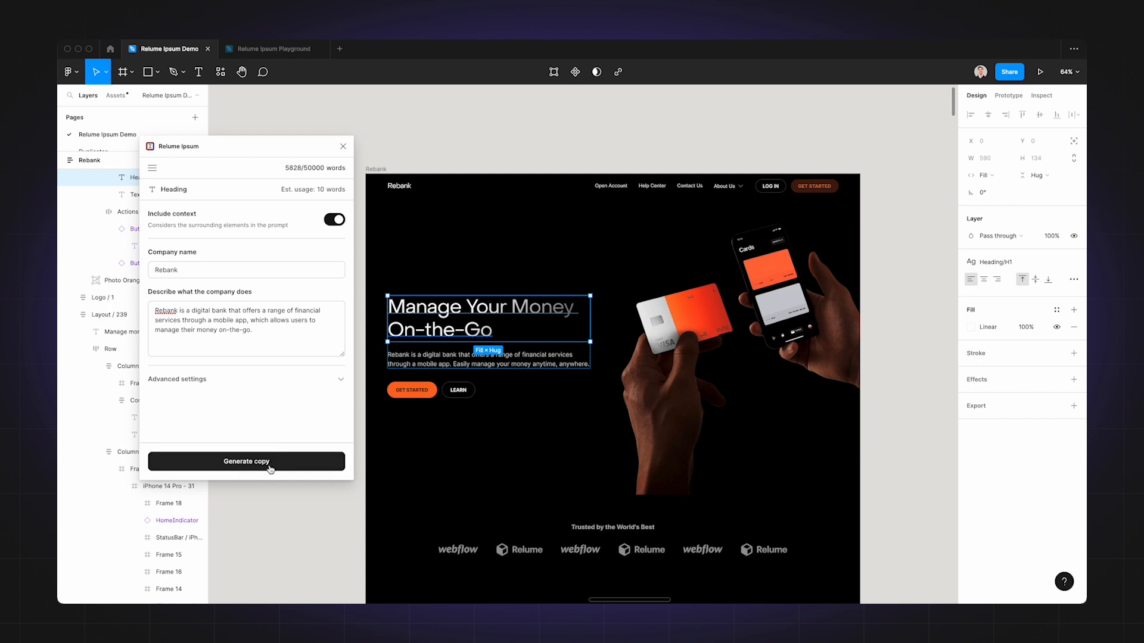
pyautogui.click(247, 461)
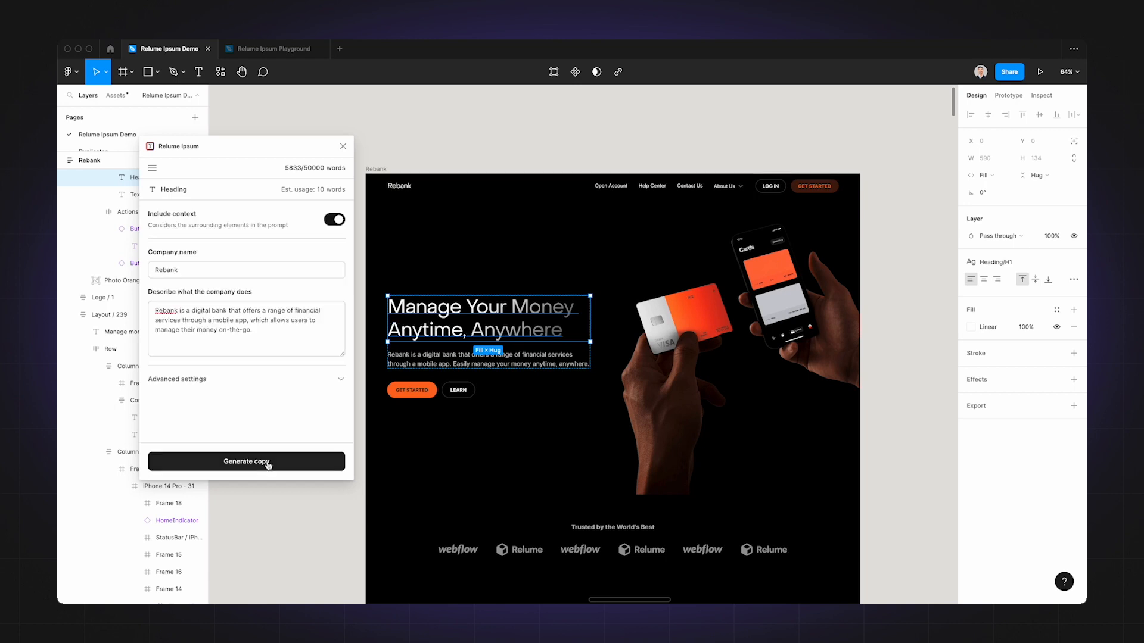
pyautogui.moveTo(331, 404)
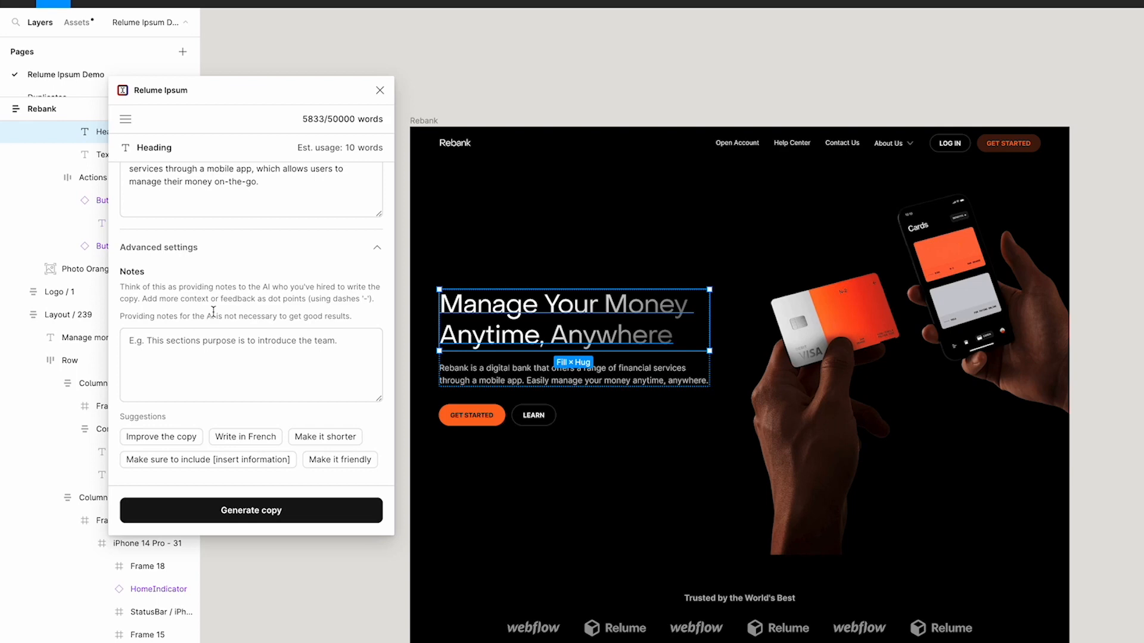
pyautogui.moveTo(224, 330)
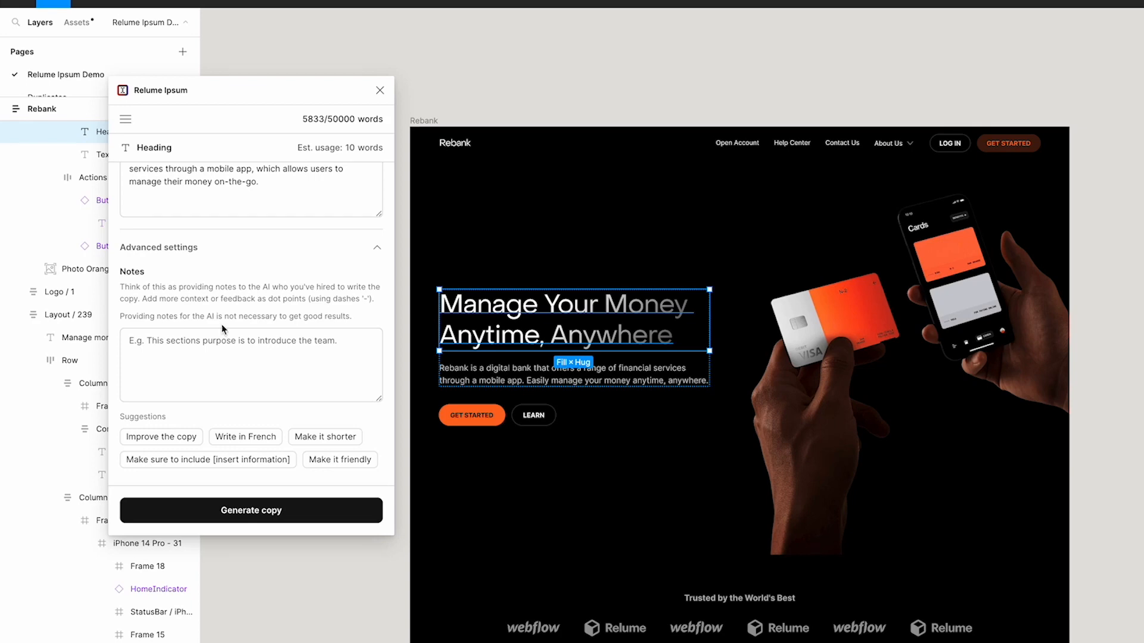
# - Regenerate the hero headline with a 'Make it shorter' note, yielding 'Bank Anytime, Anywhere'
pyautogui.click(324, 436)
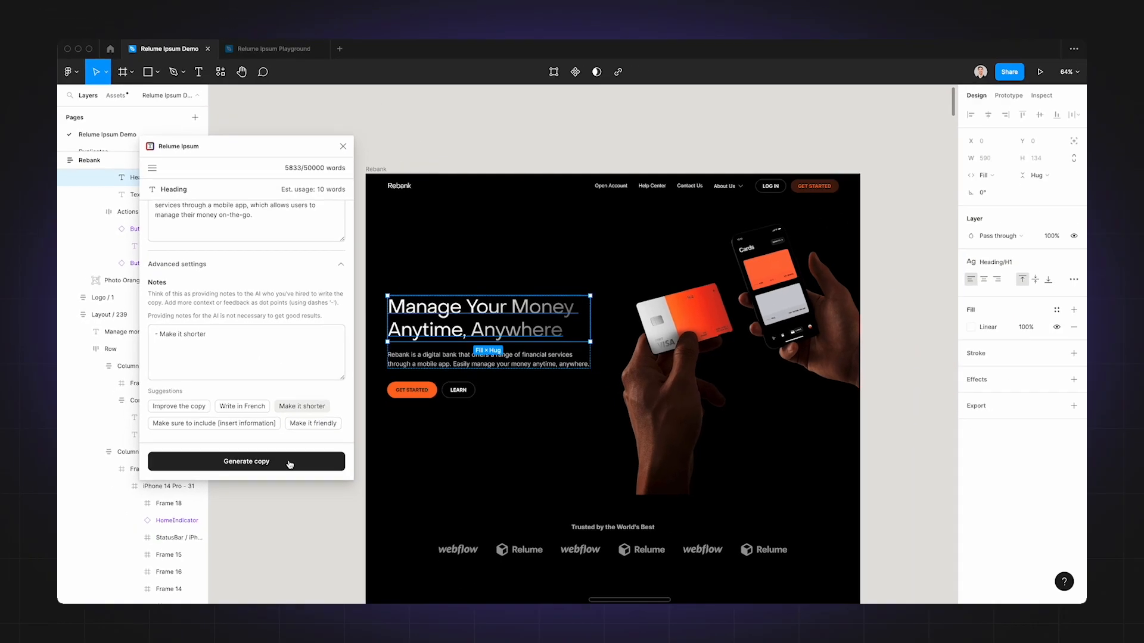
pyautogui.click(246, 461)
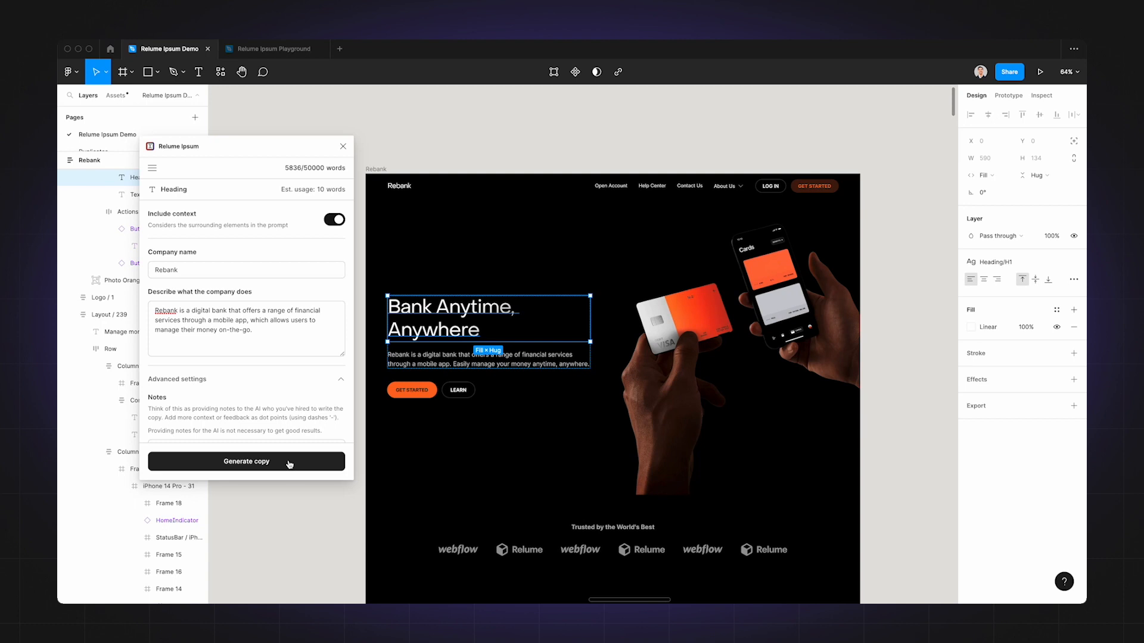
pyautogui.moveTo(890, 312)
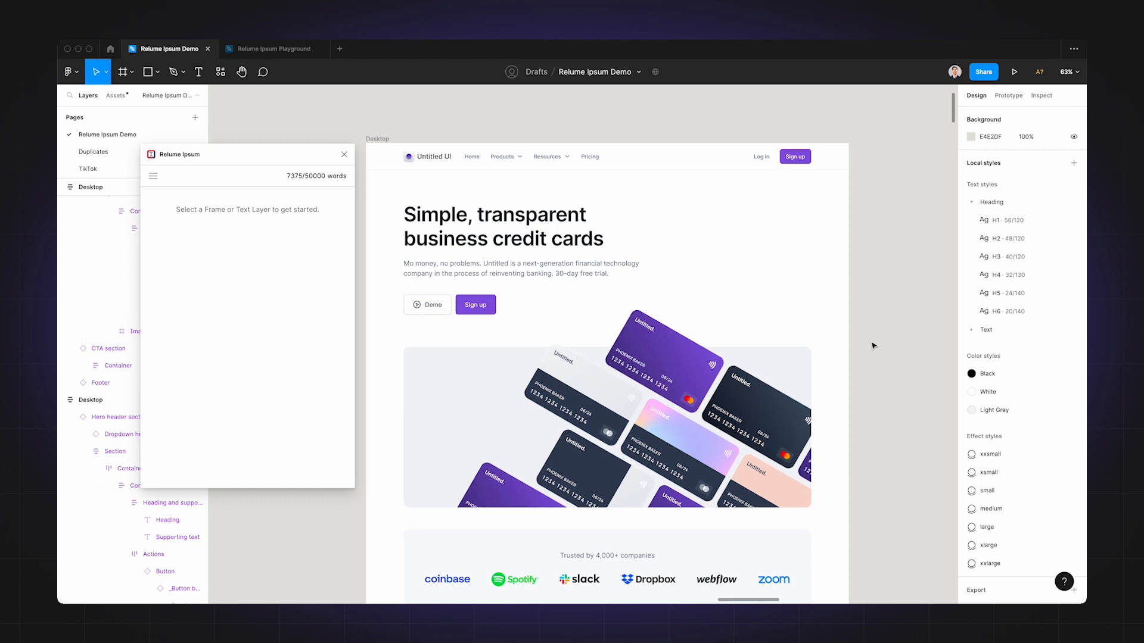
pyautogui.scroll(-3)
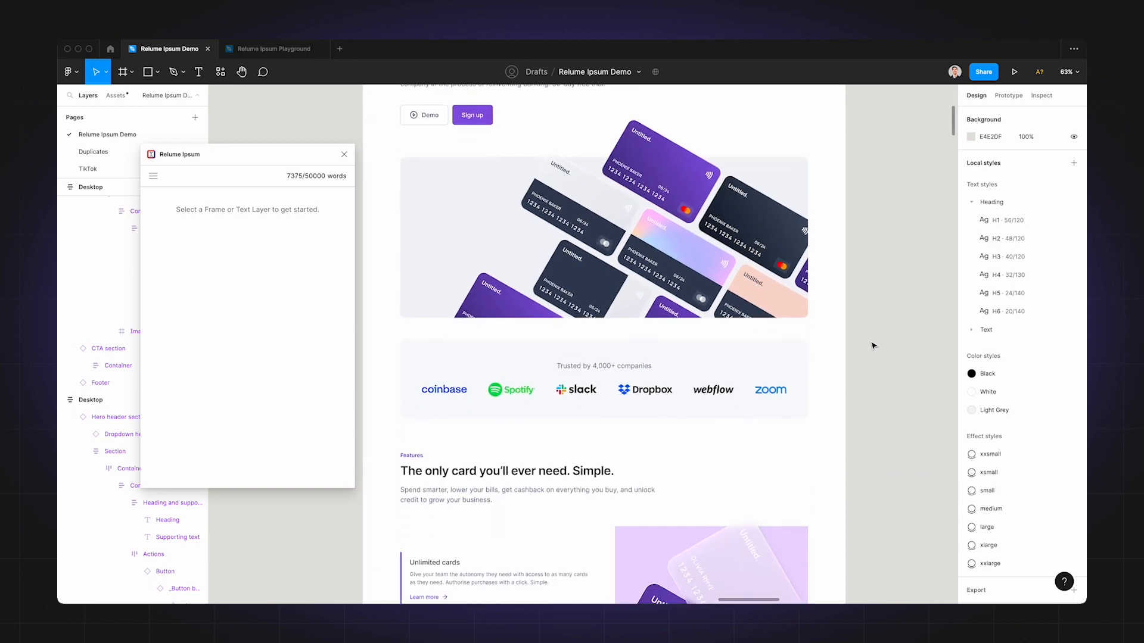
pyautogui.scroll(-3)
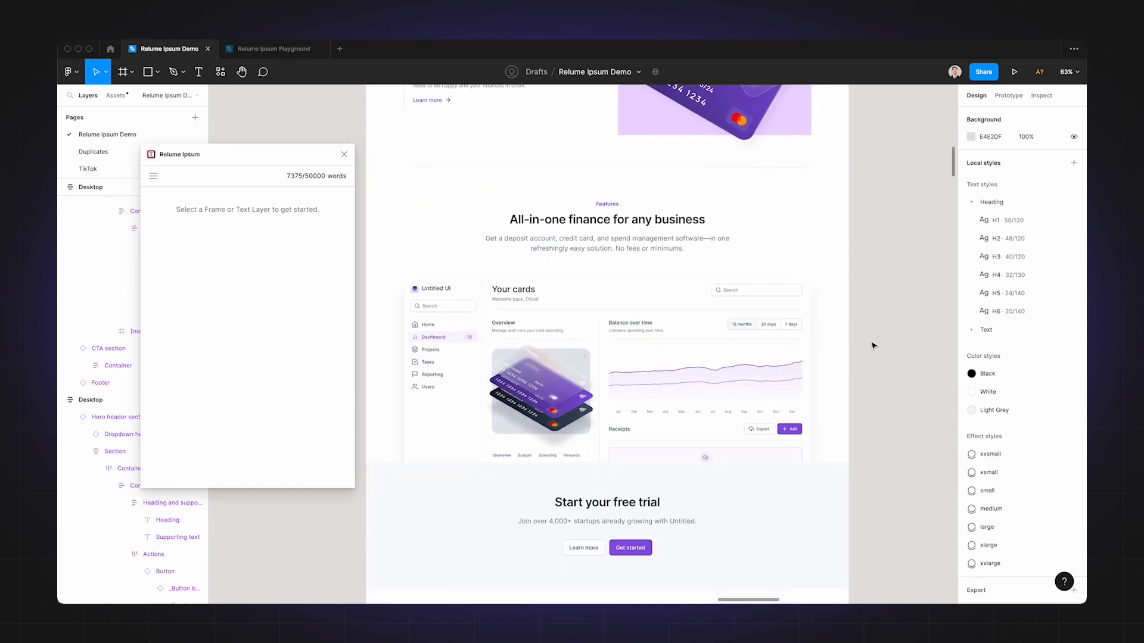
pyautogui.scroll(-3)
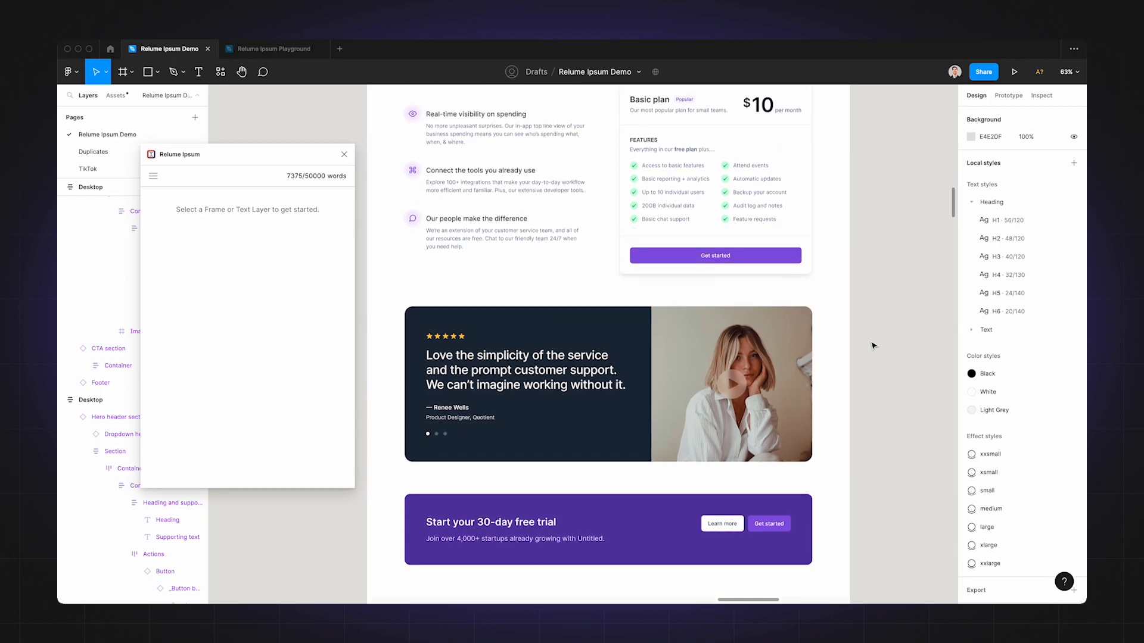
pyautogui.scroll(-3)
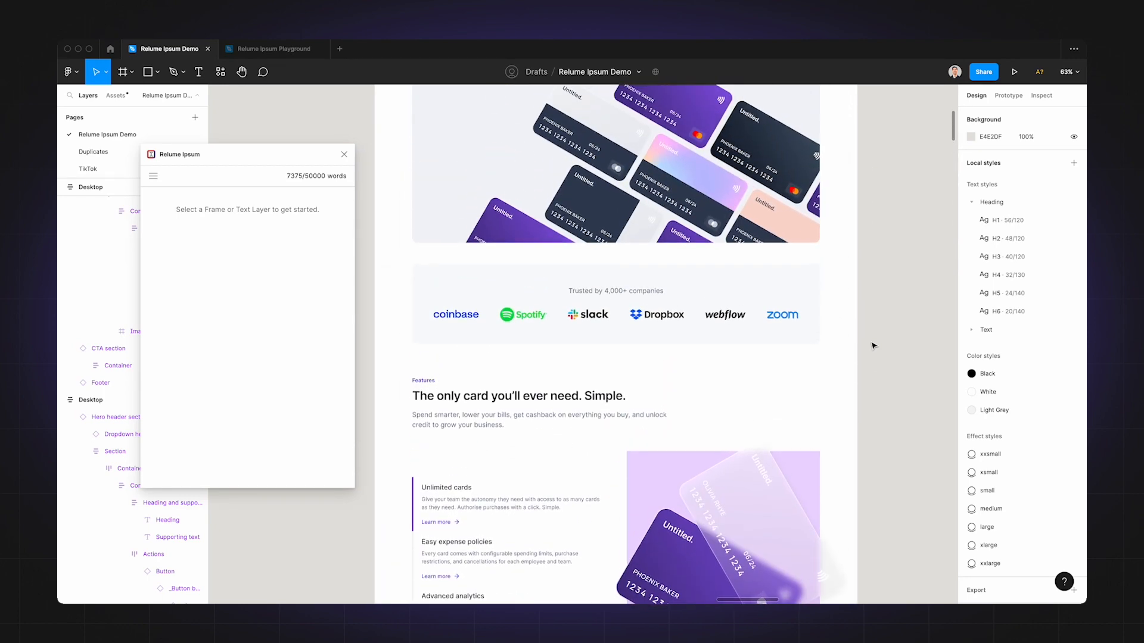
pyautogui.scroll(3)
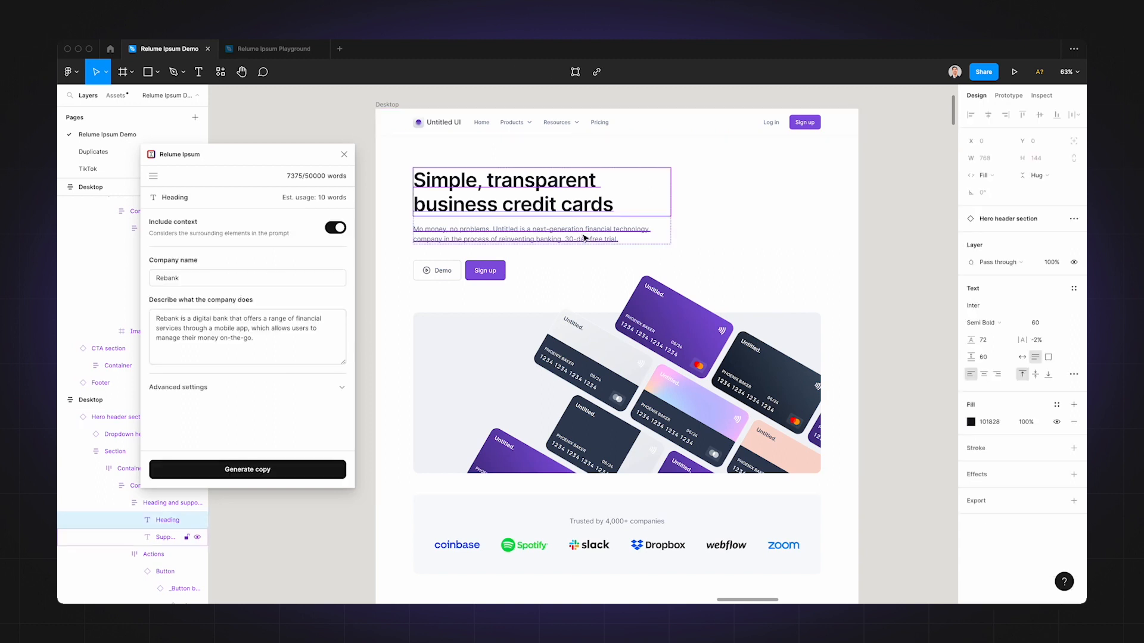
pyautogui.click(908, 314)
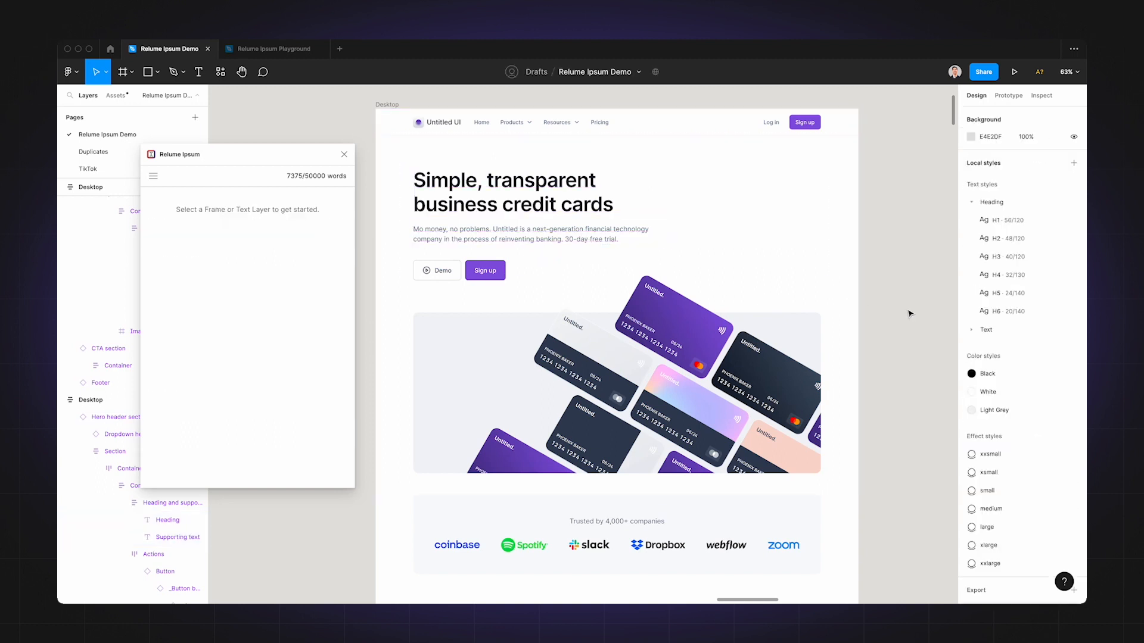
pyautogui.scroll(-3)
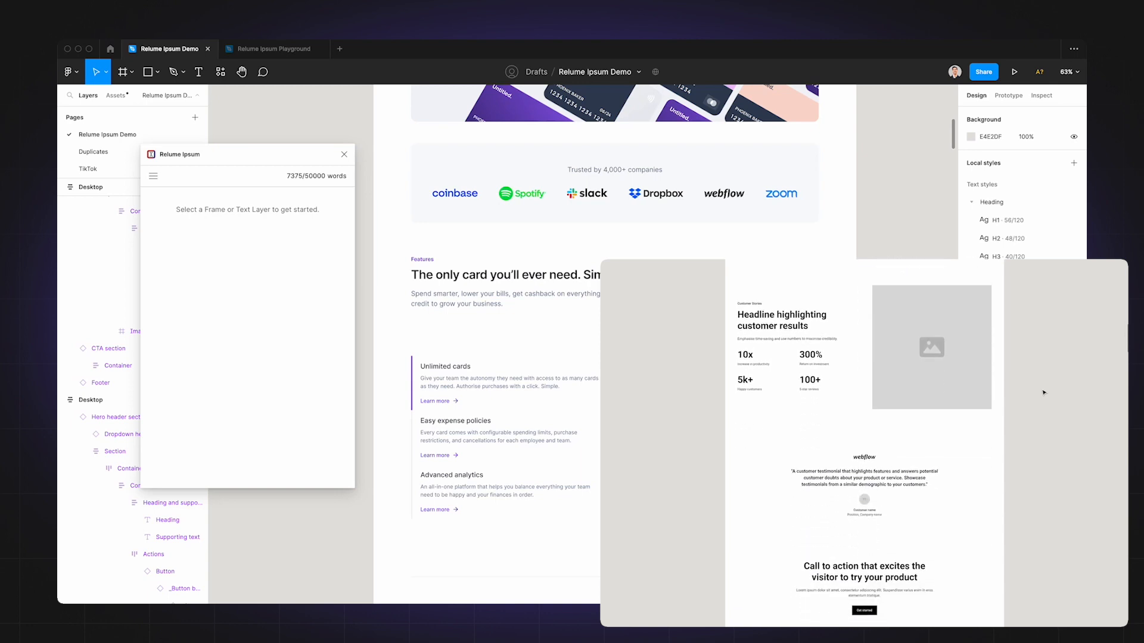
pyautogui.scroll(-3)
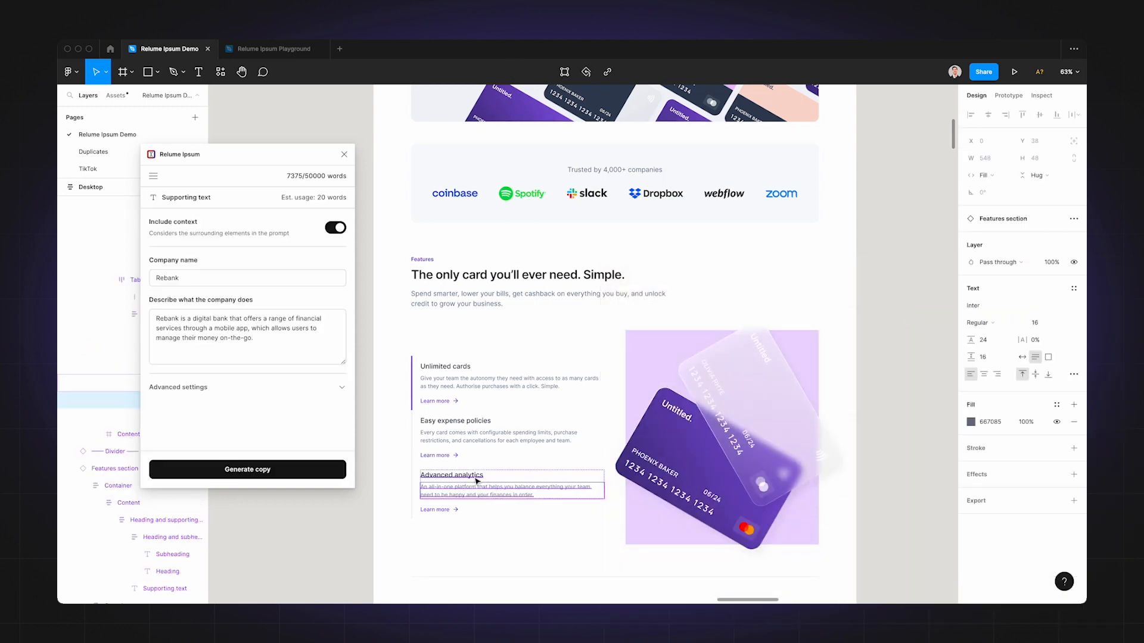
pyautogui.click(455, 420)
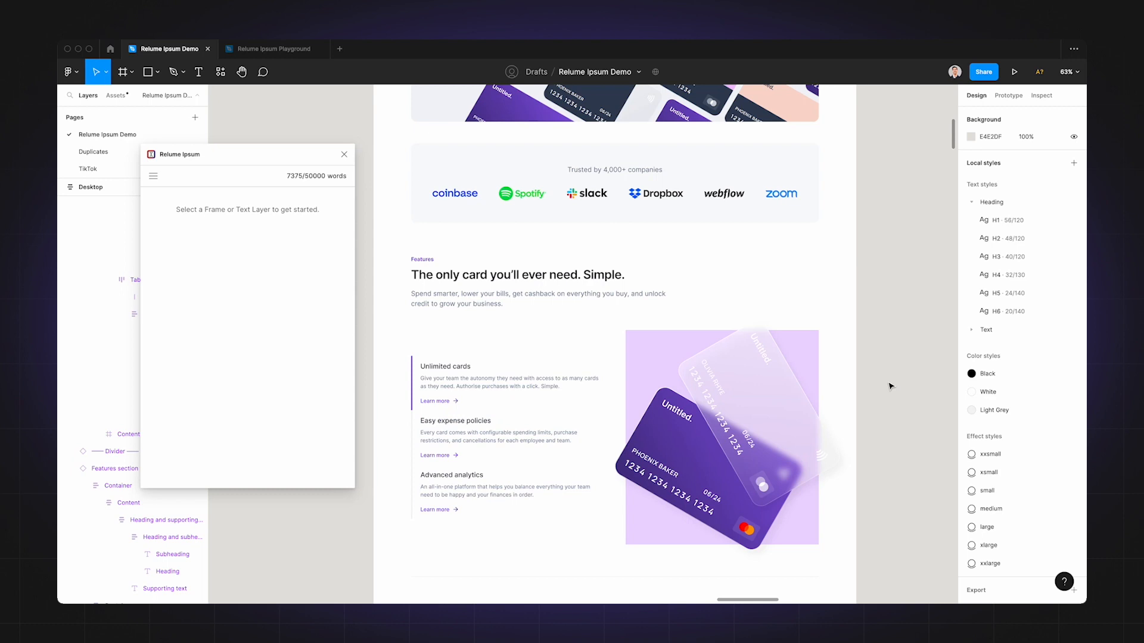
pyautogui.click(500, 425)
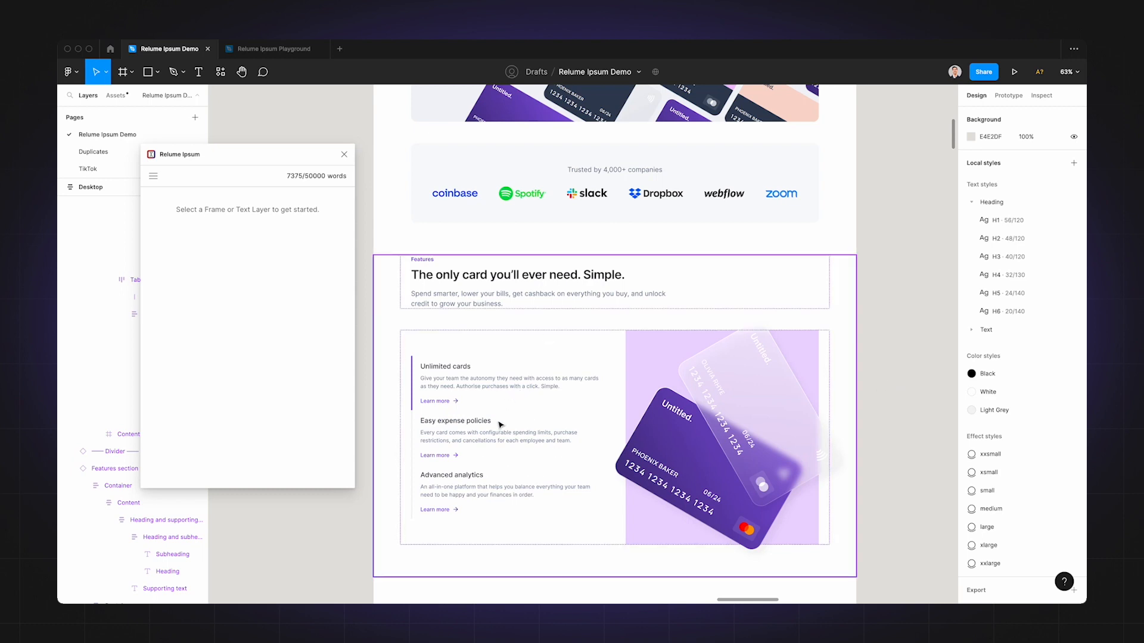
pyautogui.click(897, 381)
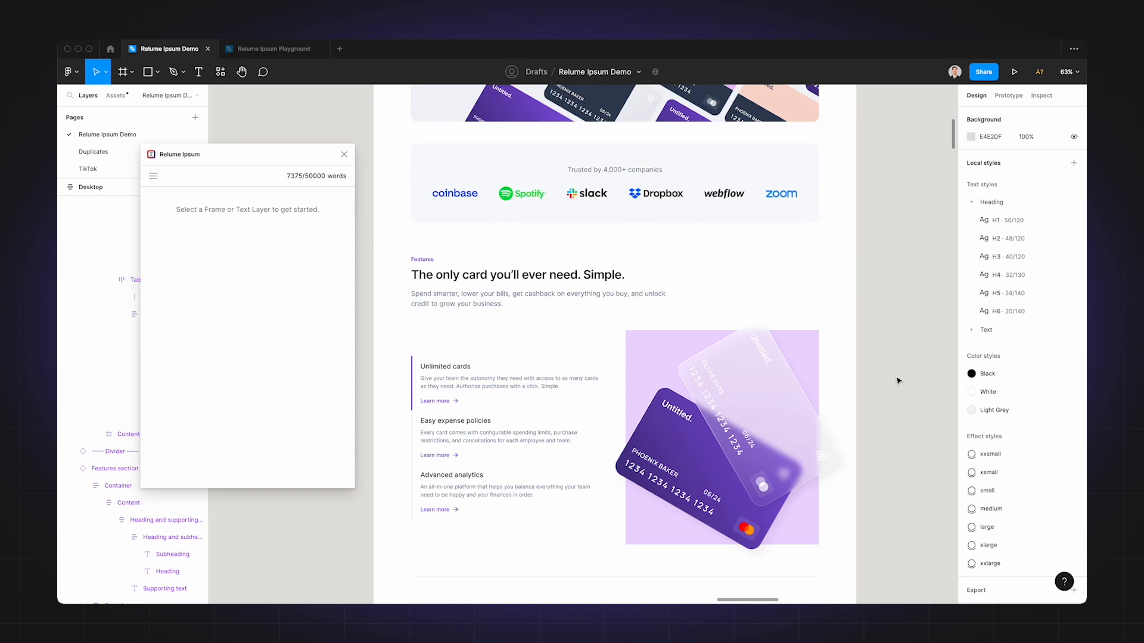
pyautogui.scroll(3)
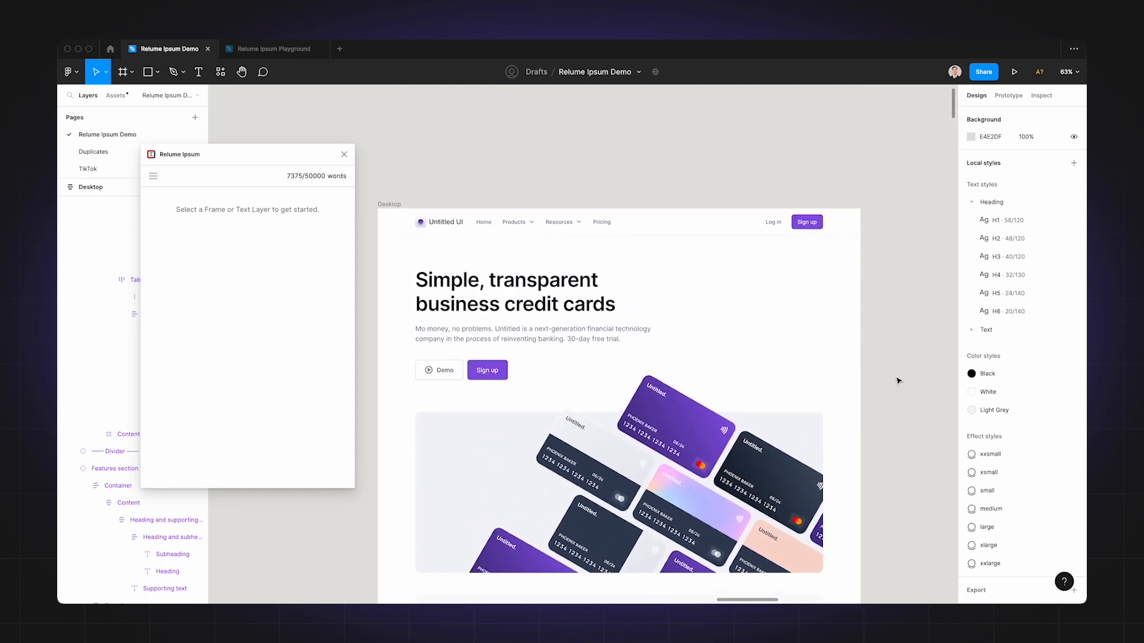
pyautogui.scroll(3)
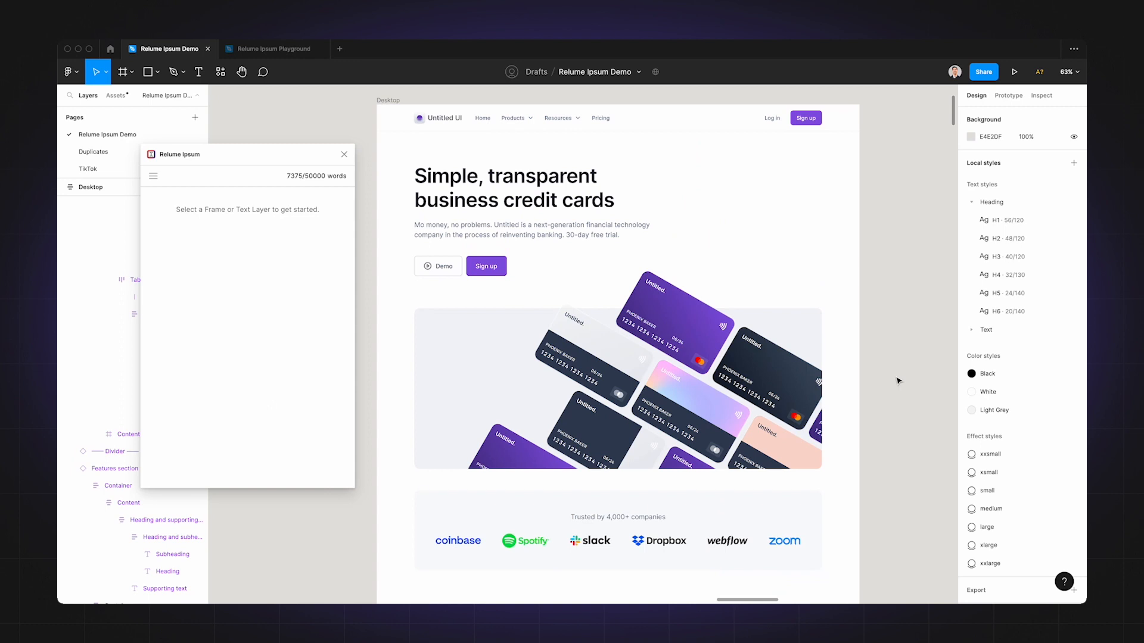
pyautogui.click(595, 332)
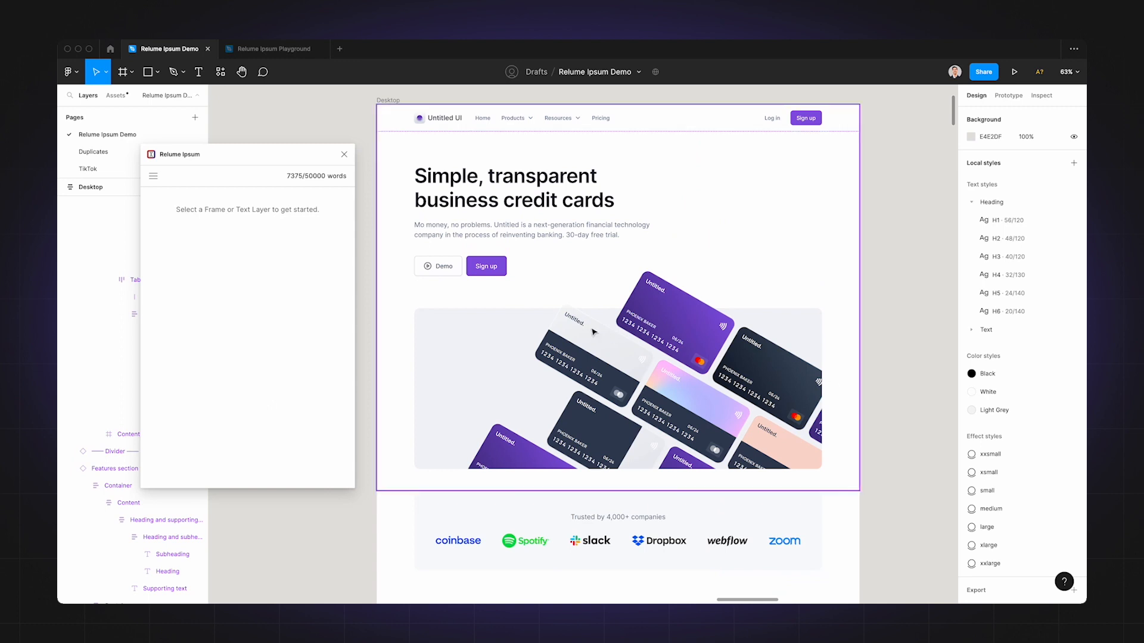
pyautogui.moveTo(510, 288)
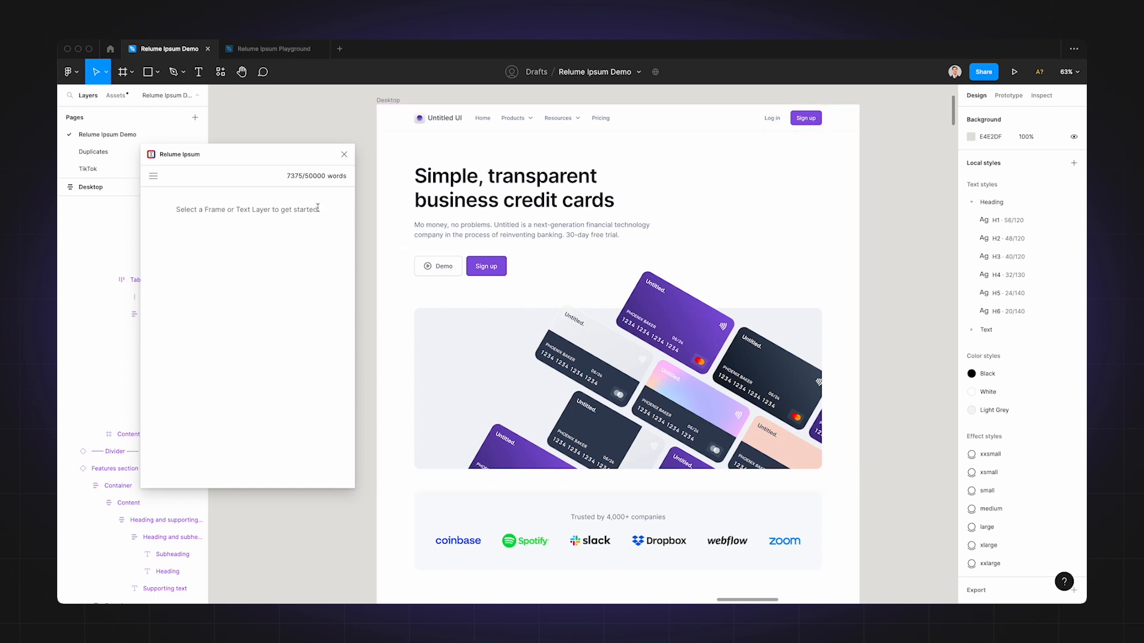
pyautogui.moveTo(328, 214)
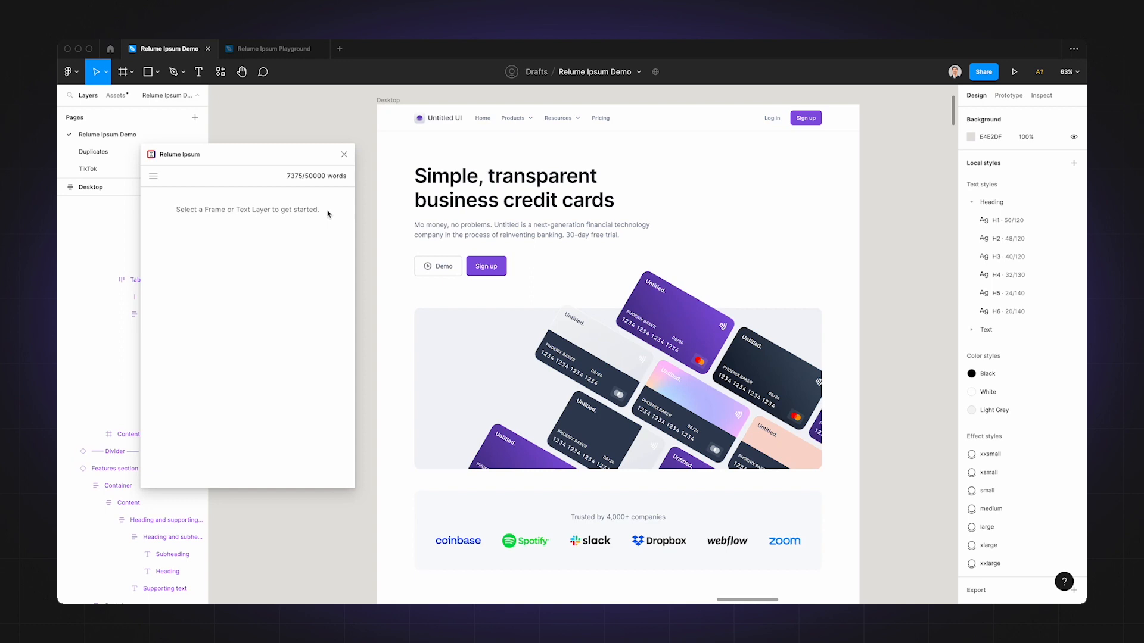
pyautogui.moveTo(368, 219)
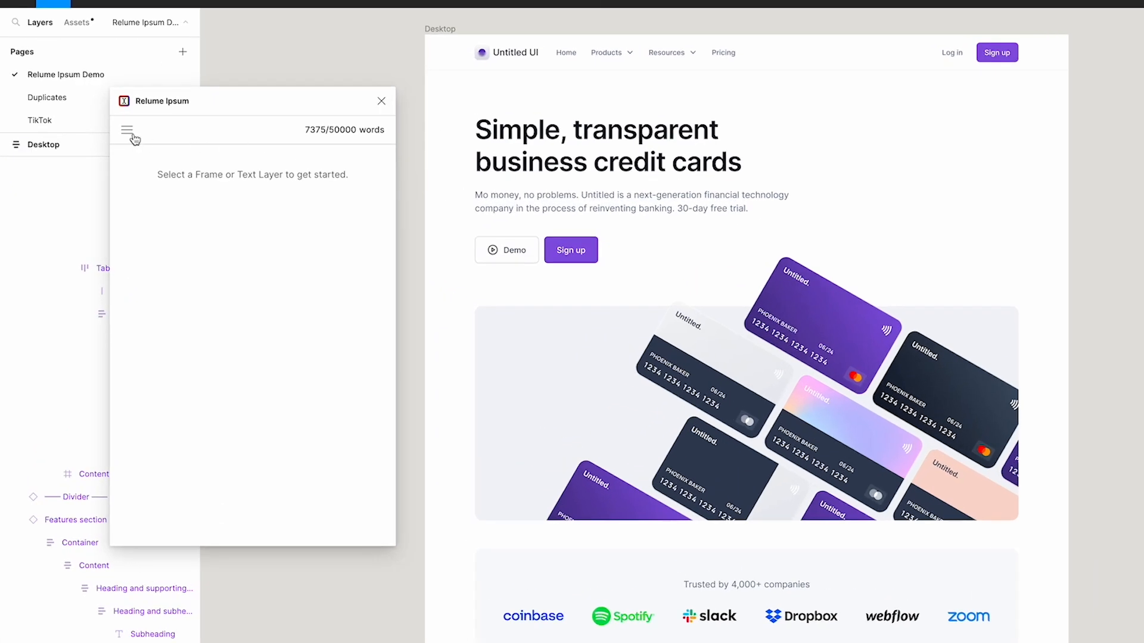
# - Fill the whole Desktop frame with lorem ipsum using the Lorem Ipsum Generator, then review it
pyautogui.click(127, 130)
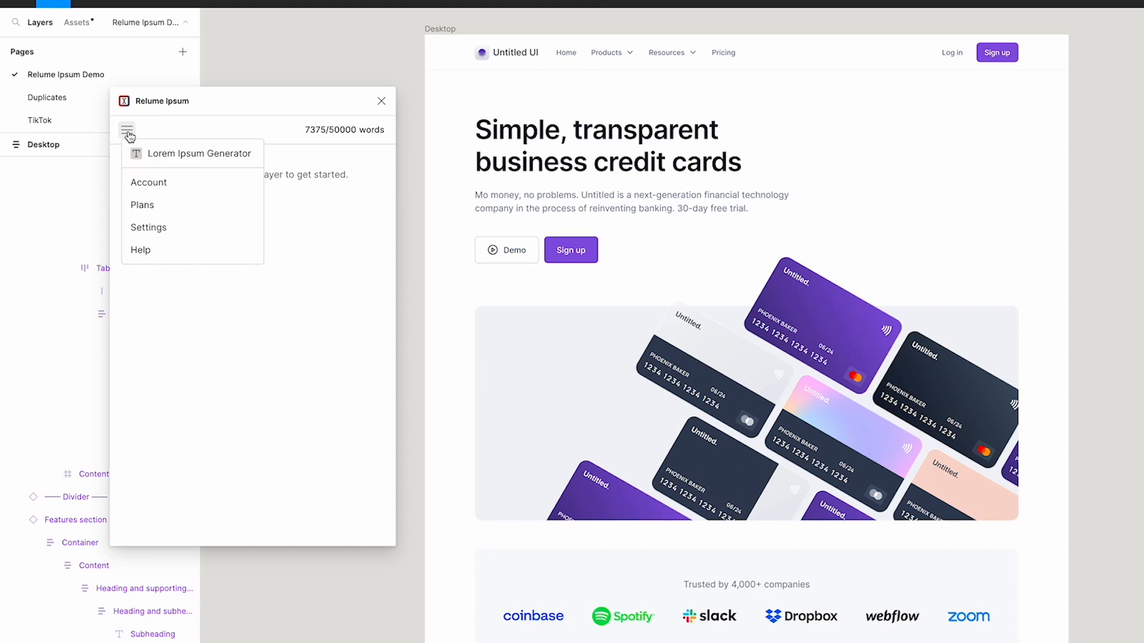
pyautogui.click(197, 154)
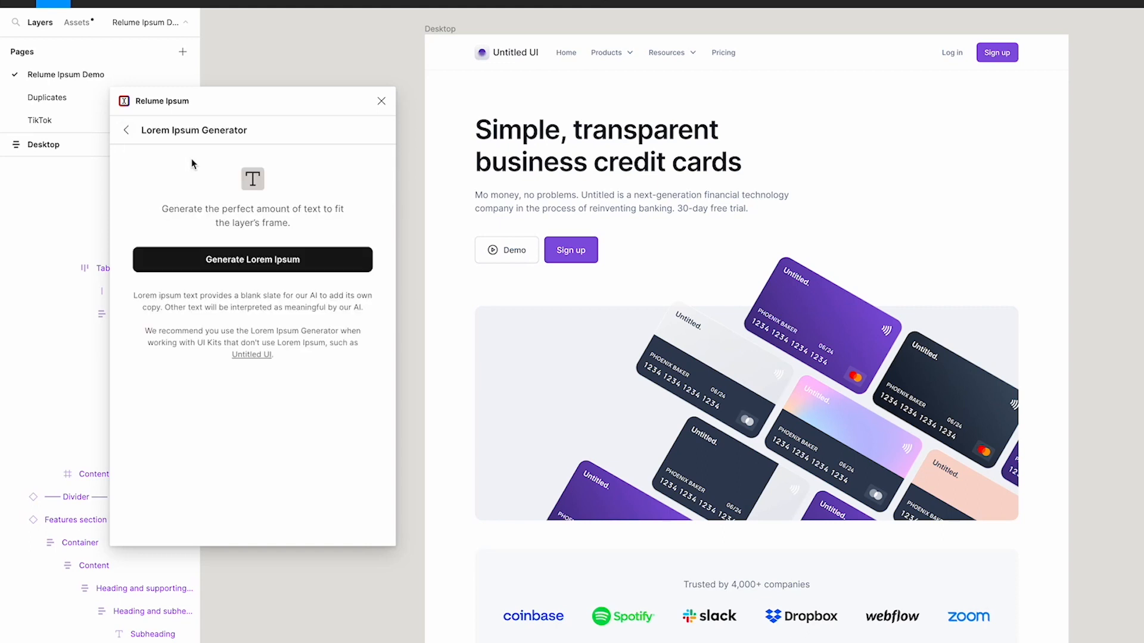
pyautogui.moveTo(383, 69)
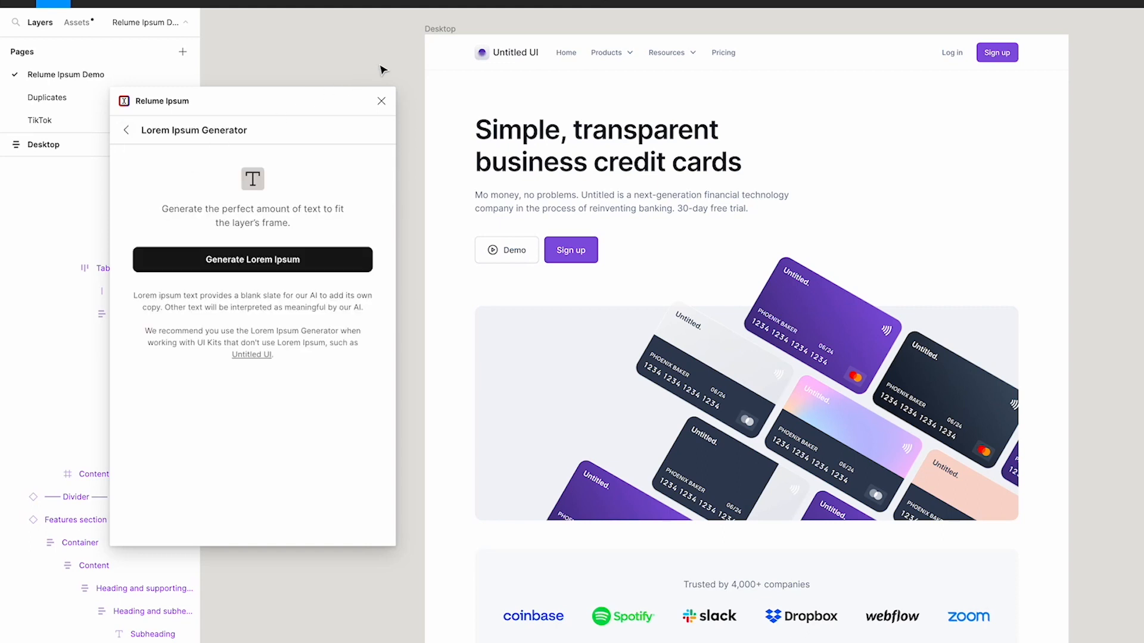
pyautogui.click(440, 29)
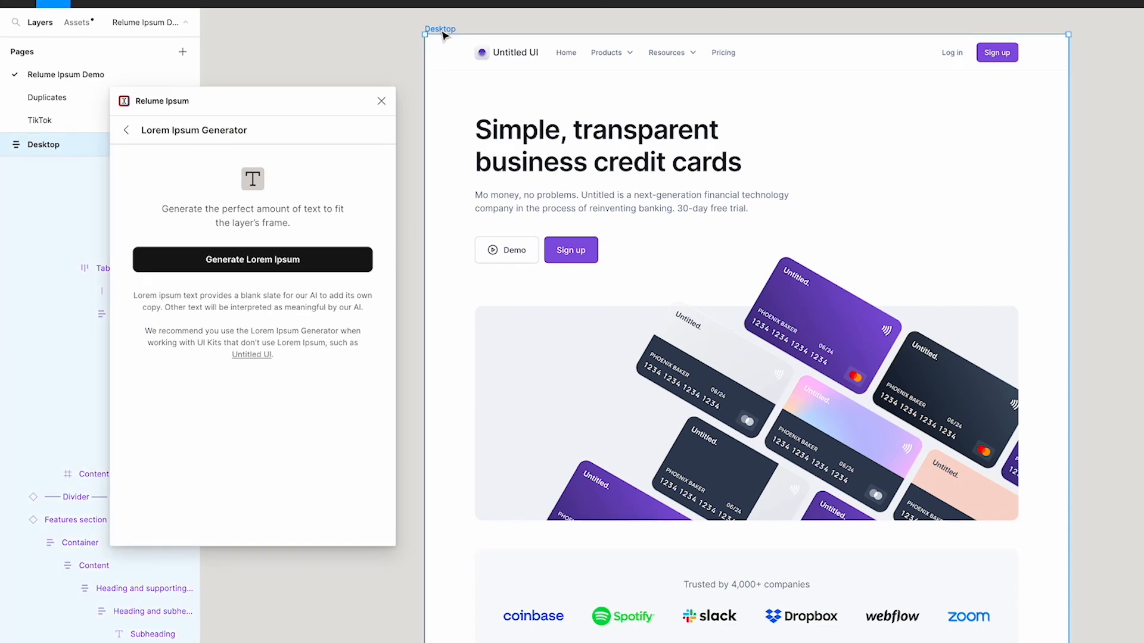
pyautogui.moveTo(314, 264)
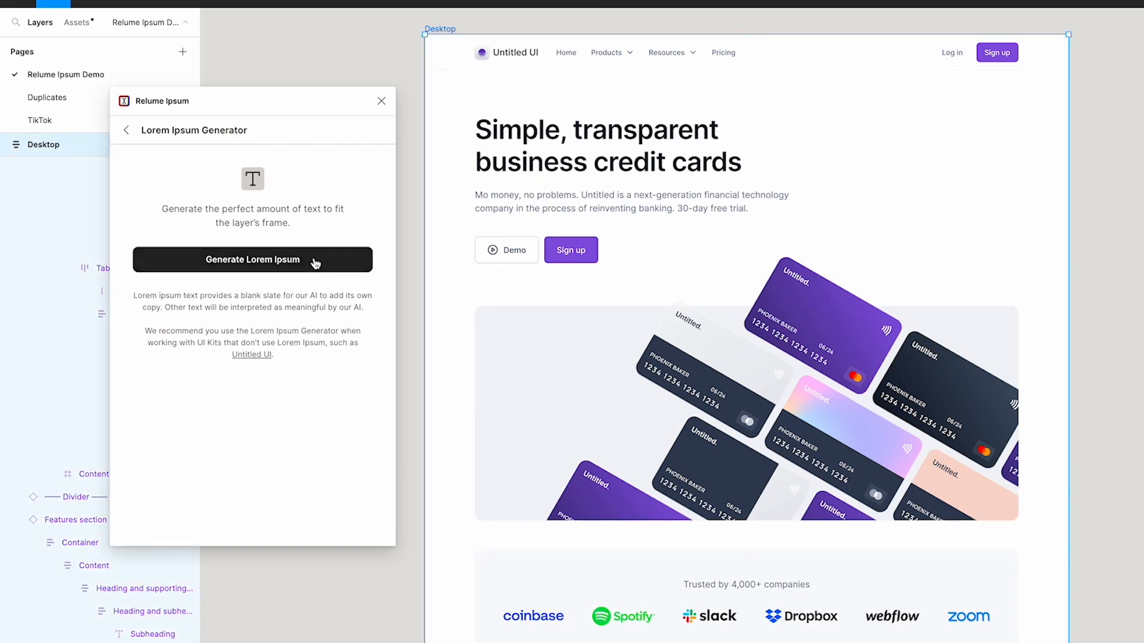
pyautogui.click(251, 259)
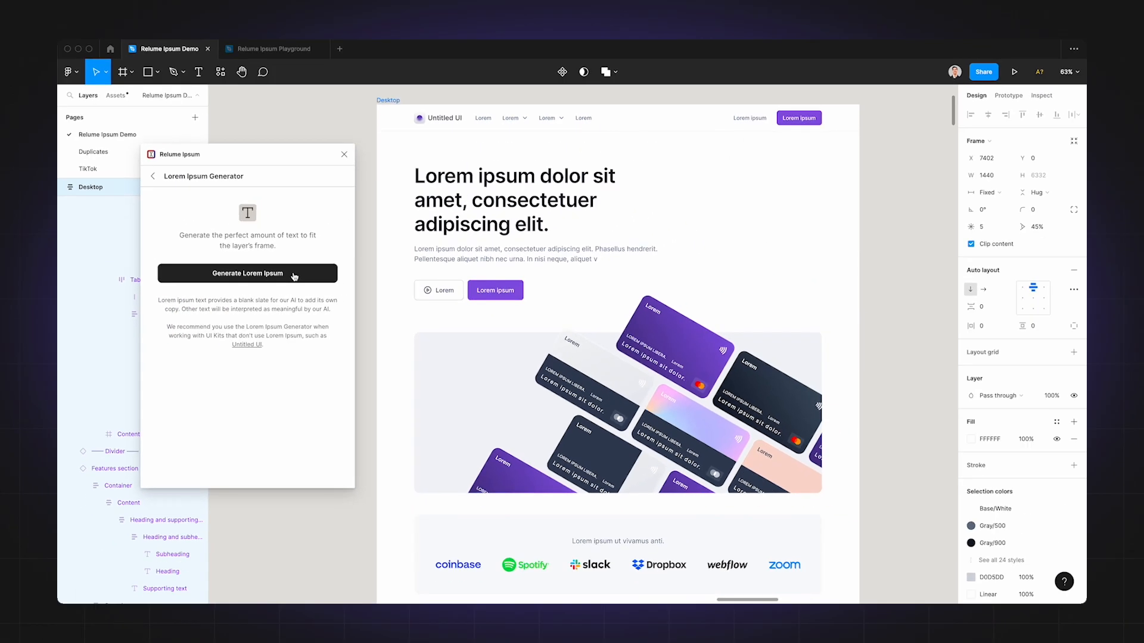
pyautogui.scroll(-3)
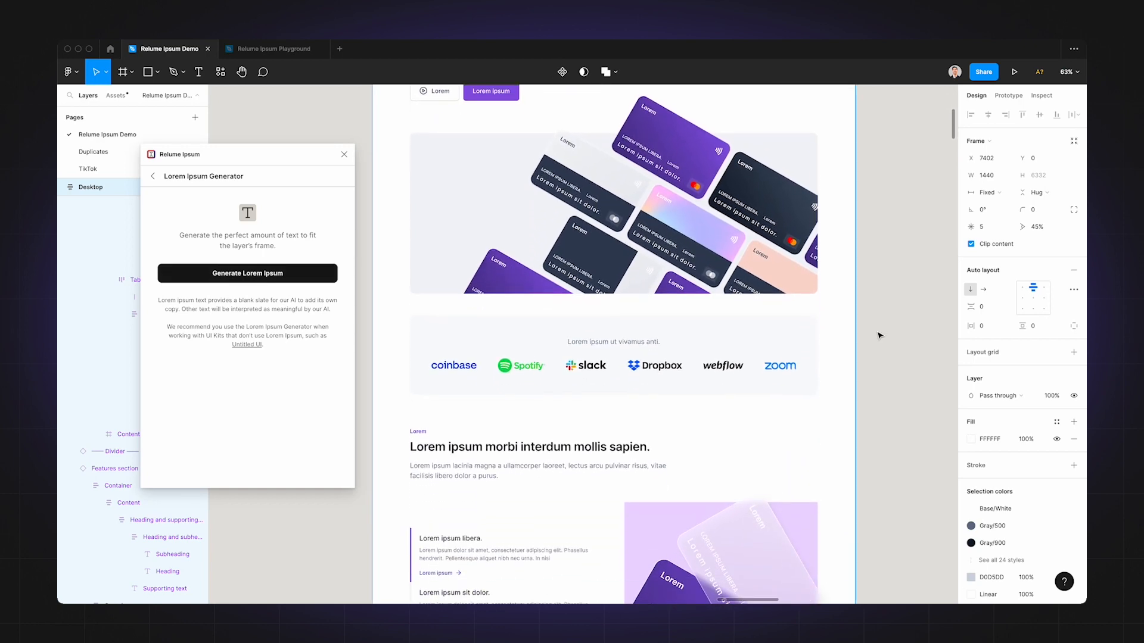
pyautogui.scroll(-3)
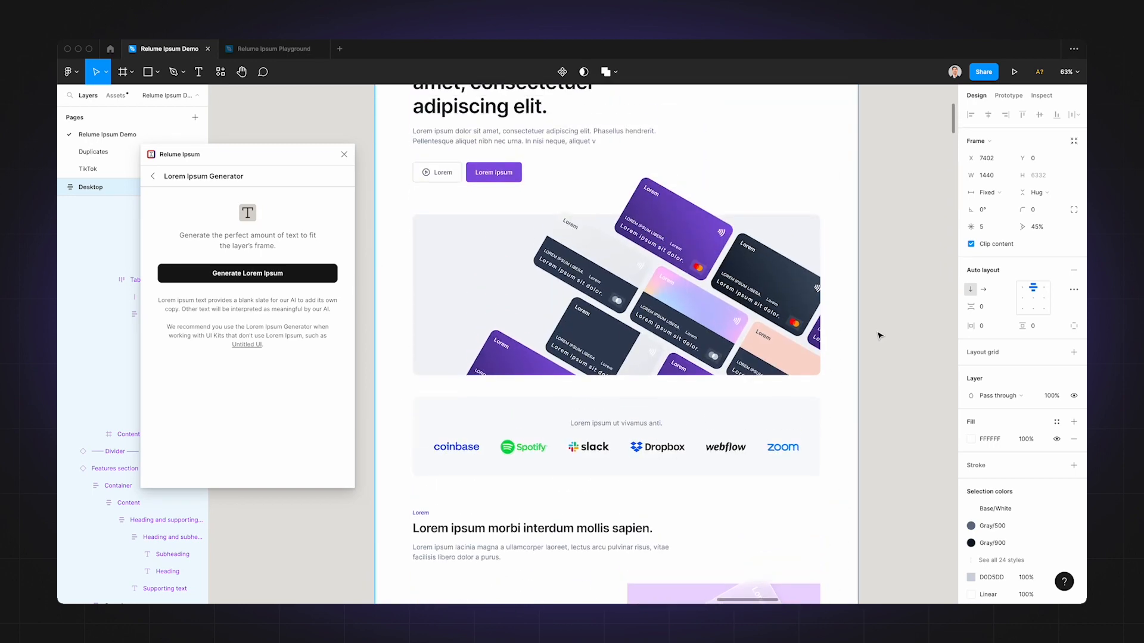
pyautogui.scroll(3)
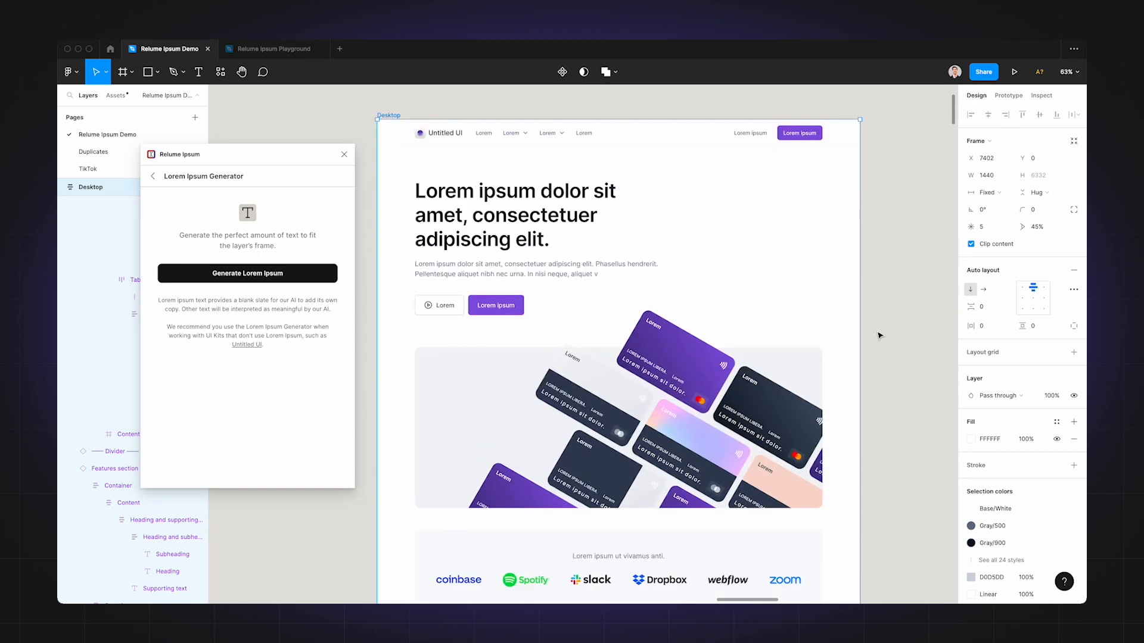
# - Generate Rebank copy over the Untitled UI Desktop page, headlined 'Start managing your money'
pyautogui.click(246, 273)
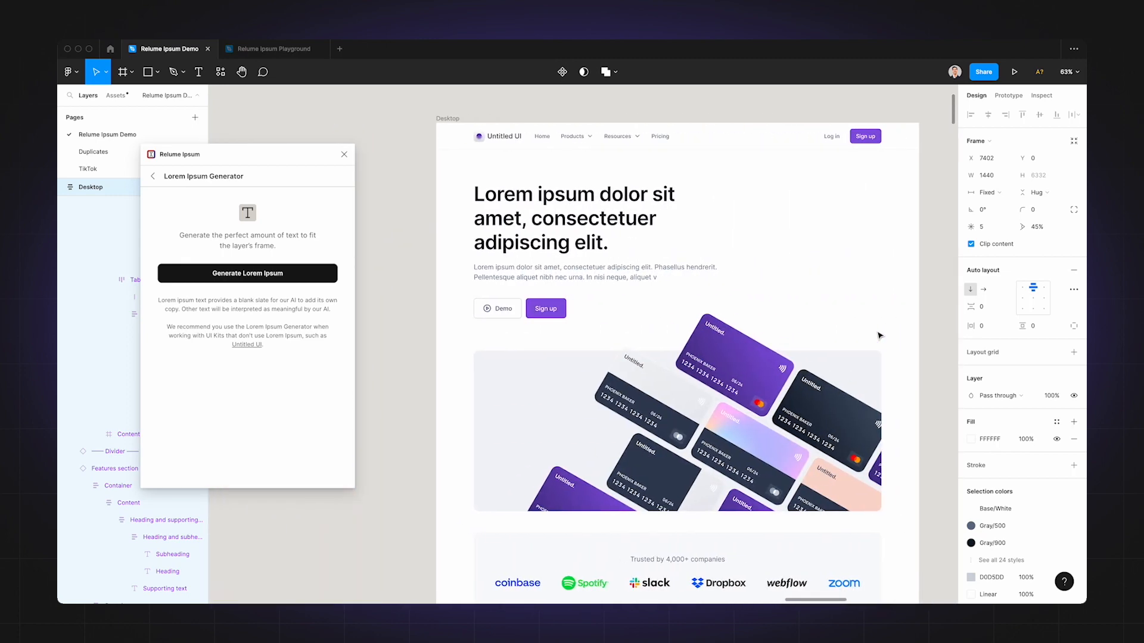
pyautogui.scroll(-3)
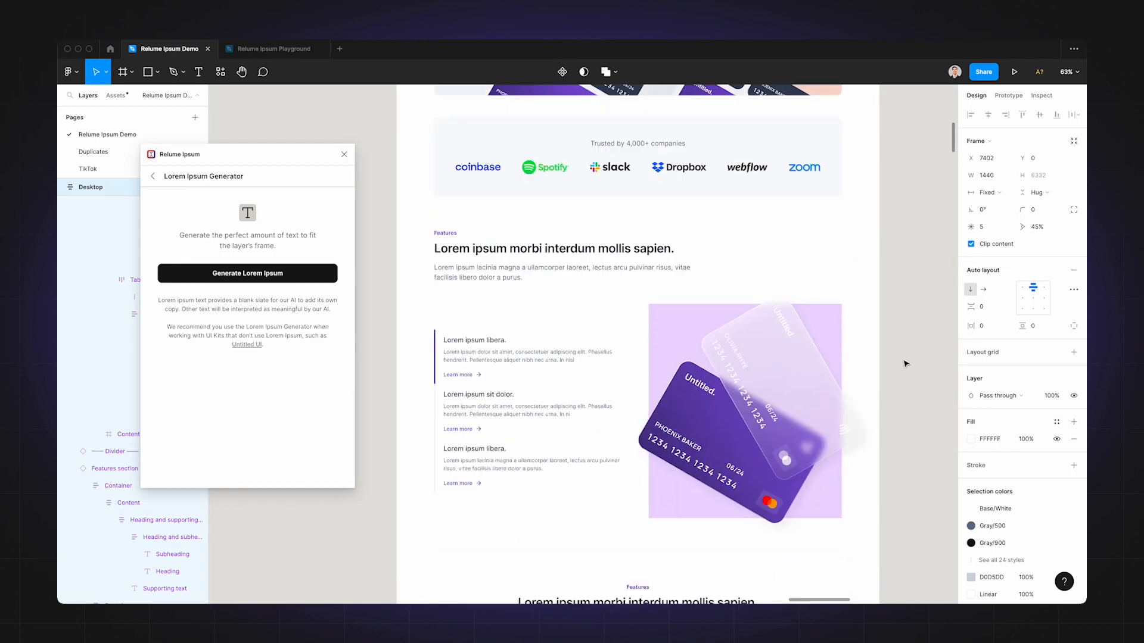
pyautogui.scroll(3)
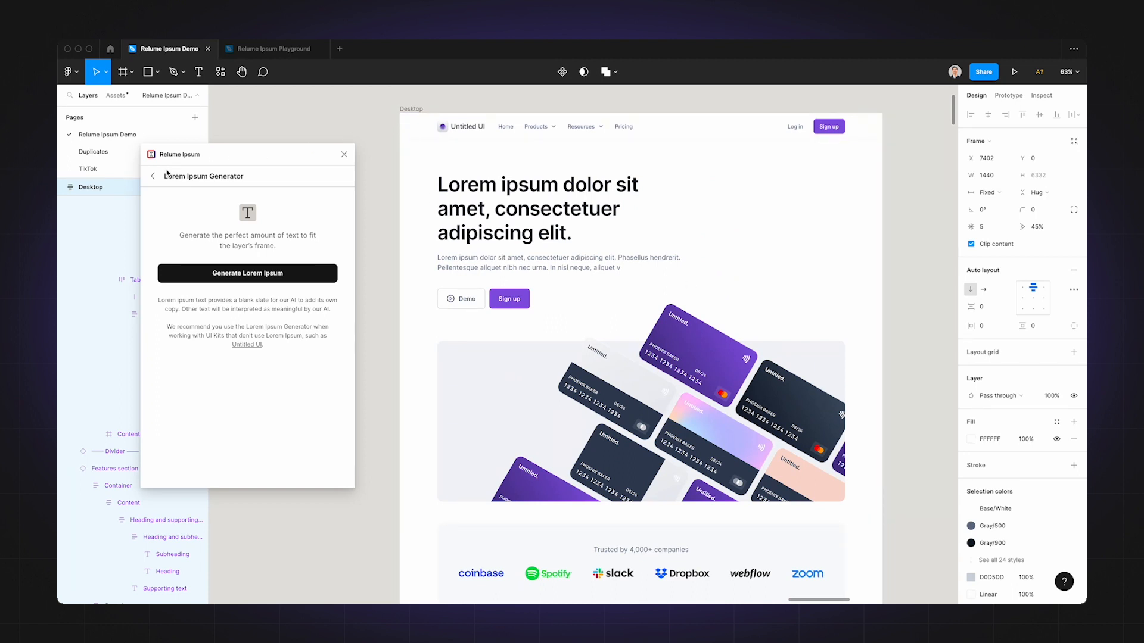
pyautogui.click(153, 175)
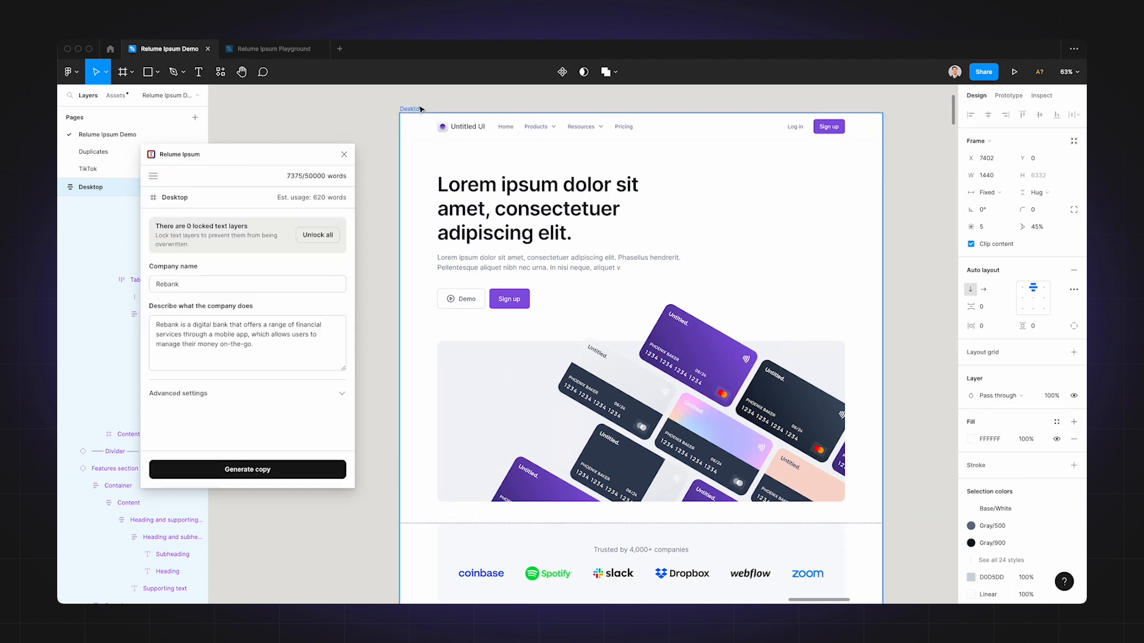
pyautogui.click(246, 469)
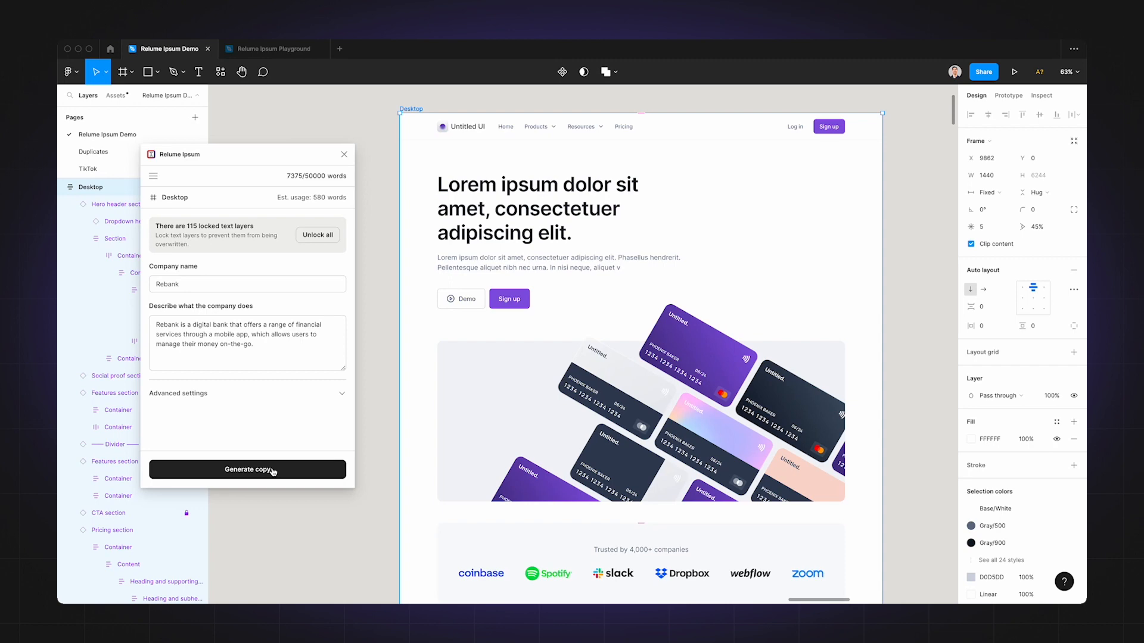
pyautogui.click(246, 469)
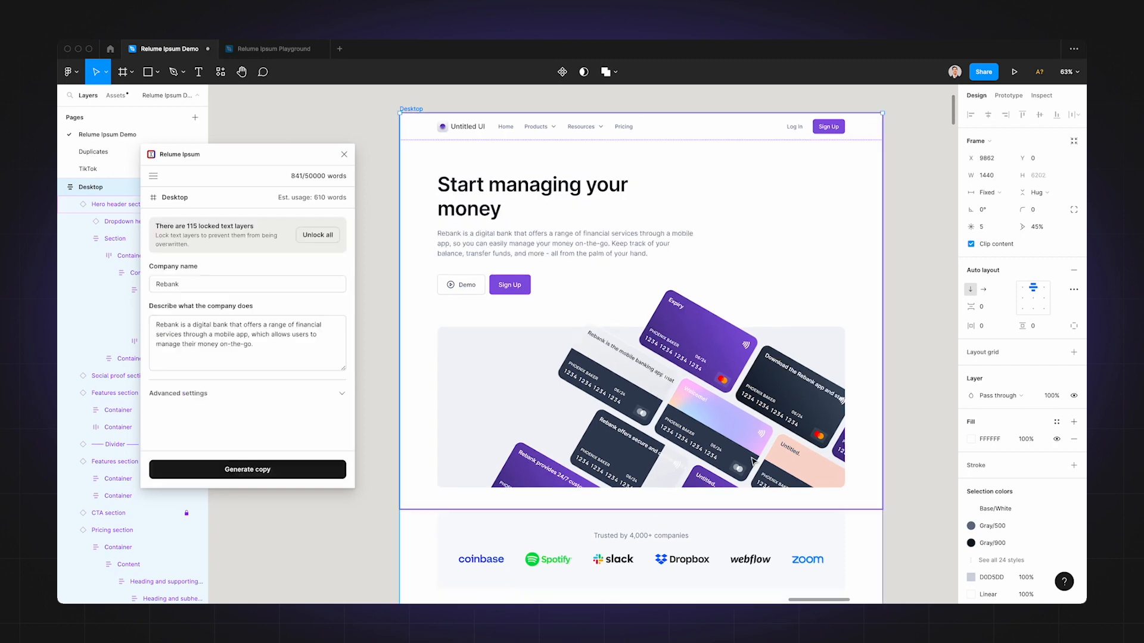
pyautogui.click(246, 469)
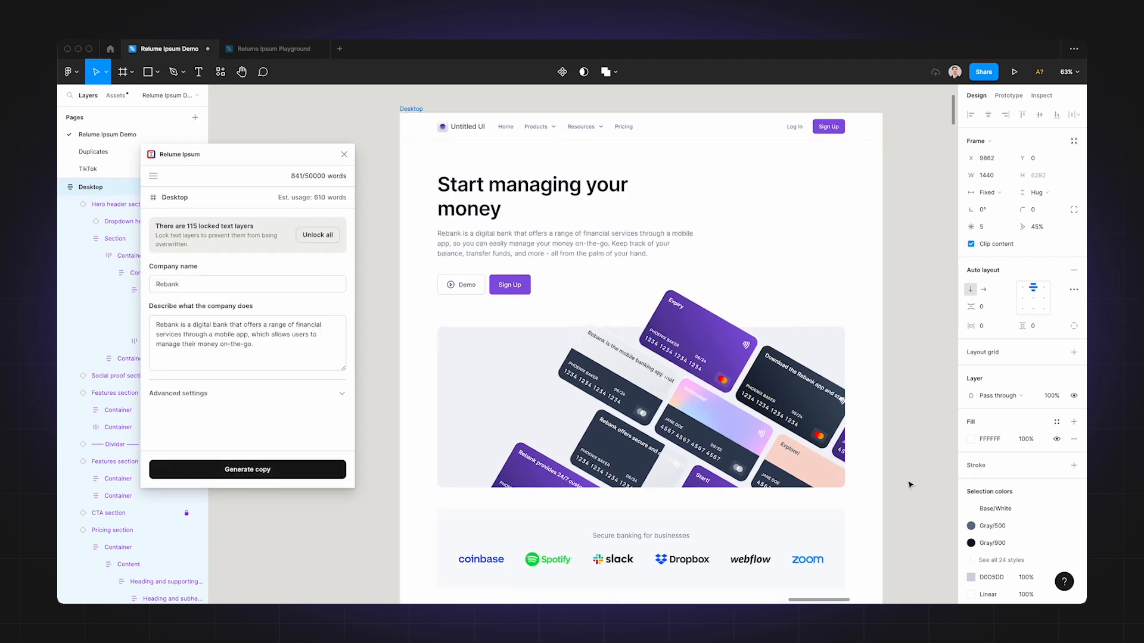
# - Move the canvas down to the ReCycle e-bike design
pyautogui.scroll(-3)
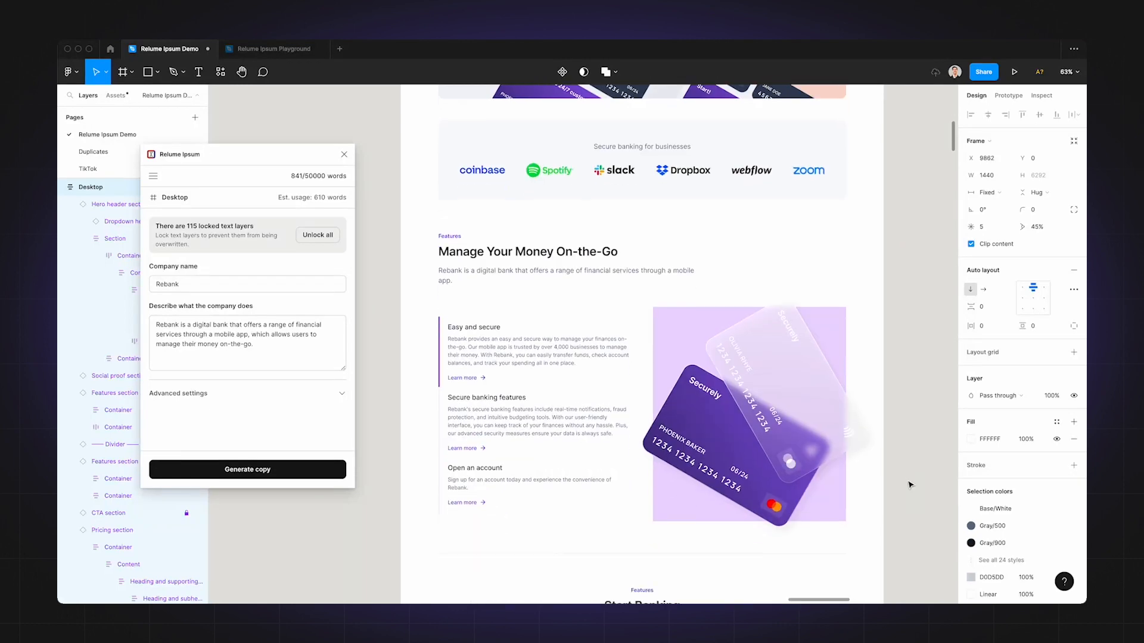
pyautogui.scroll(-3)
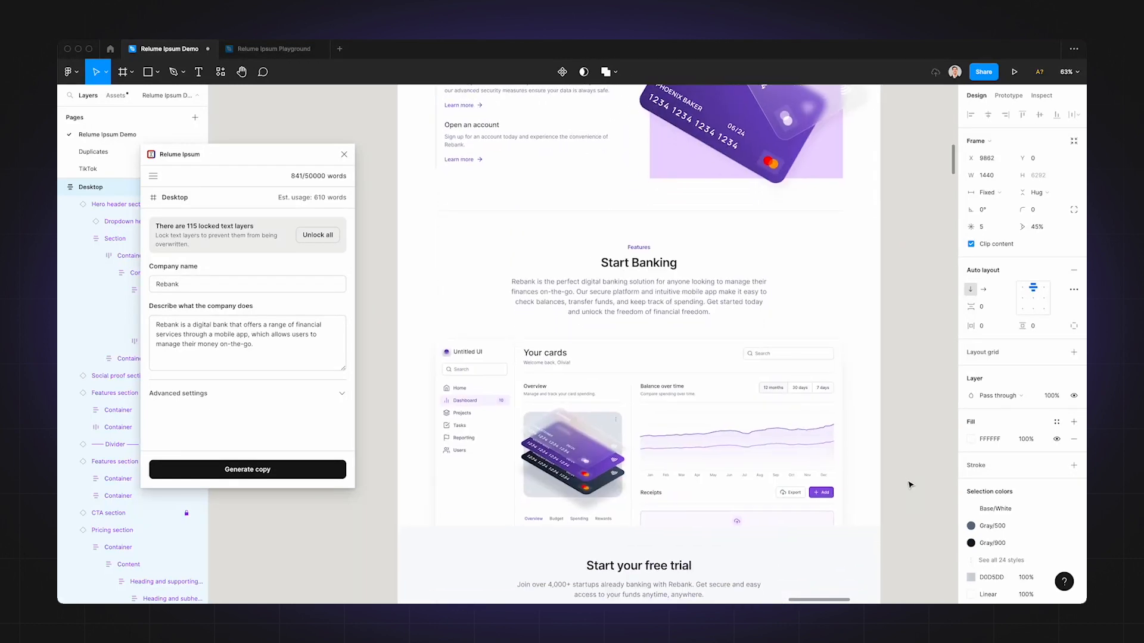
pyautogui.scroll(-3)
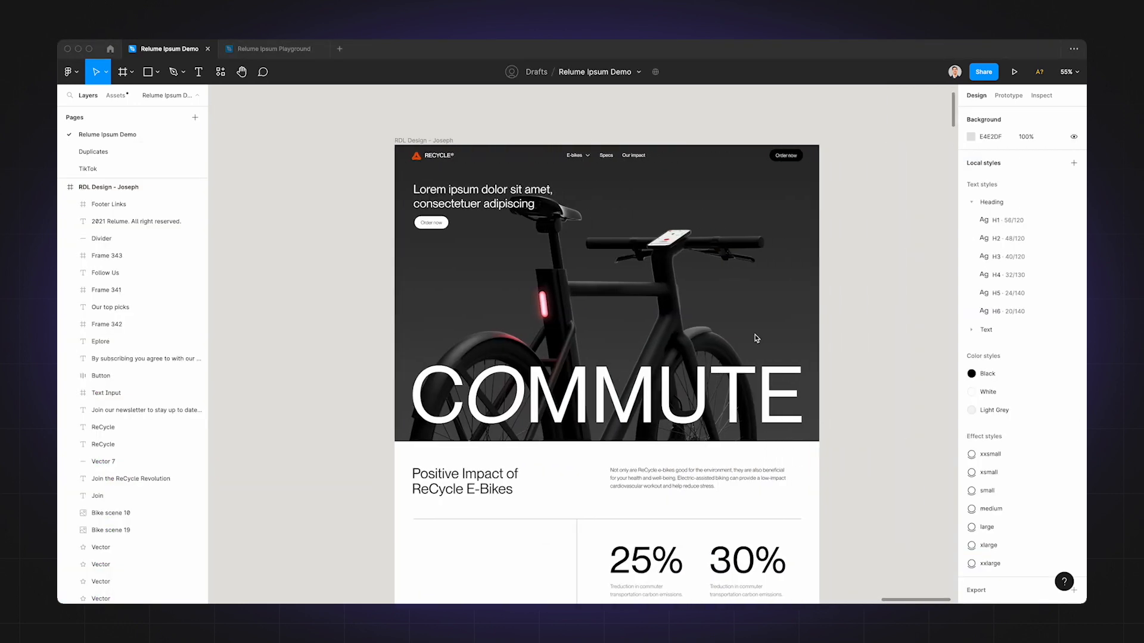
pyautogui.moveTo(905, 379)
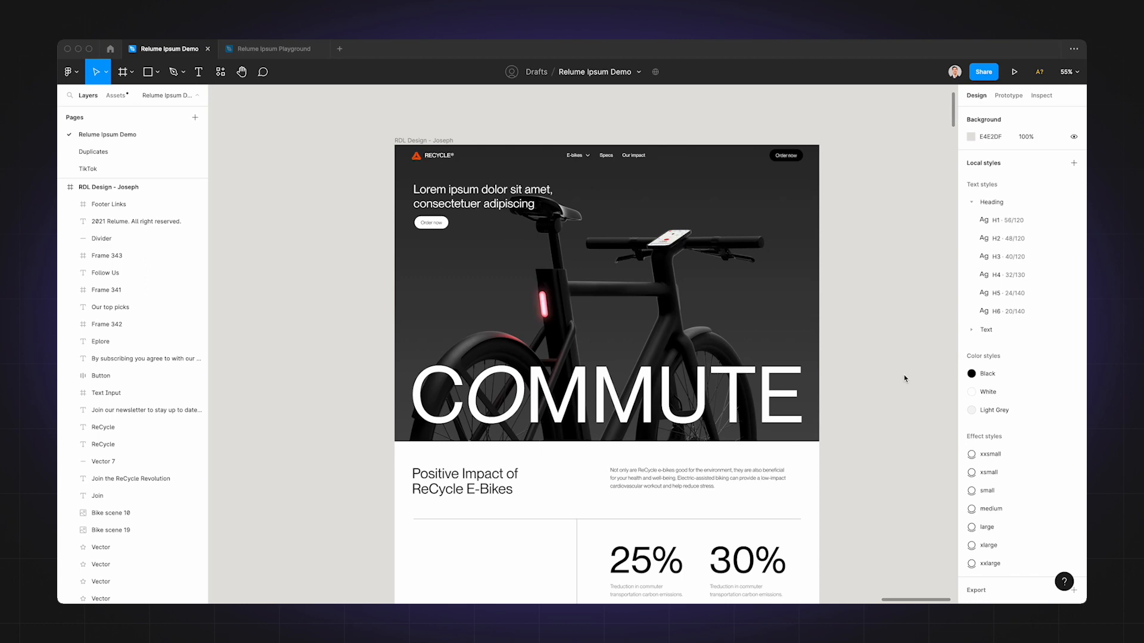
# - Review the e-bike page to 'Leading the Way in Sustainable Transportation', then select the Lorem ipsum hero headline
pyautogui.scroll(-3)
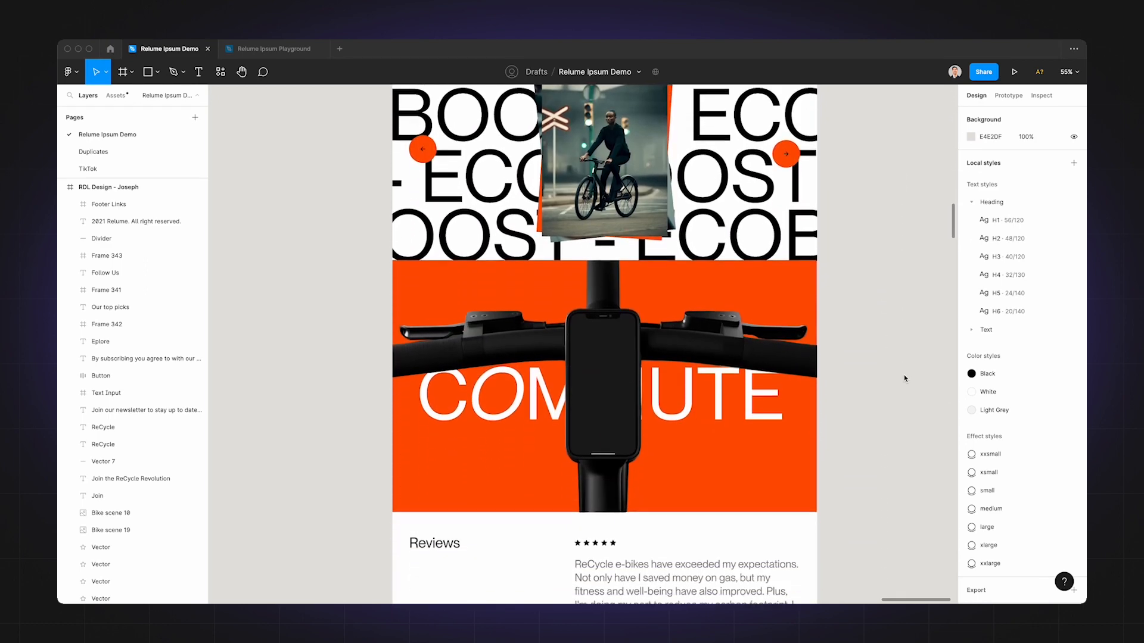
pyautogui.scroll(-3)
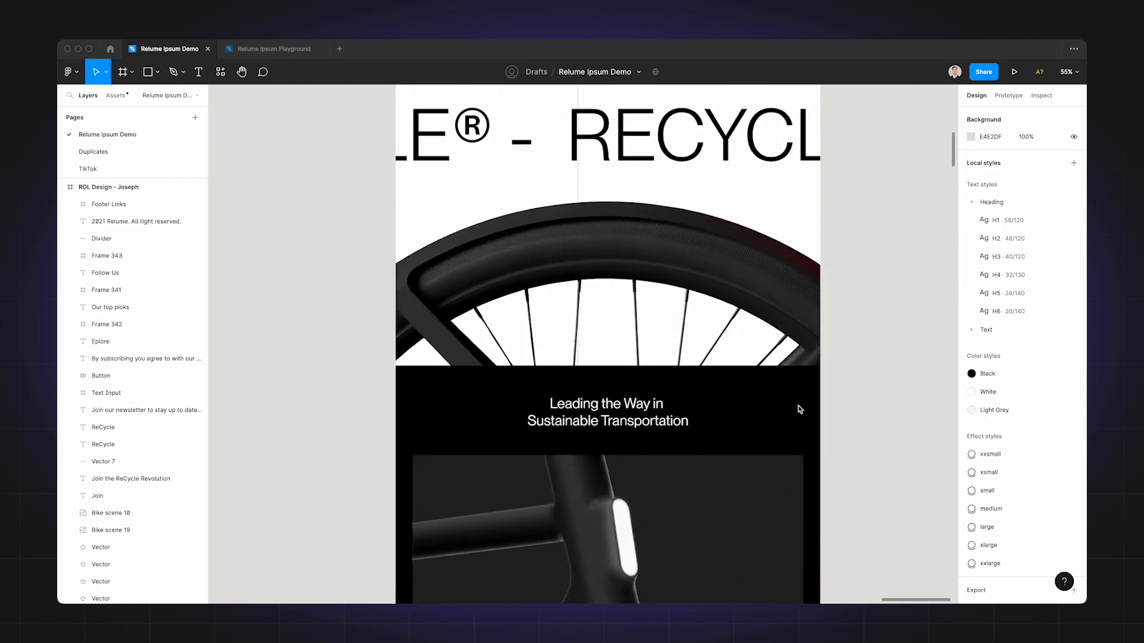
pyautogui.click(607, 411)
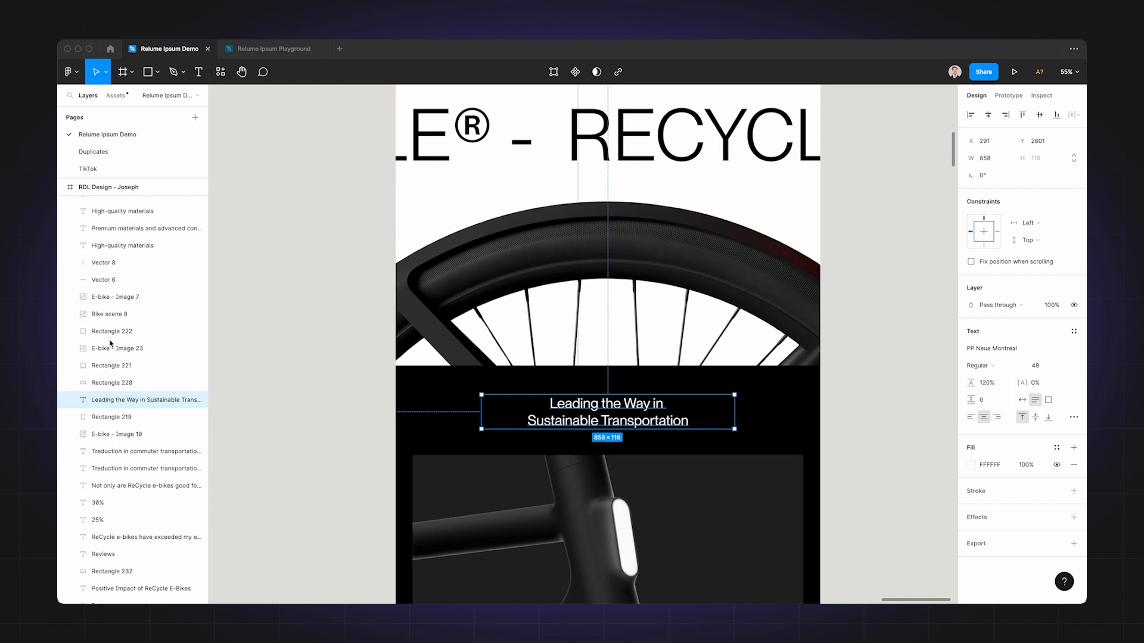
pyautogui.click(115, 297)
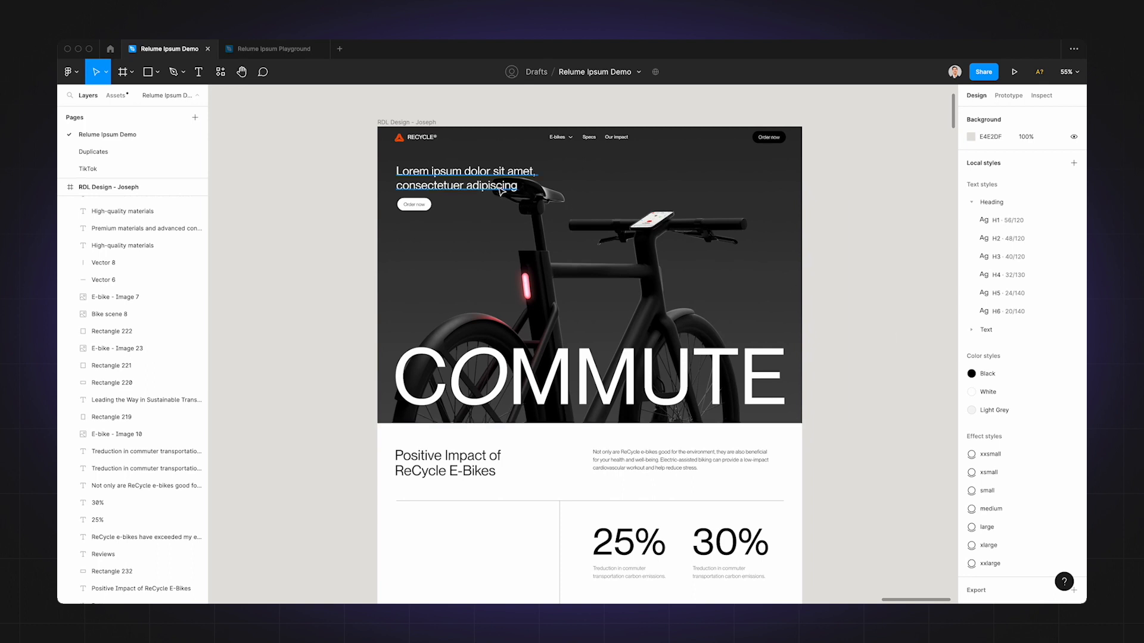
pyautogui.click(455, 179)
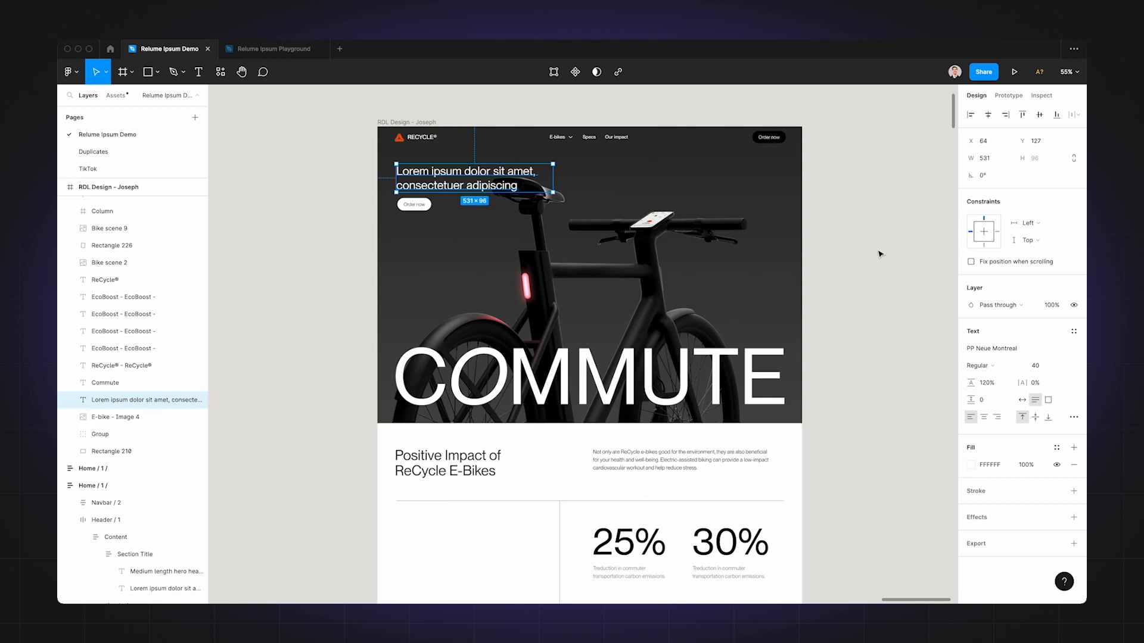
pyautogui.moveTo(879, 254)
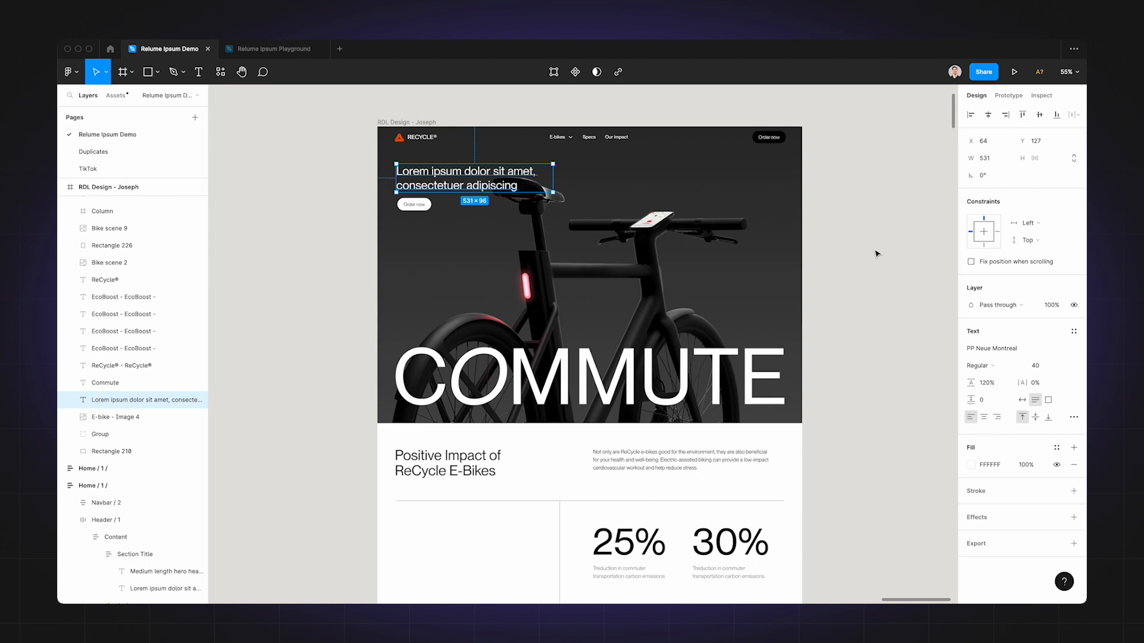
pyautogui.moveTo(388, 85)
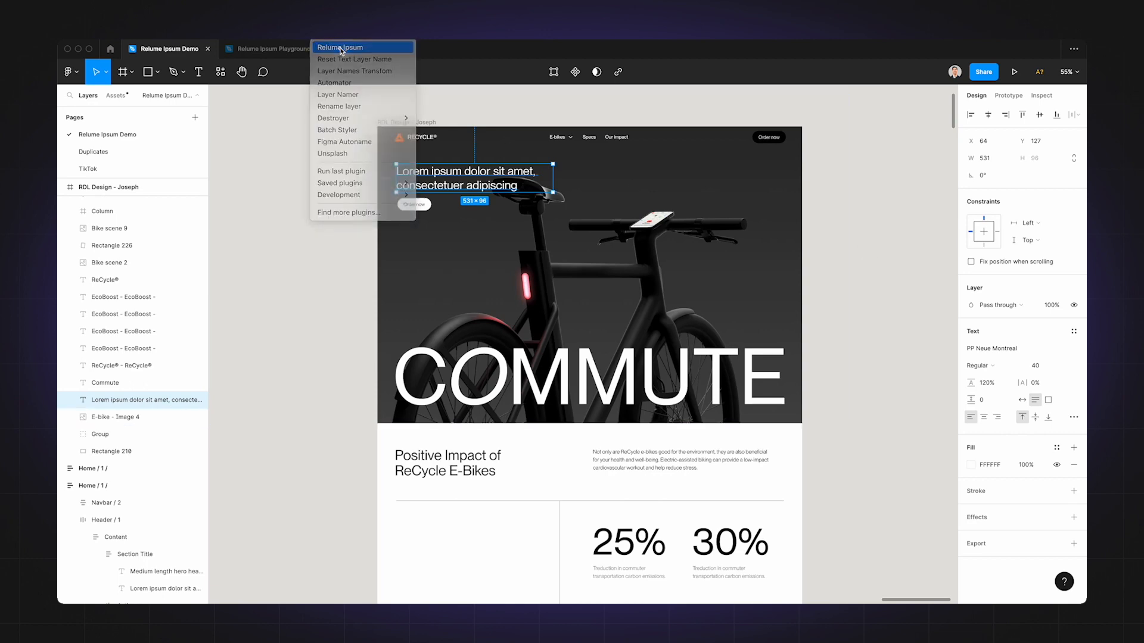
# - Launch Relume Ipsum on the hero headline, turn Include context off, and focus the prompt field
pyautogui.click(338, 46)
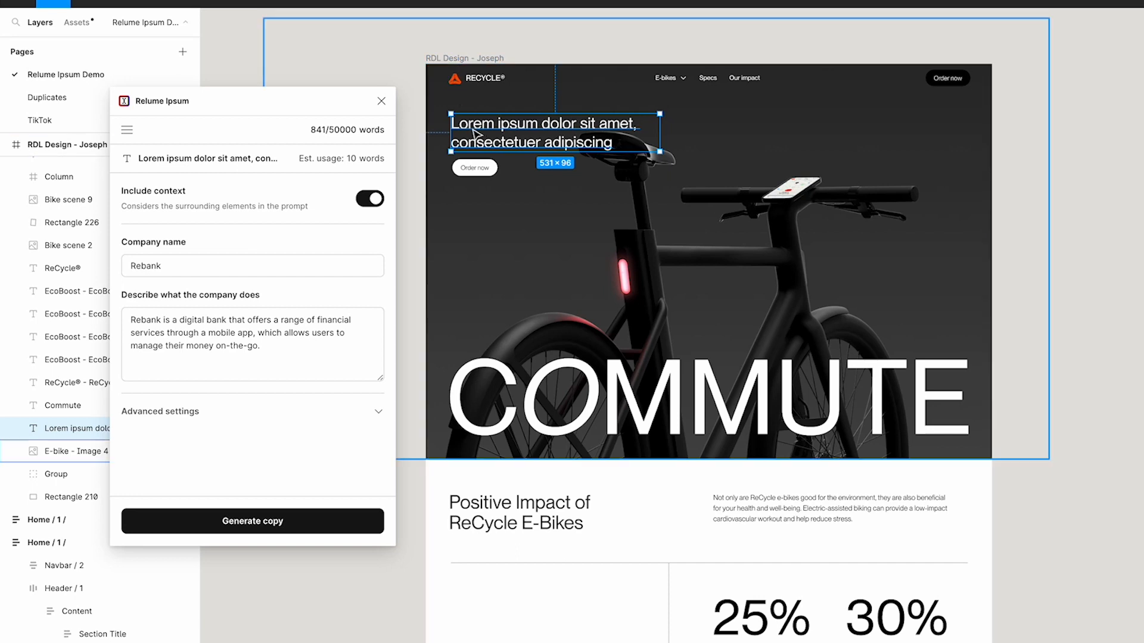
pyautogui.moveTo(436, 174)
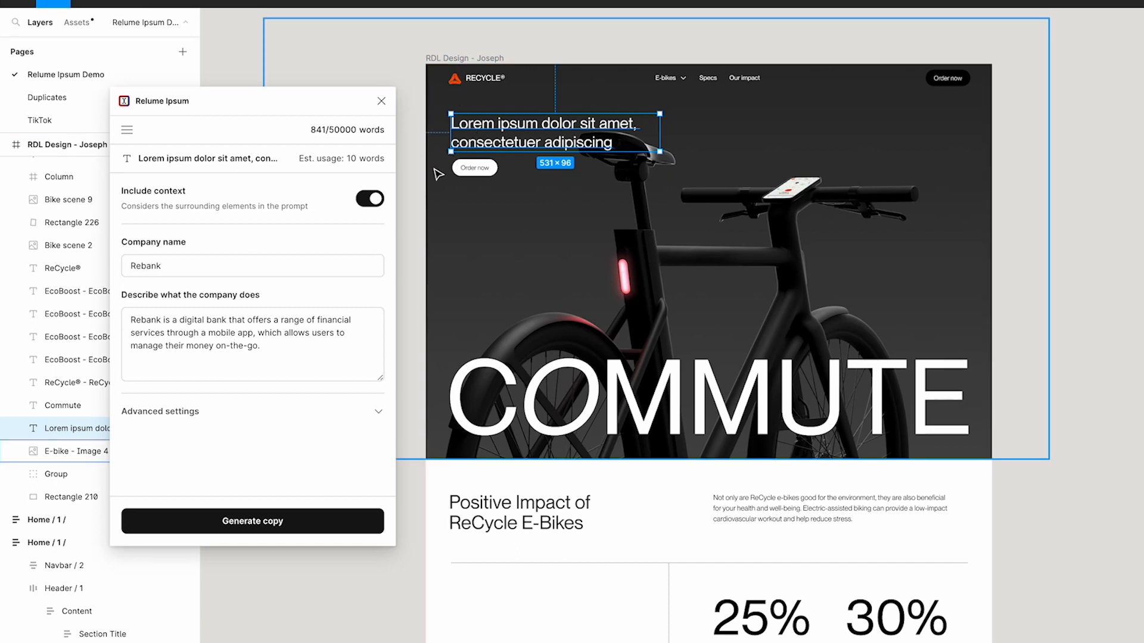
pyautogui.click(370, 199)
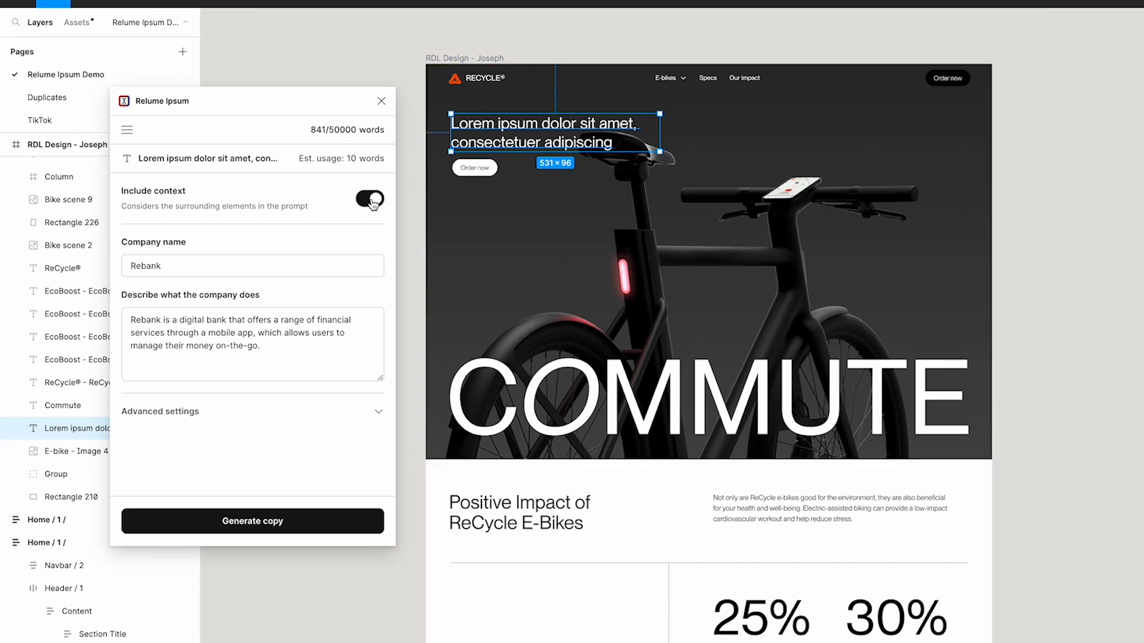
pyautogui.click(369, 199)
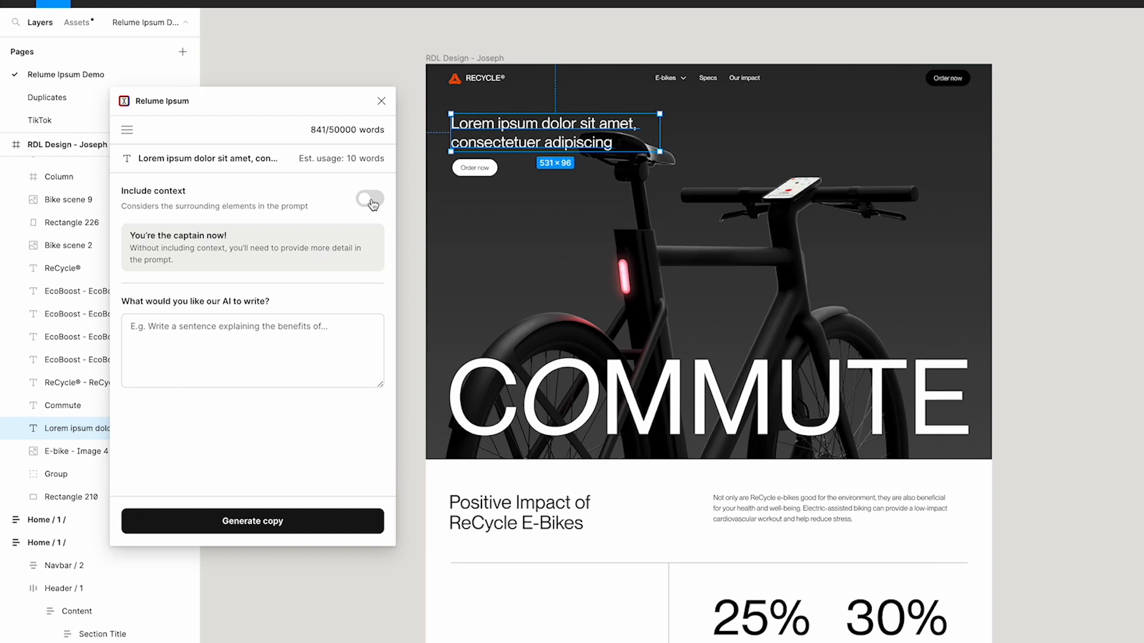
pyautogui.moveTo(312, 216)
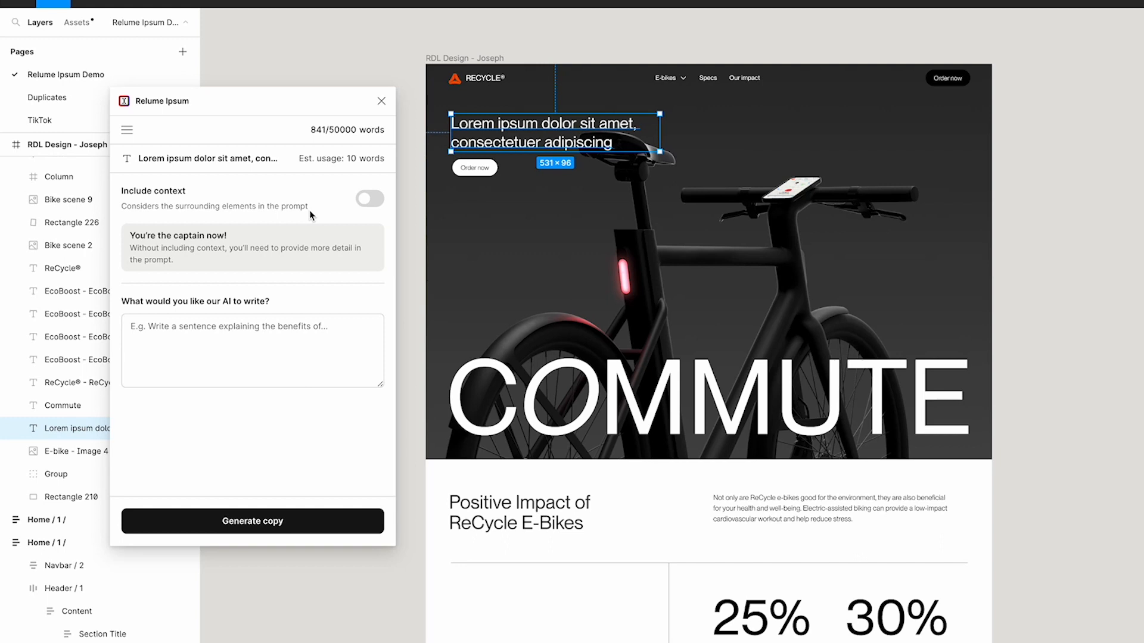
pyautogui.moveTo(314, 232)
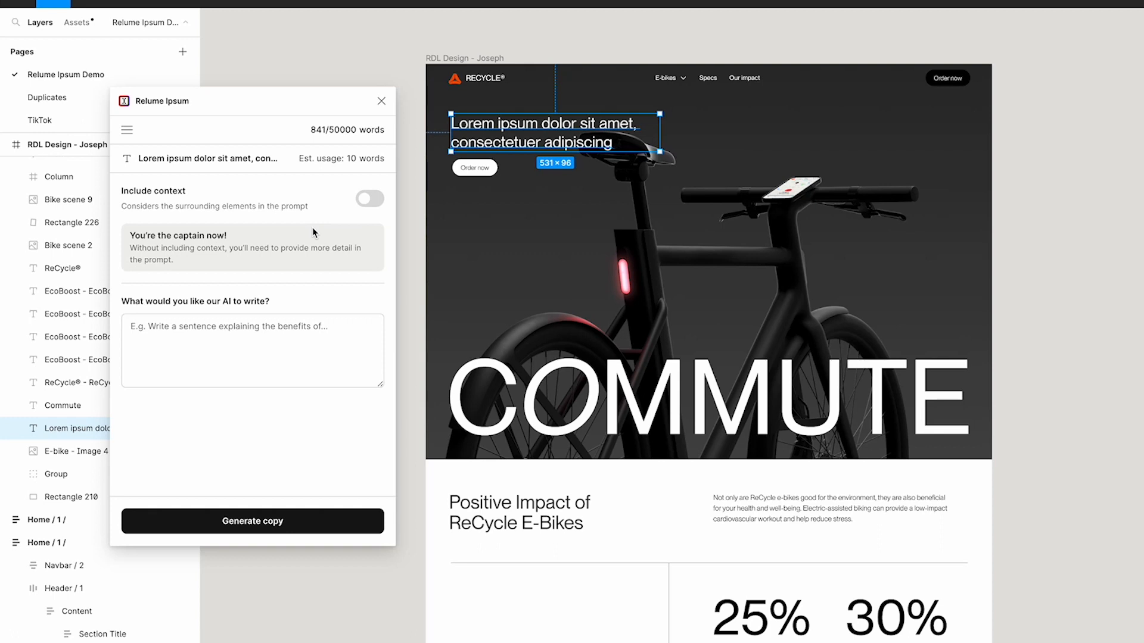
pyautogui.moveTo(293, 298)
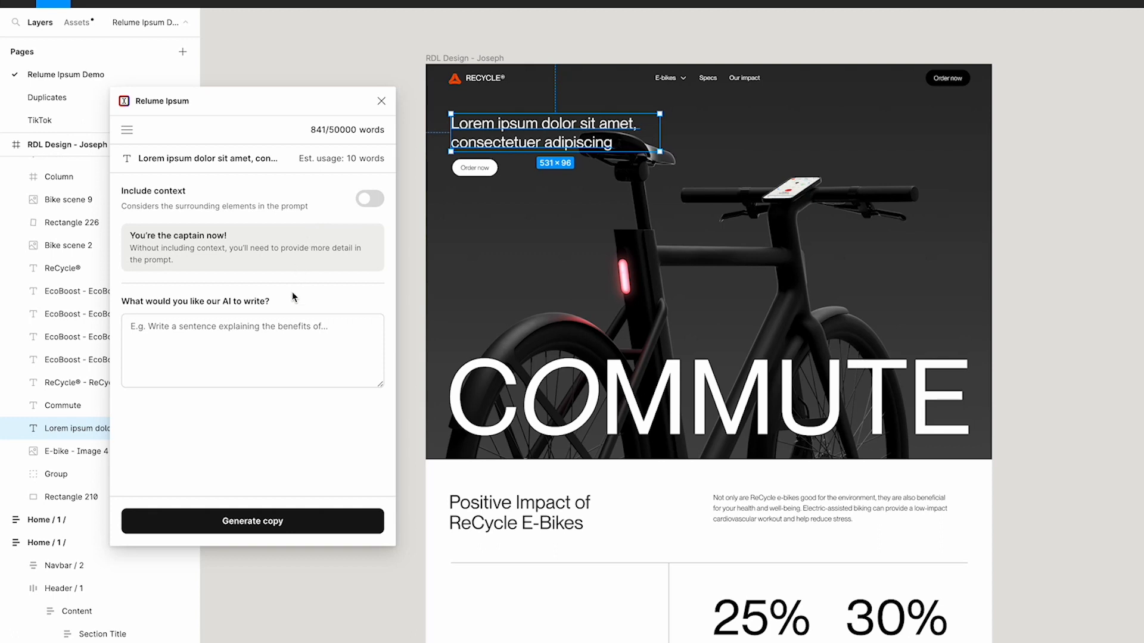
pyautogui.click(251, 350)
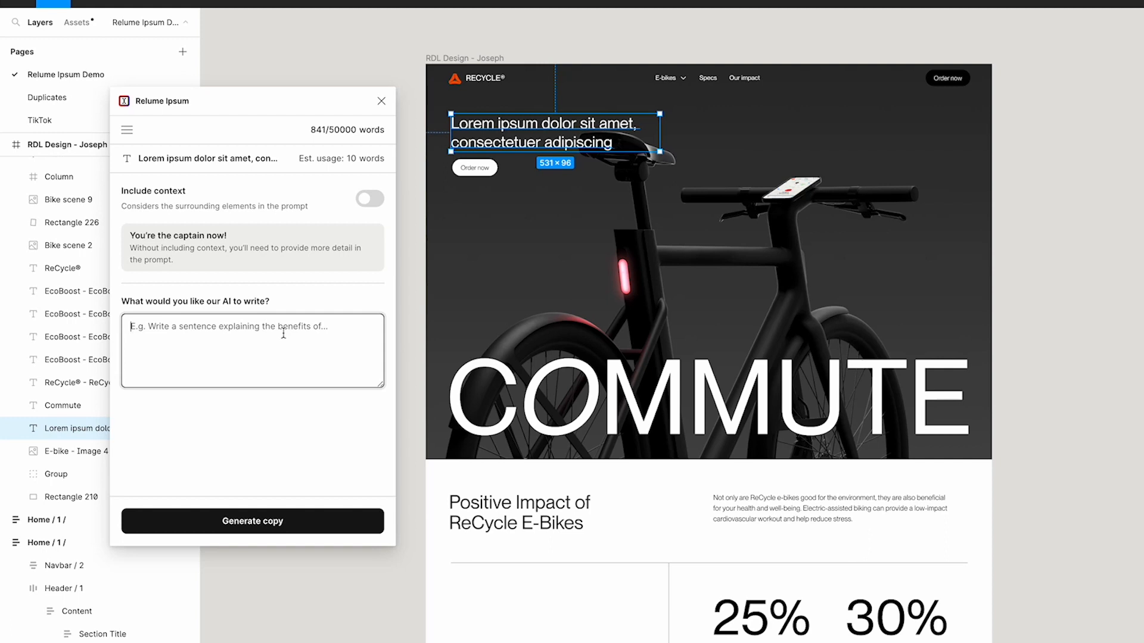
# - Prompt Relume Ipsum with 'Write a headline for' an e-bike hero section and generate copy
pyautogui.write('Write a headline for an electric bike website that will be in the hero sec')
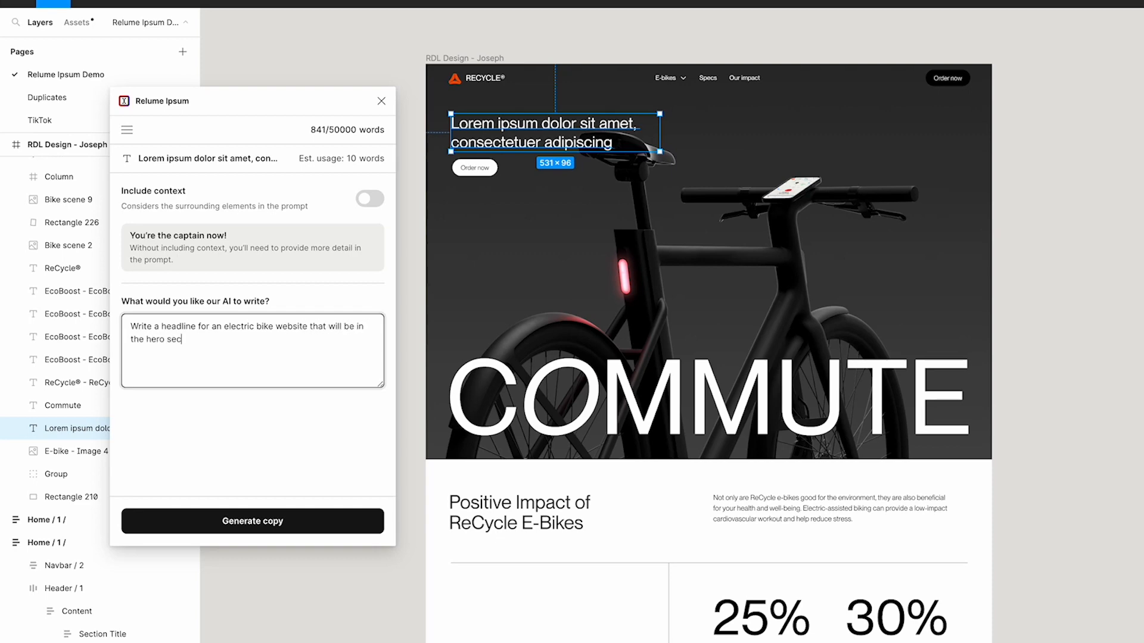
pyautogui.click(251, 520)
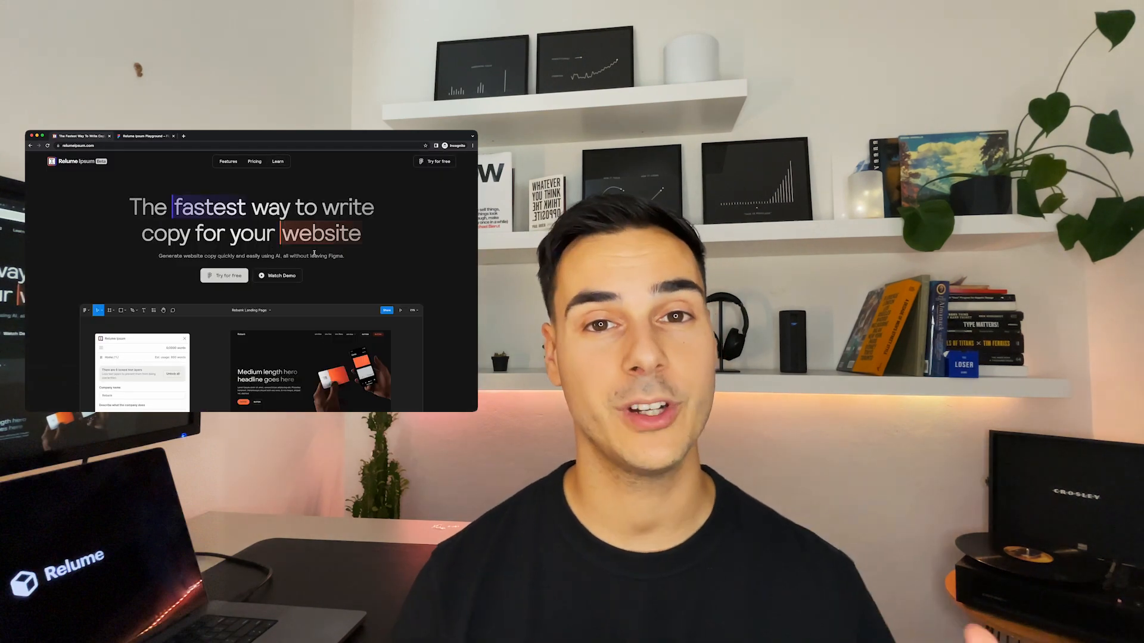
# - Browse relumeipsum.com features and pricing, then open the Relume Library Slack invite
pyautogui.scroll(-3)
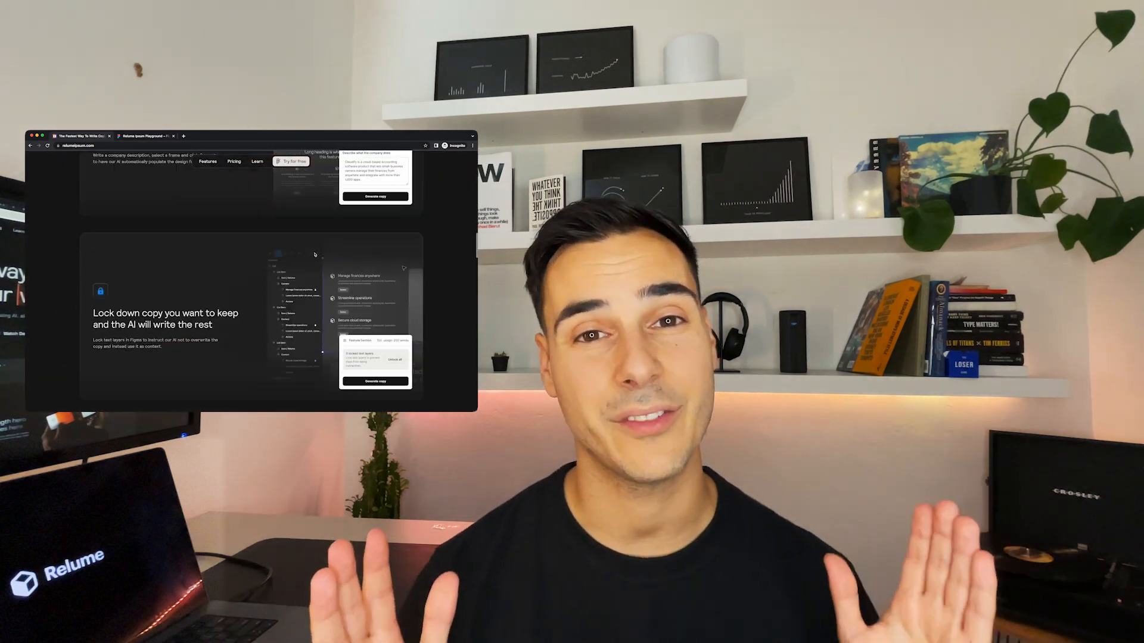
pyautogui.click(234, 162)
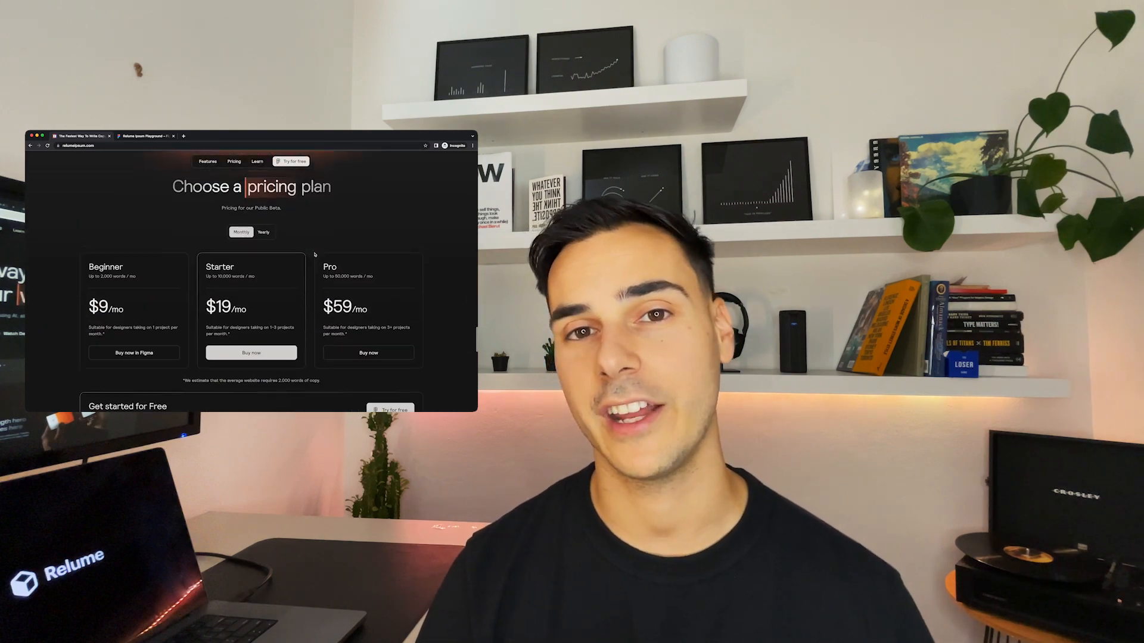
pyautogui.scroll(-3)
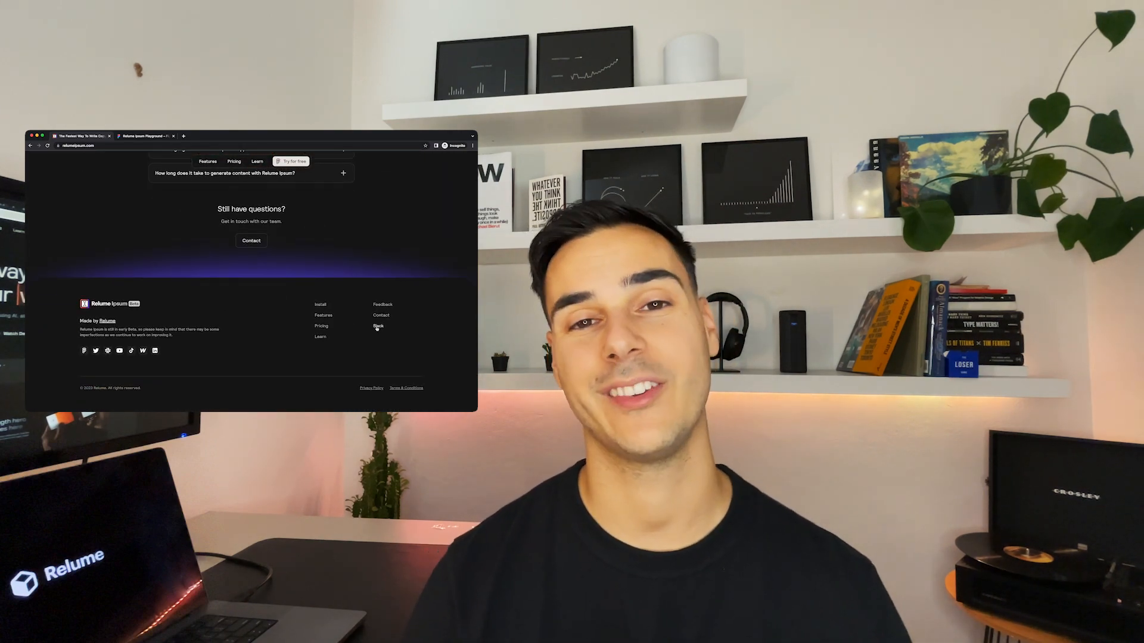
pyautogui.click(377, 326)
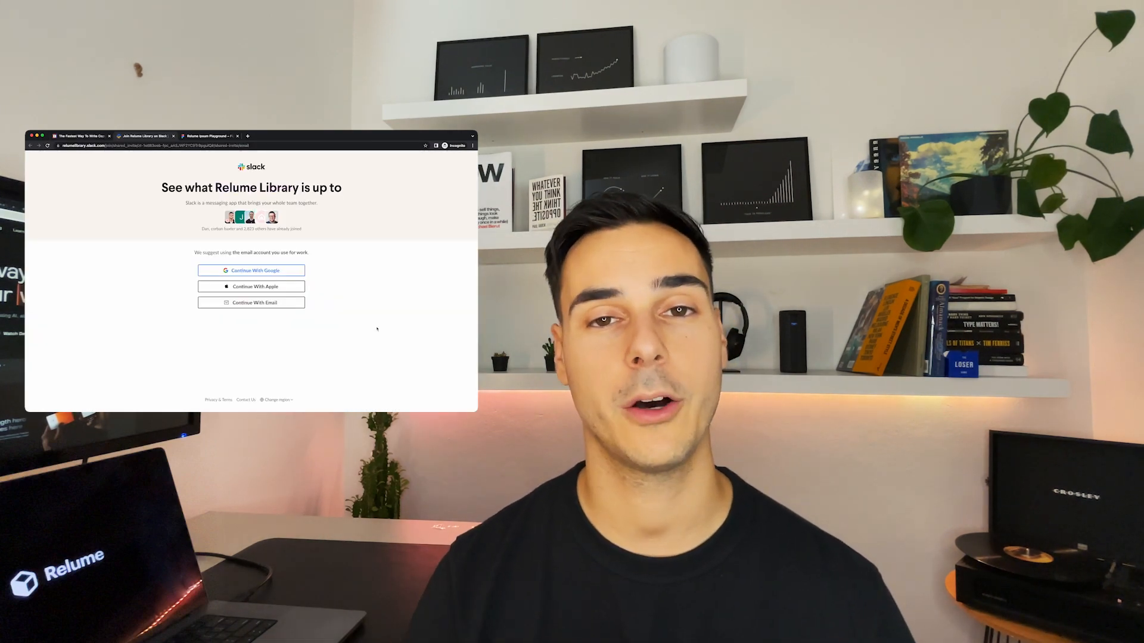